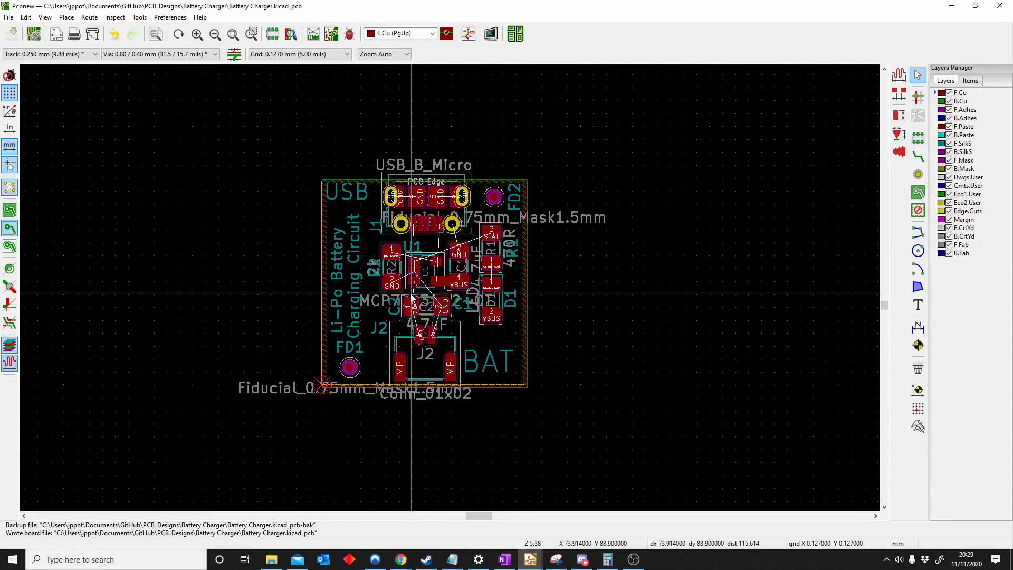
{"action": "mouse_move", "coordinate": [420, 276]}
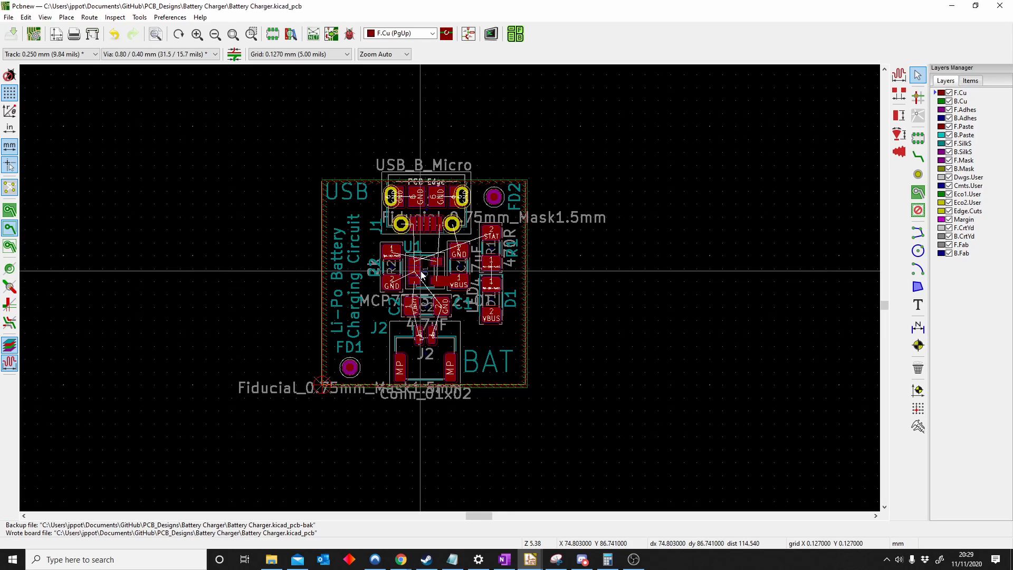
{"action": "mouse_move", "coordinate": [436, 282]}
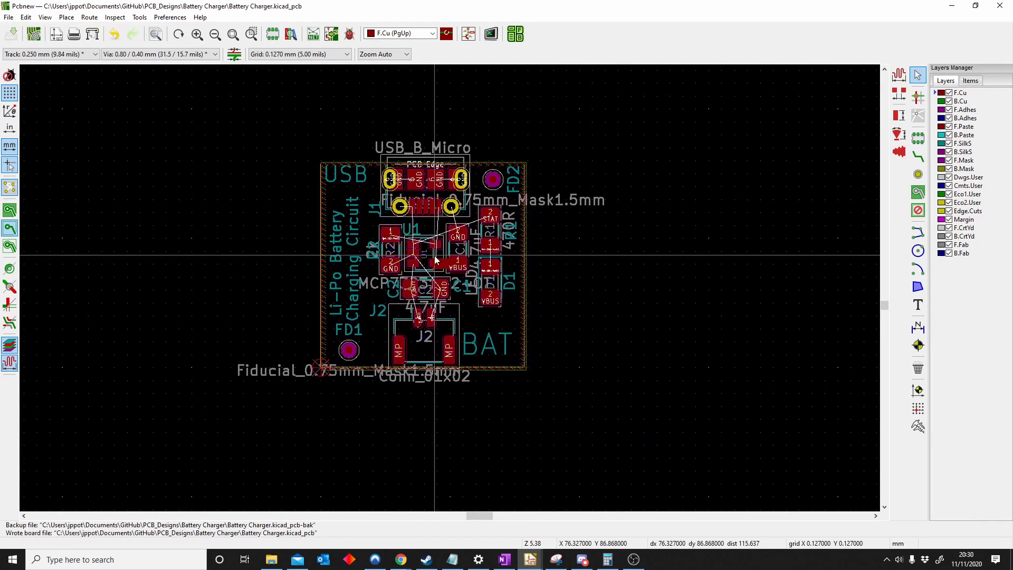
Remove the Vbus net class, leaving only Default with 0.2 mm clearance and 0.25 mm tracks.
{"action": "scroll", "scroll_direction": "up", "scroll_amount": 3}
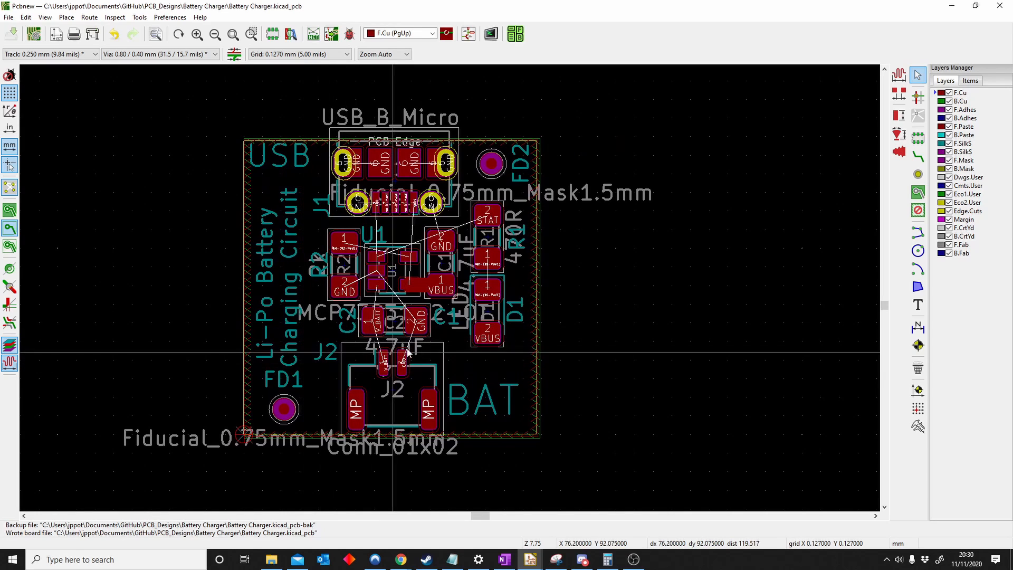
{"action": "scroll", "scroll_direction": "down", "scroll_amount": 3}
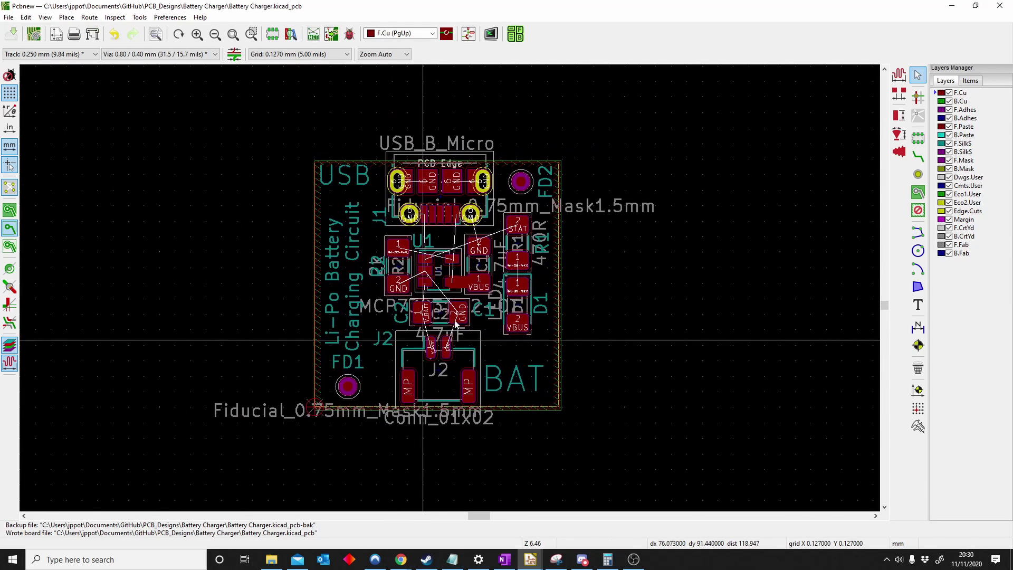
{"action": "mouse_move", "coordinate": [469, 283]}
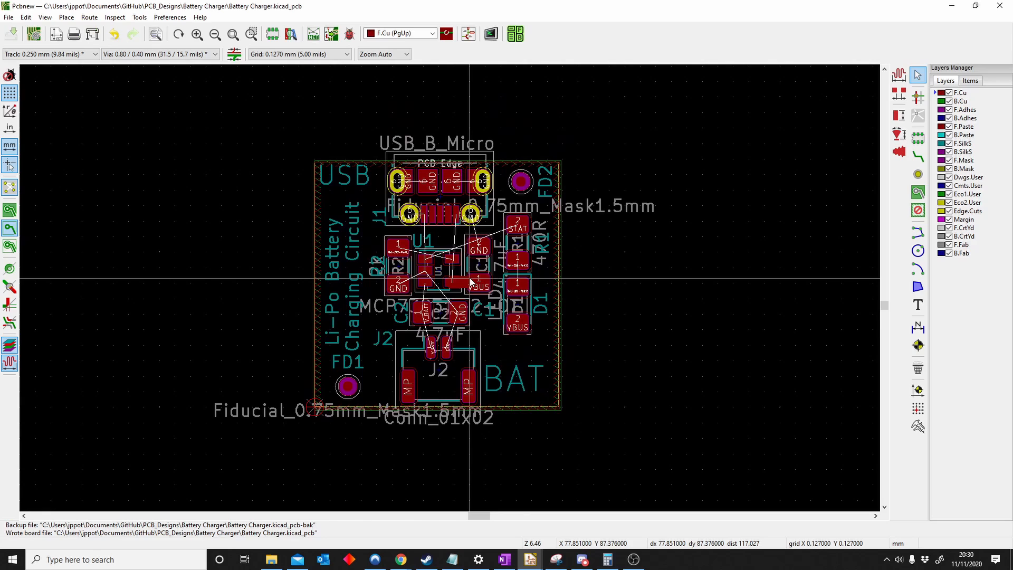
{"action": "mouse_move", "coordinate": [466, 295]}
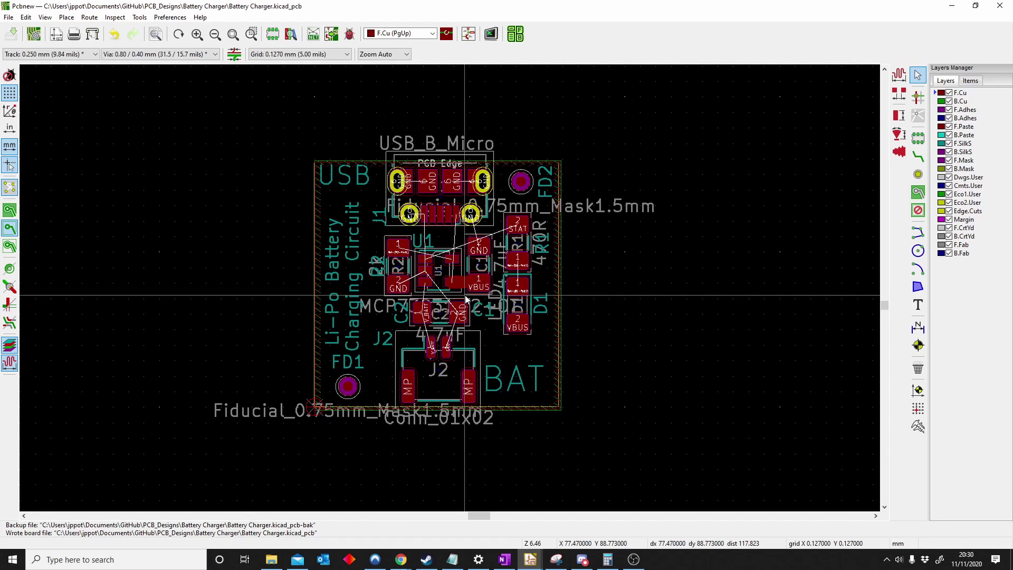
{"action": "mouse_move", "coordinate": [452, 278]}
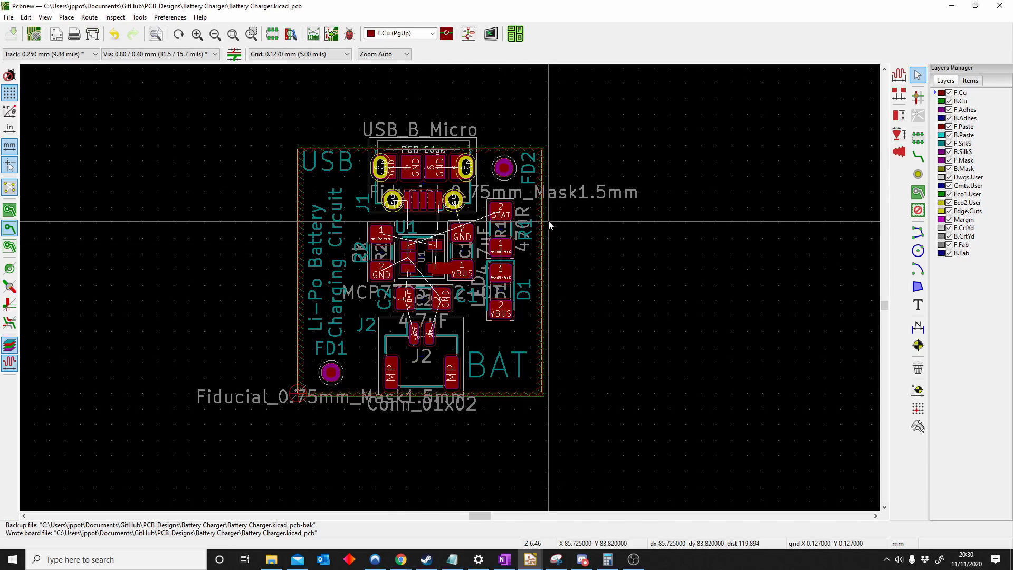
{"action": "mouse_move", "coordinate": [386, 210]}
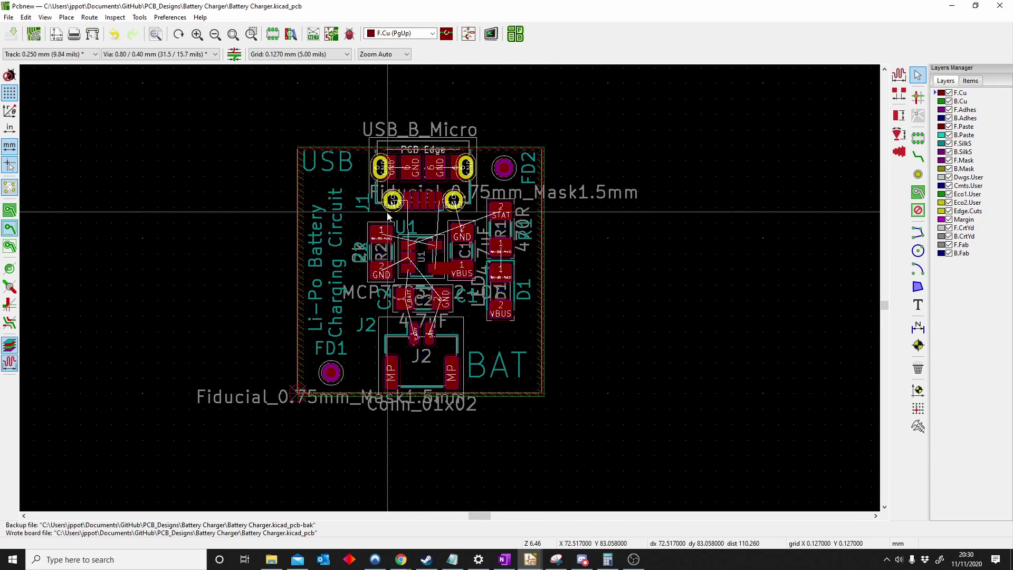
{"action": "scroll", "scroll_direction": "up", "scroll_amount": 3}
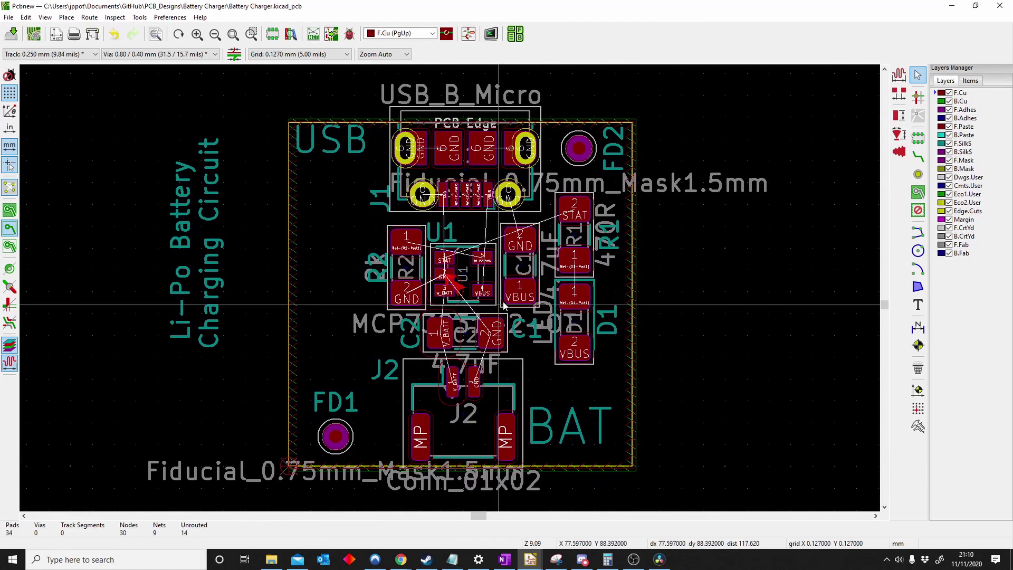
{"action": "mouse_move", "coordinate": [422, 265]}
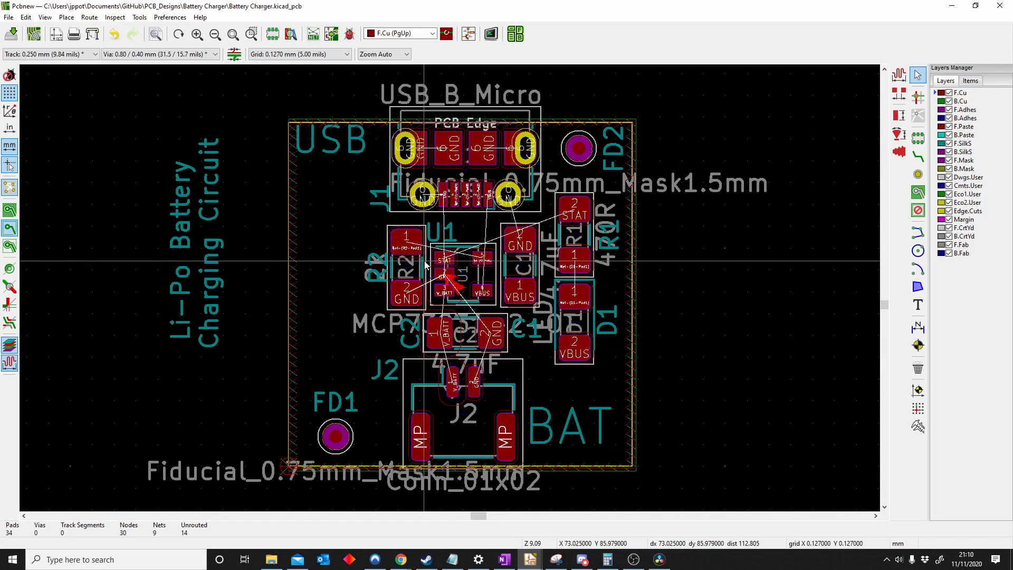
{"action": "mouse_move", "coordinate": [439, 258]}
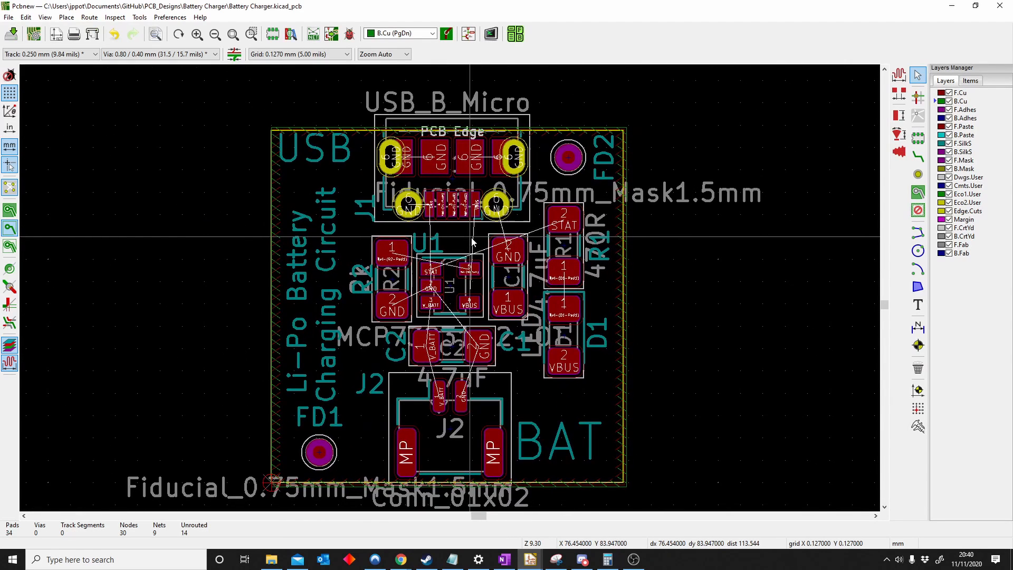
{"action": "mouse_move", "coordinate": [450, 292]}
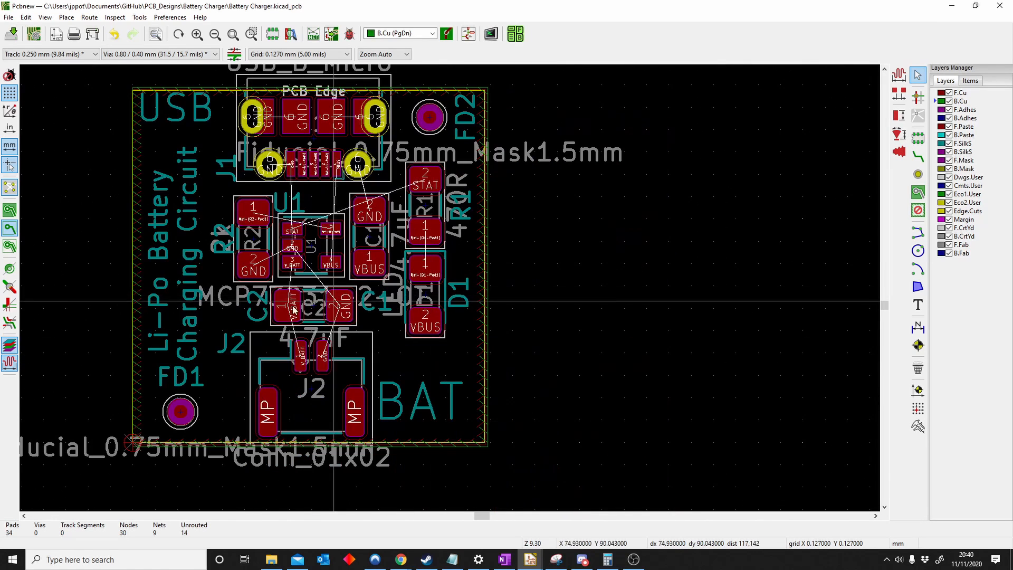
{"action": "scroll", "scroll_direction": "up", "scroll_amount": 3}
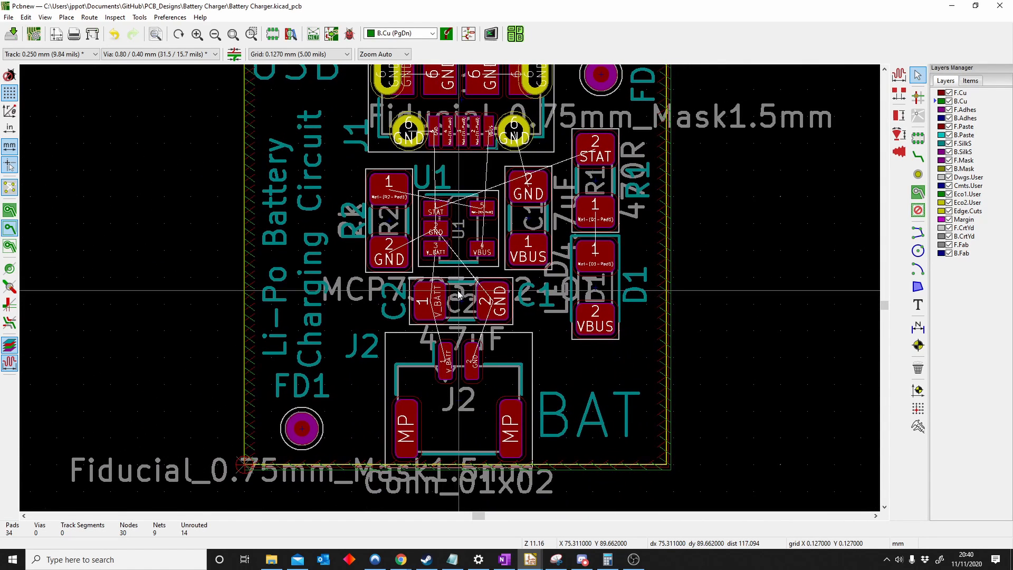
{"action": "scroll", "scroll_direction": "up", "scroll_amount": 3}
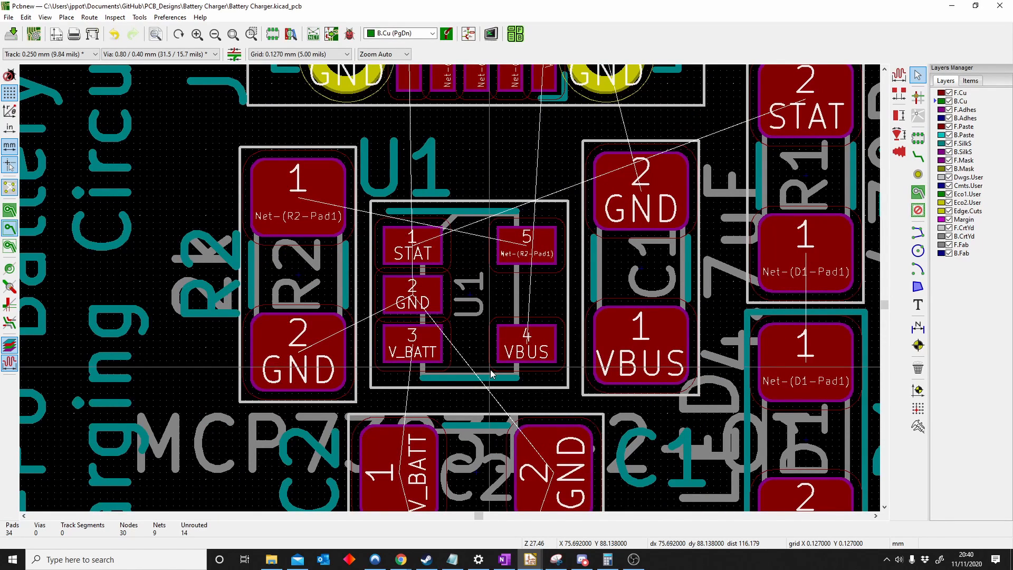
{"action": "scroll", "scroll_direction": "down", "scroll_amount": 3}
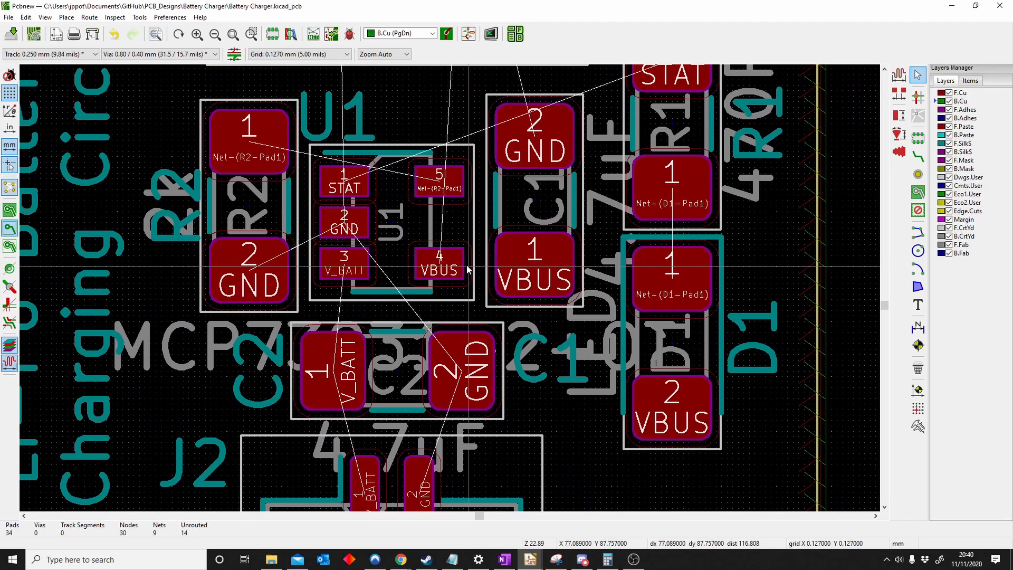
{"action": "mouse_move", "coordinate": [510, 262]}
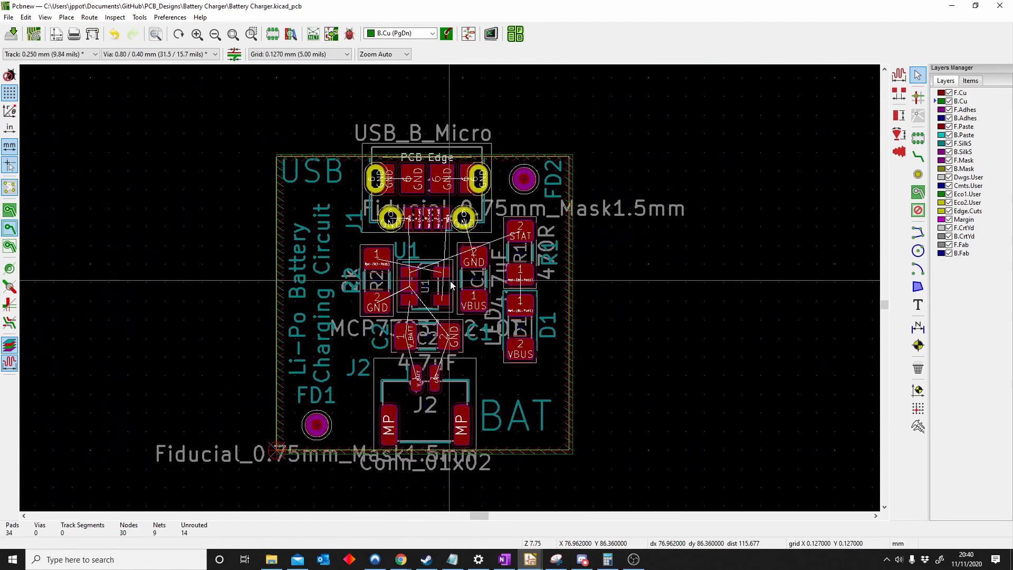
{"action": "scroll", "scroll_direction": "up", "scroll_amount": 3}
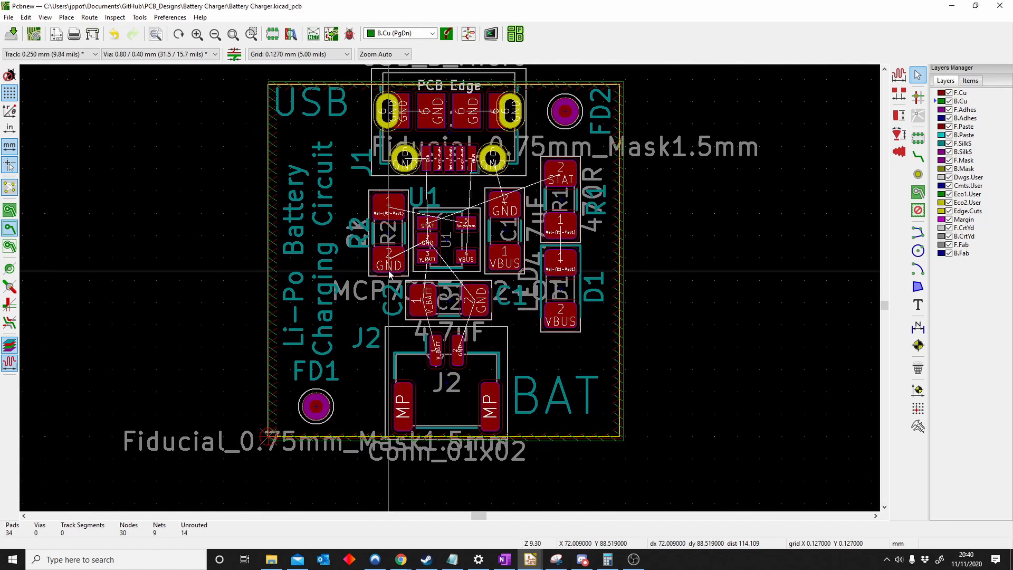
{"action": "mouse_move", "coordinate": [462, 268]}
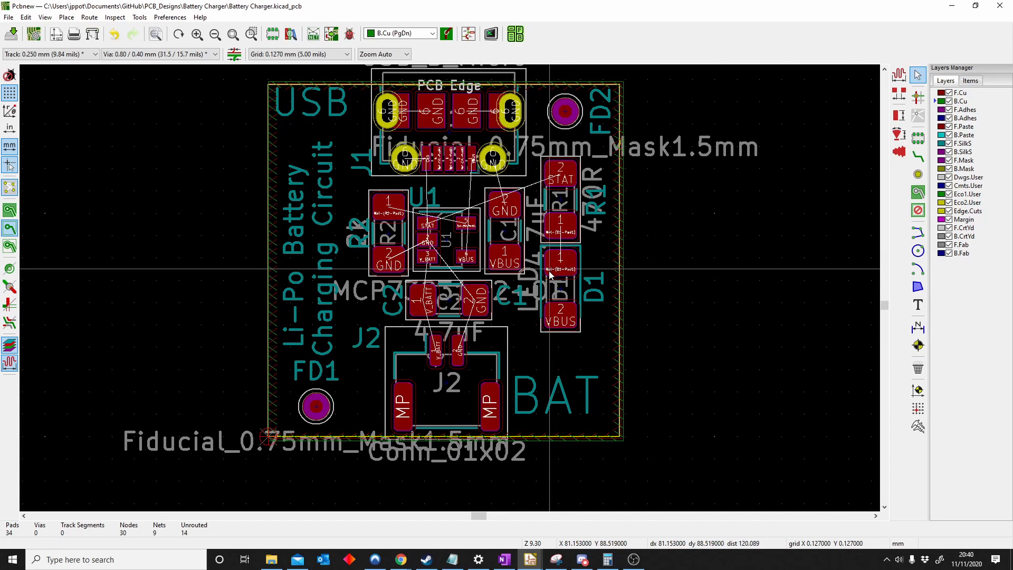
{"action": "mouse_move", "coordinate": [469, 281]}
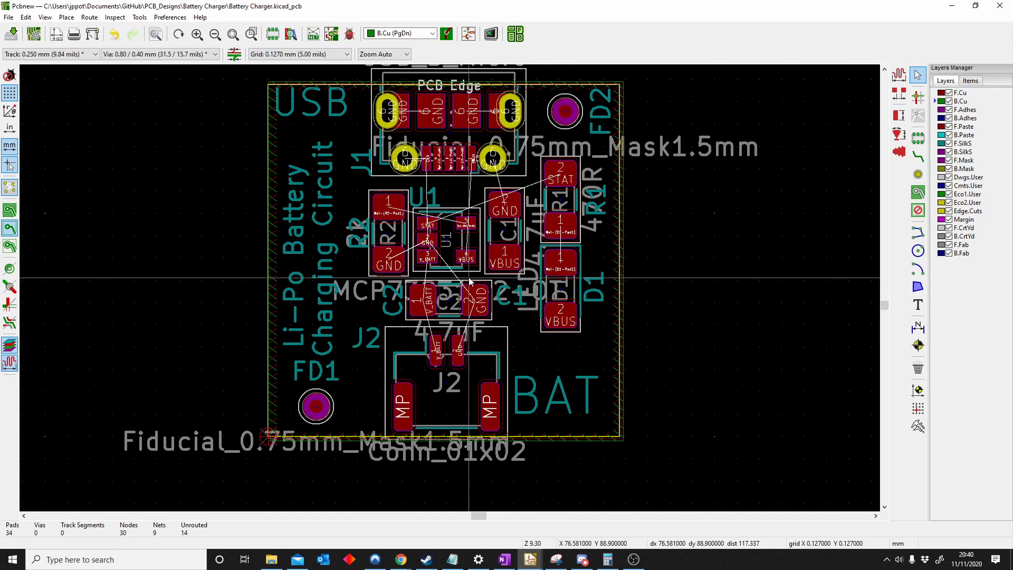
{"action": "mouse_move", "coordinate": [392, 247]}
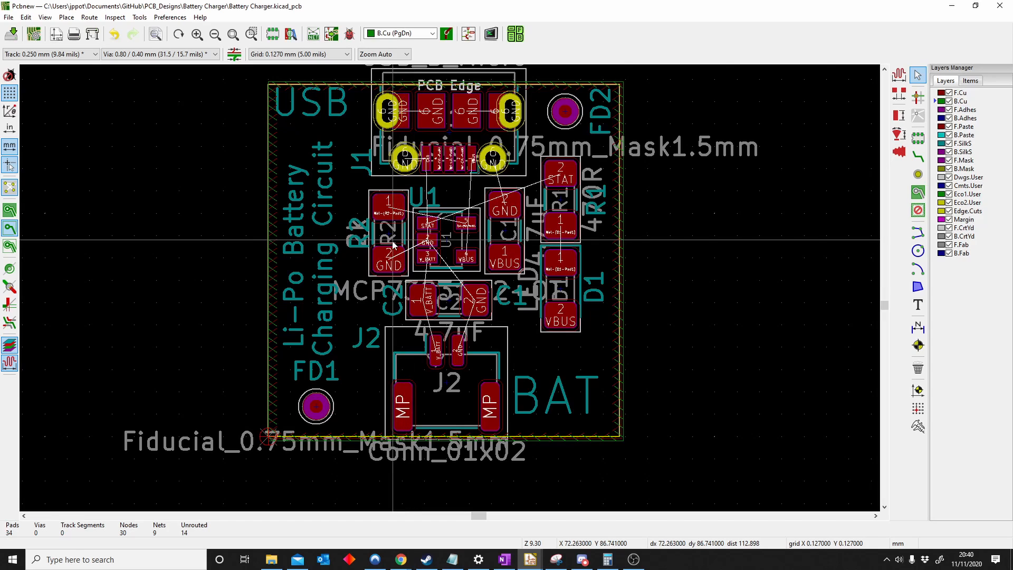
{"action": "mouse_move", "coordinate": [420, 212]}
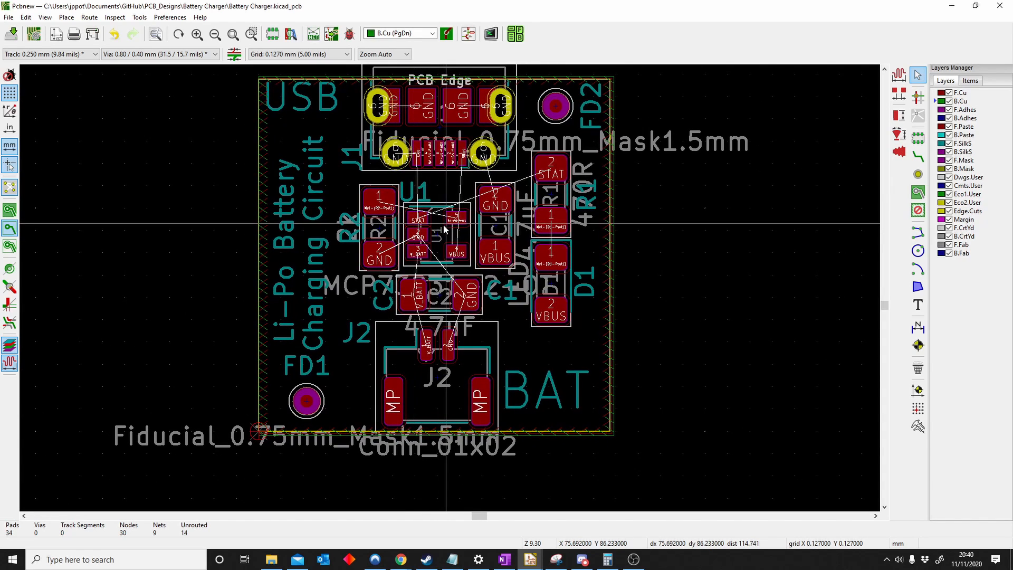
{"action": "mouse_move", "coordinate": [452, 245]}
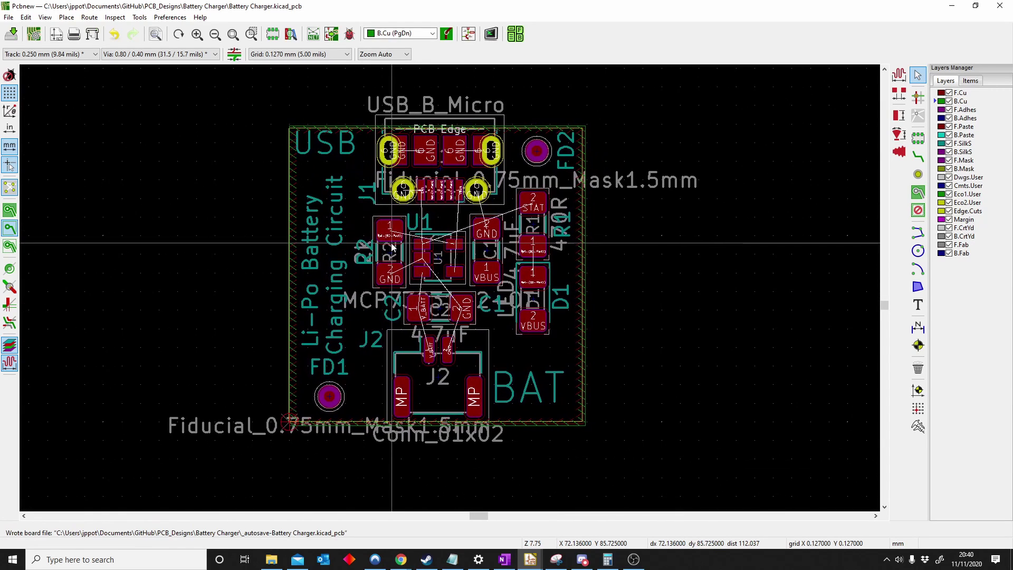
{"action": "scroll", "scroll_direction": "down", "scroll_amount": 3}
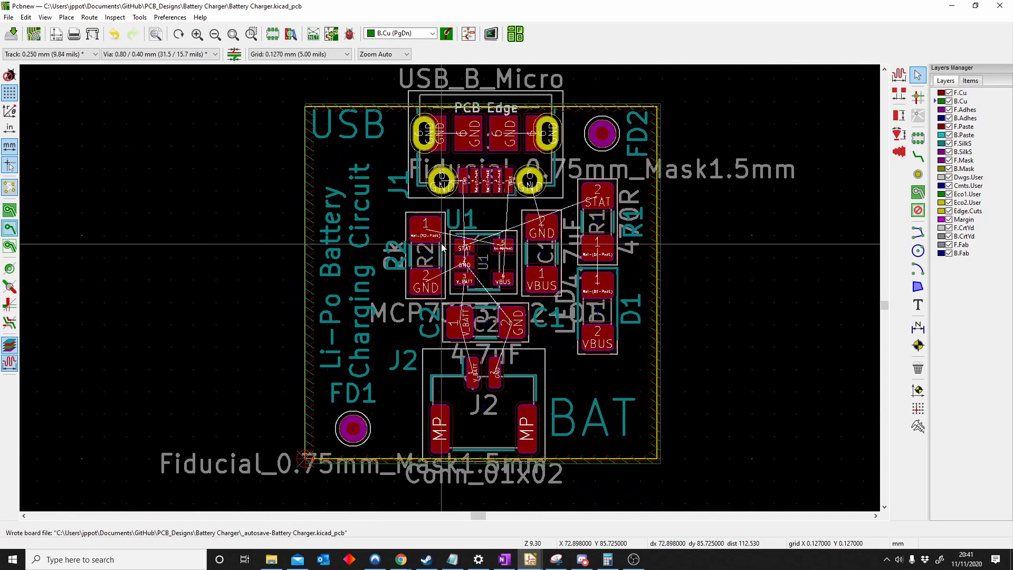
{"action": "mouse_move", "coordinate": [360, 267]}
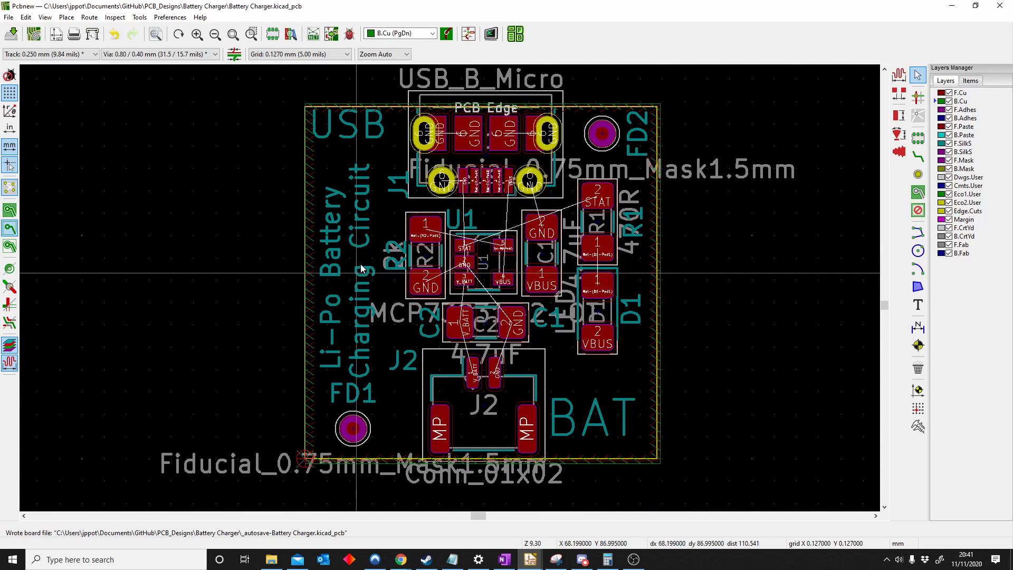
{"action": "mouse_move", "coordinate": [32, 25]}
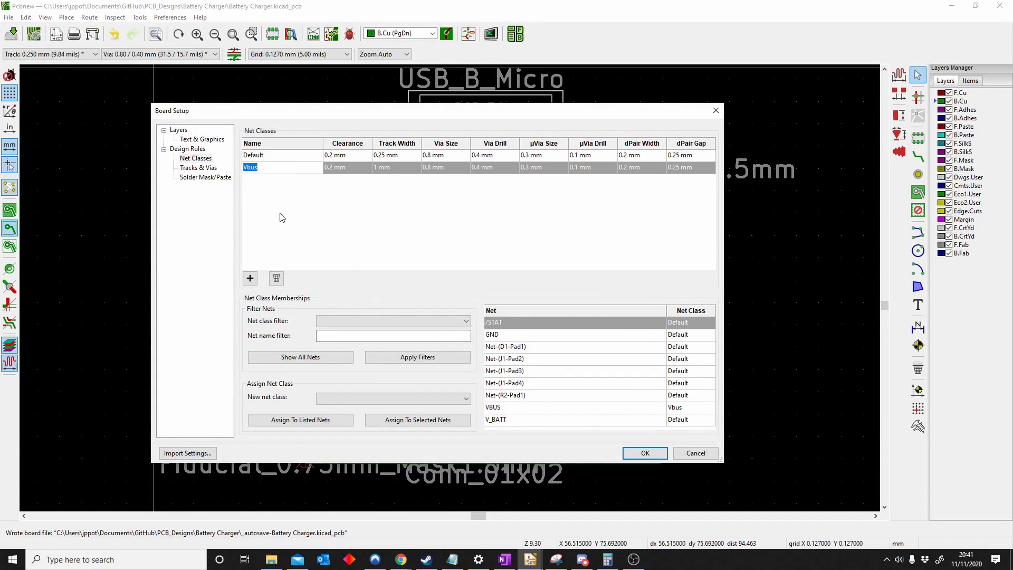
{"action": "left_click", "coordinate": [276, 278]}
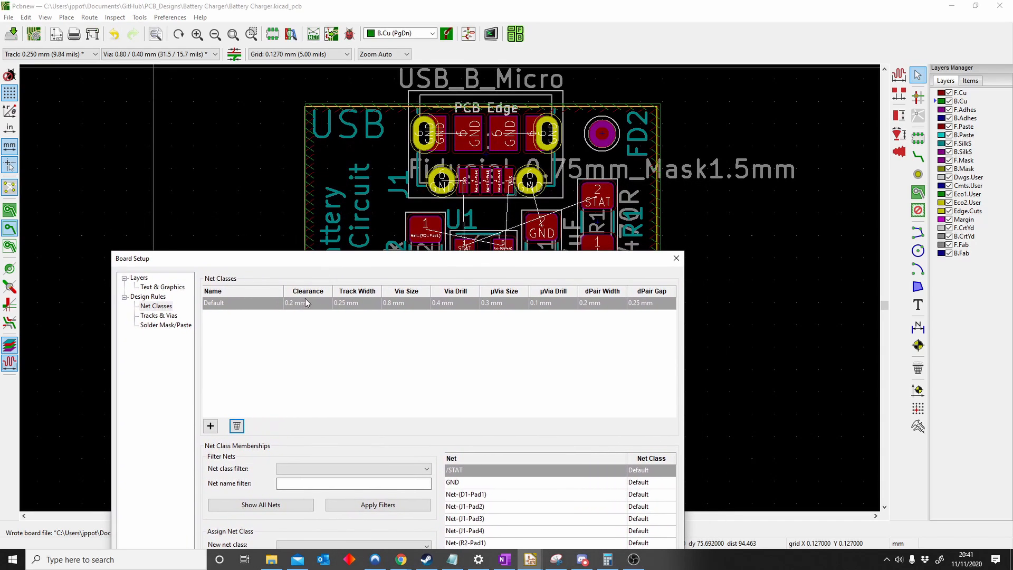
{"action": "mouse_move", "coordinate": [502, 319]}
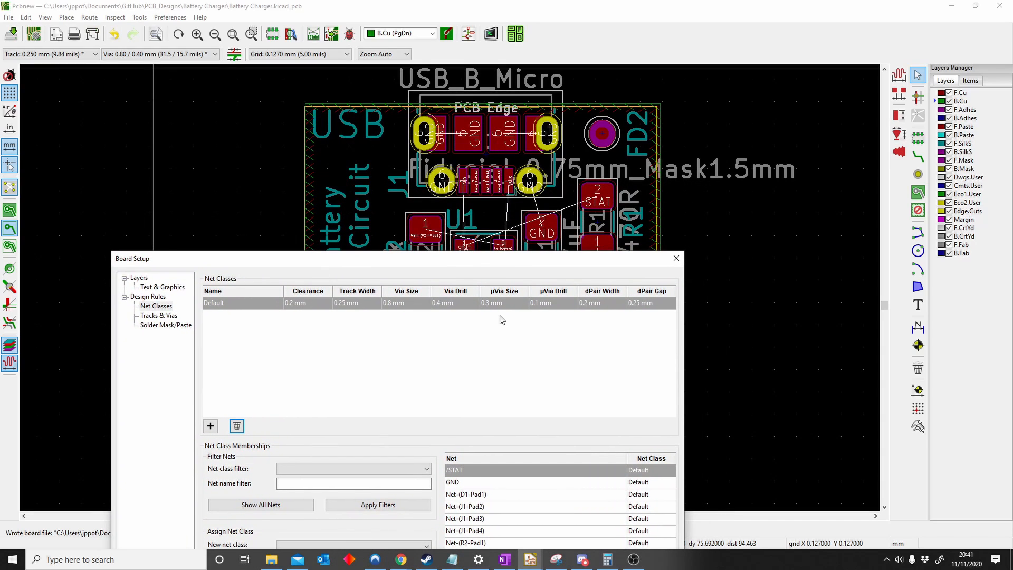
{"action": "mouse_move", "coordinate": [551, 299]}
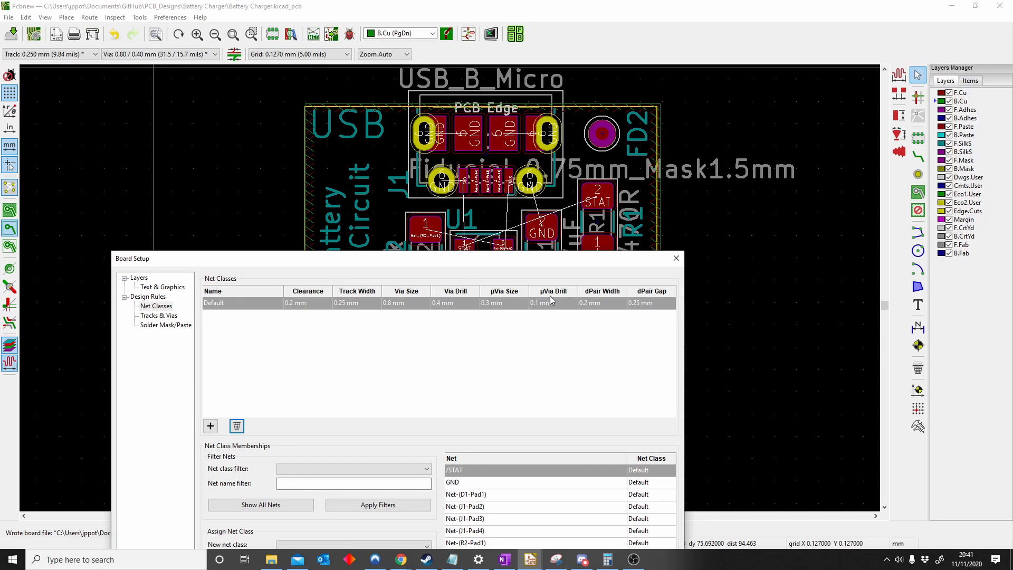
{"action": "mouse_move", "coordinate": [652, 304]}
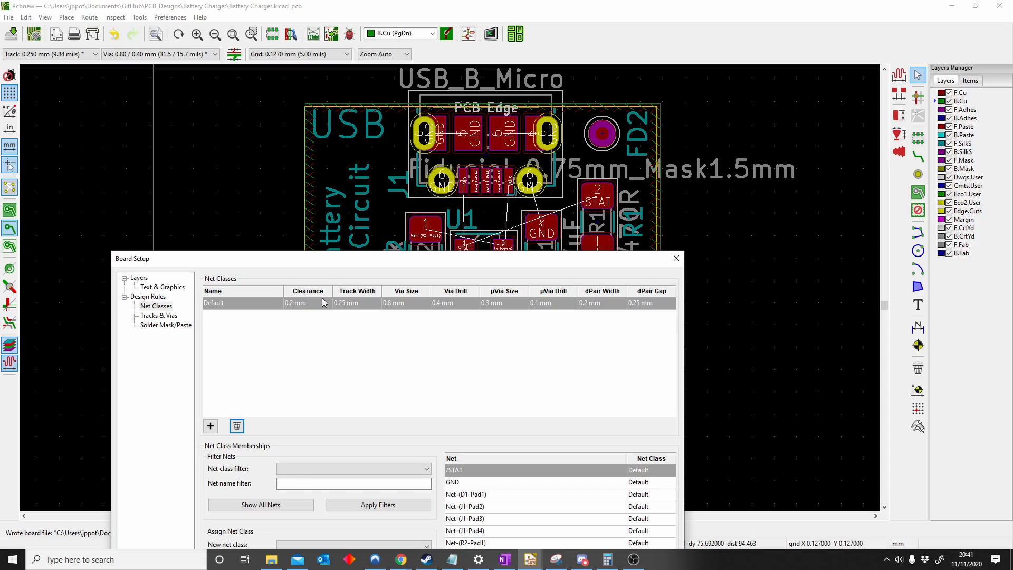
{"action": "mouse_move", "coordinate": [510, 197]}
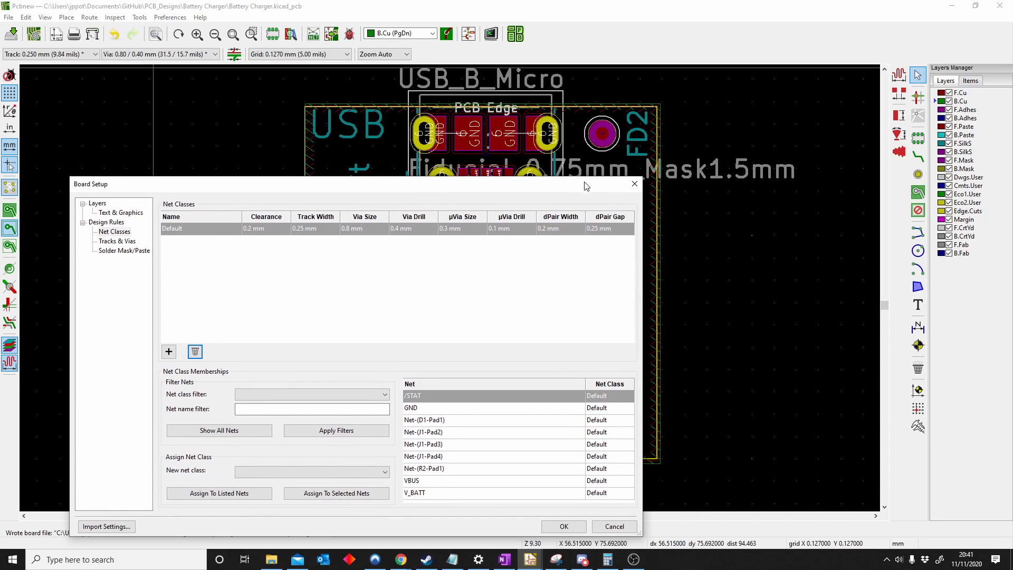
Route tracks from J1's GND pin to C1 pad 2 and from R2 pad 1 to U1 pad 5.
{"action": "left_click", "coordinate": [562, 526]}
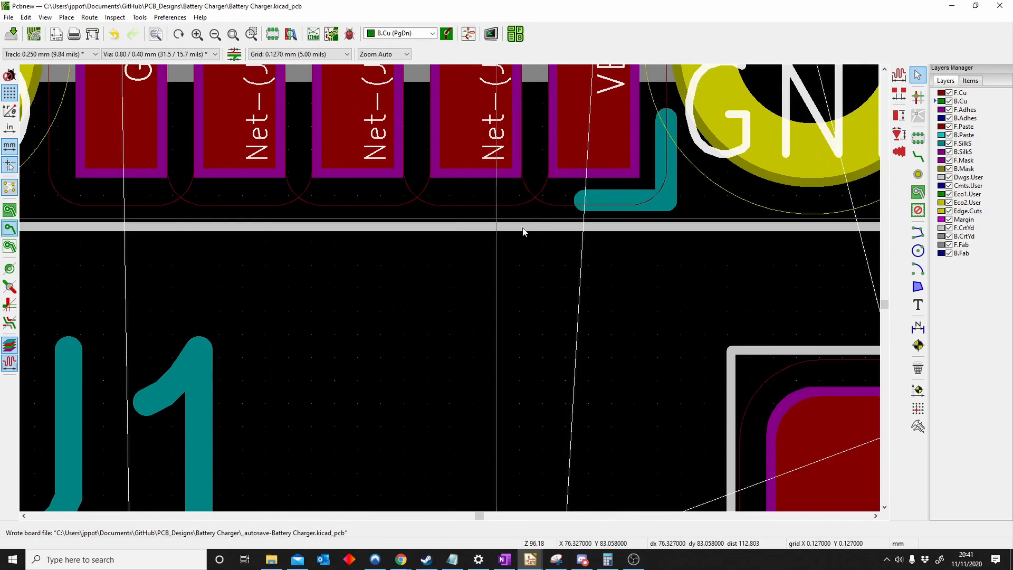
{"action": "scroll", "scroll_direction": "down", "scroll_amount": 3}
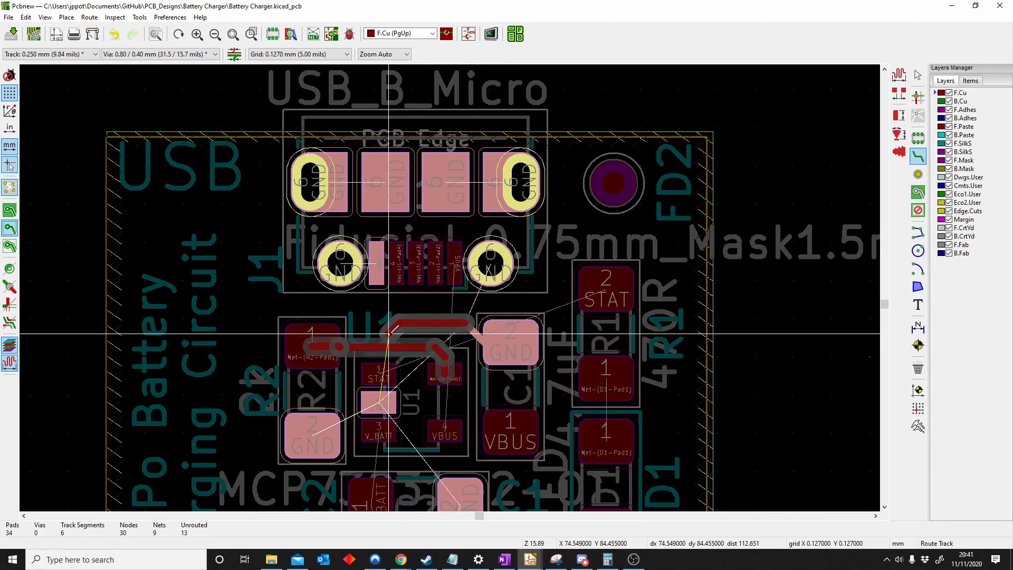
{"action": "left_click", "coordinate": [391, 336]}
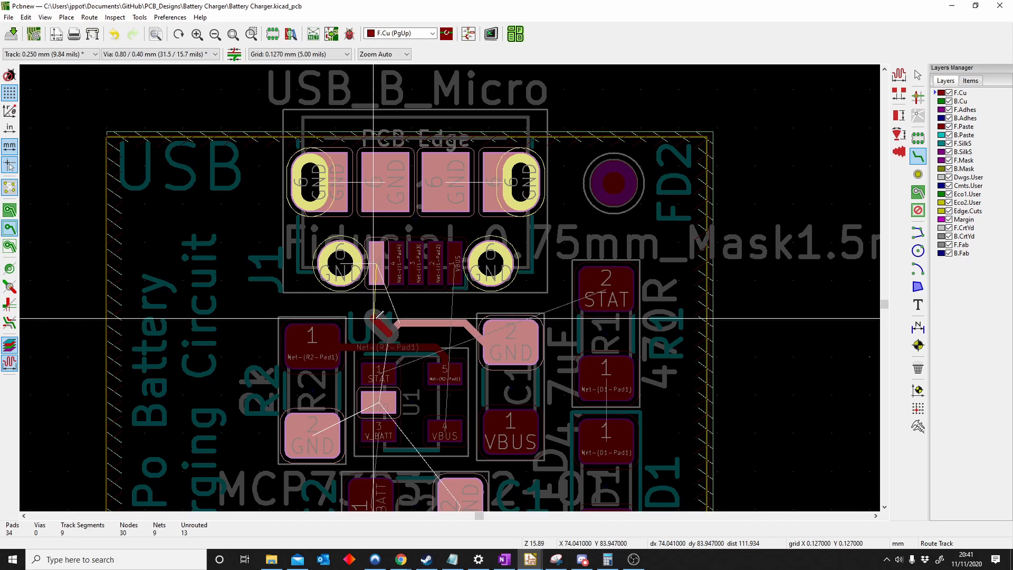
{"action": "scroll", "scroll_direction": "up", "scroll_amount": 3}
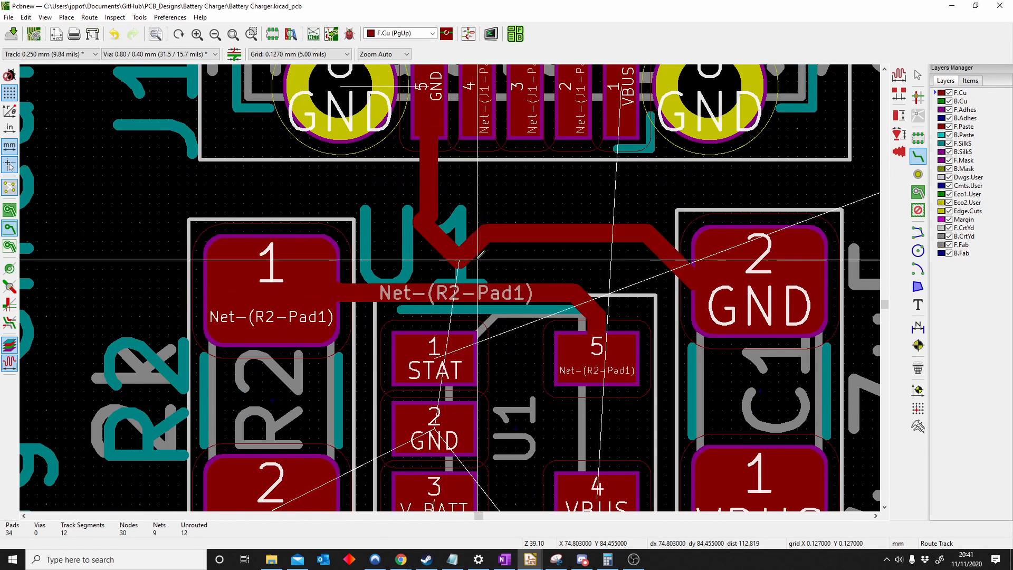
{"action": "scroll", "scroll_direction": "up", "scroll_amount": 3}
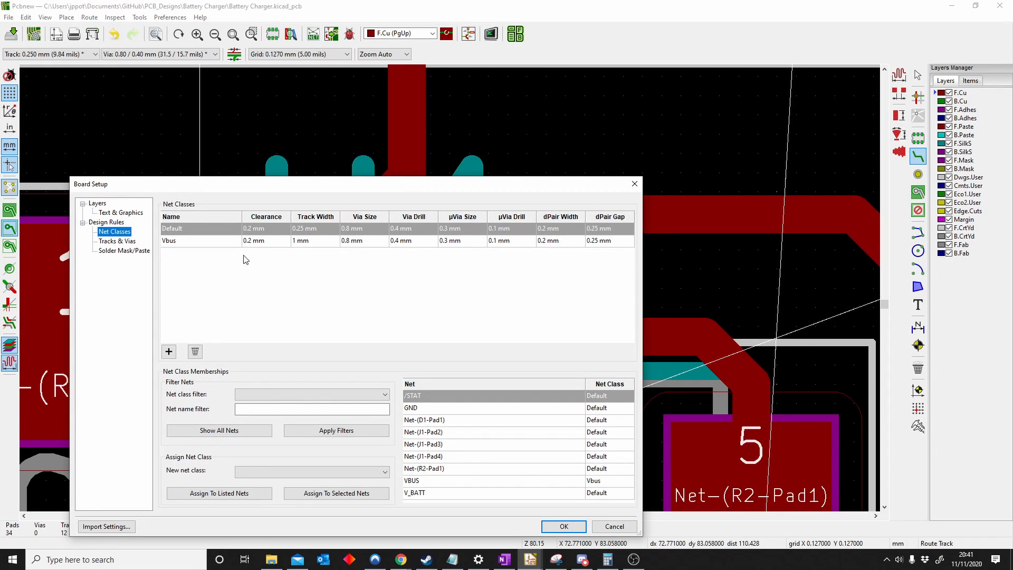
{"action": "mouse_move", "coordinate": [268, 233]}
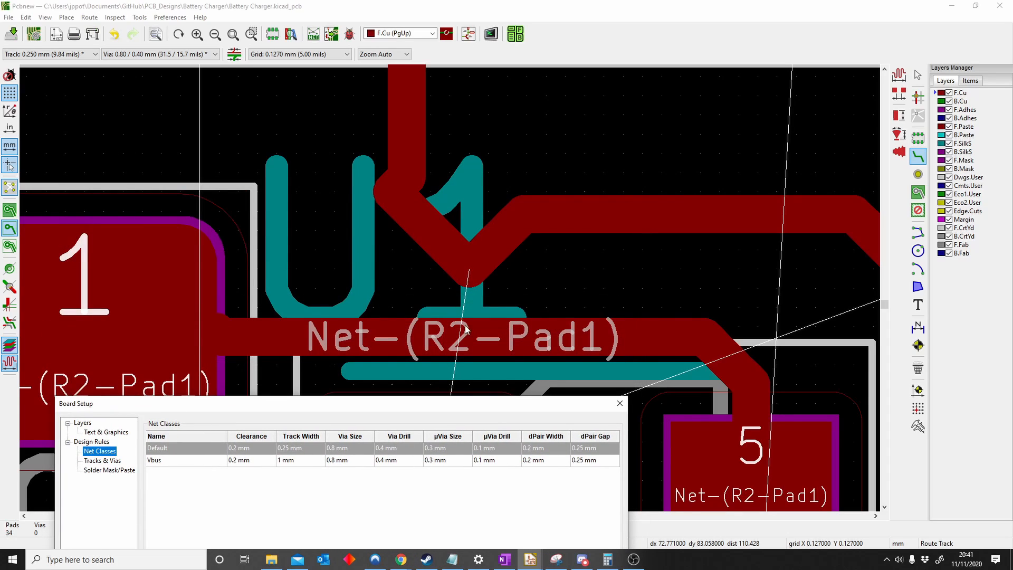
{"action": "mouse_move", "coordinate": [292, 452]}
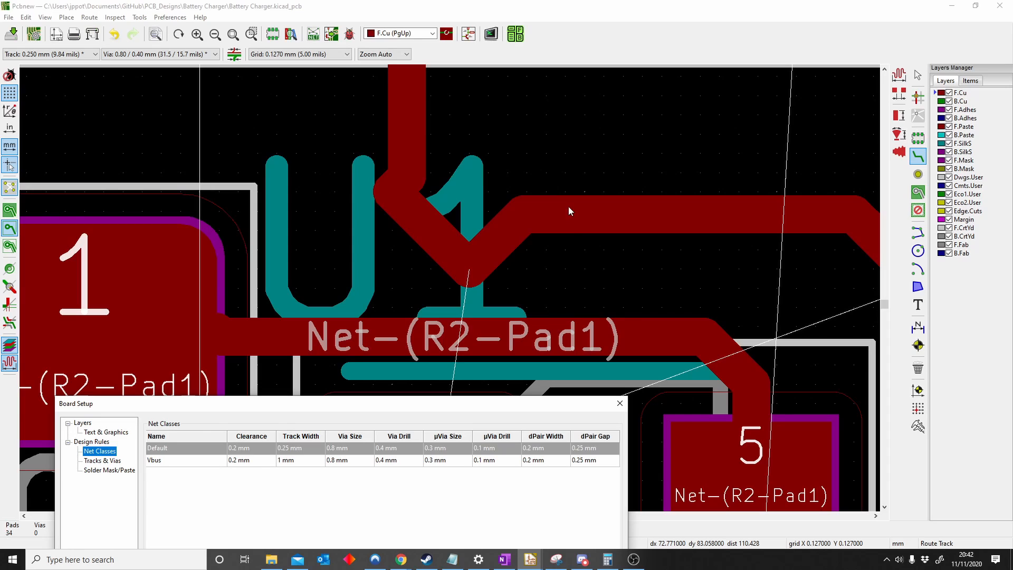
{"action": "mouse_move", "coordinate": [577, 222]}
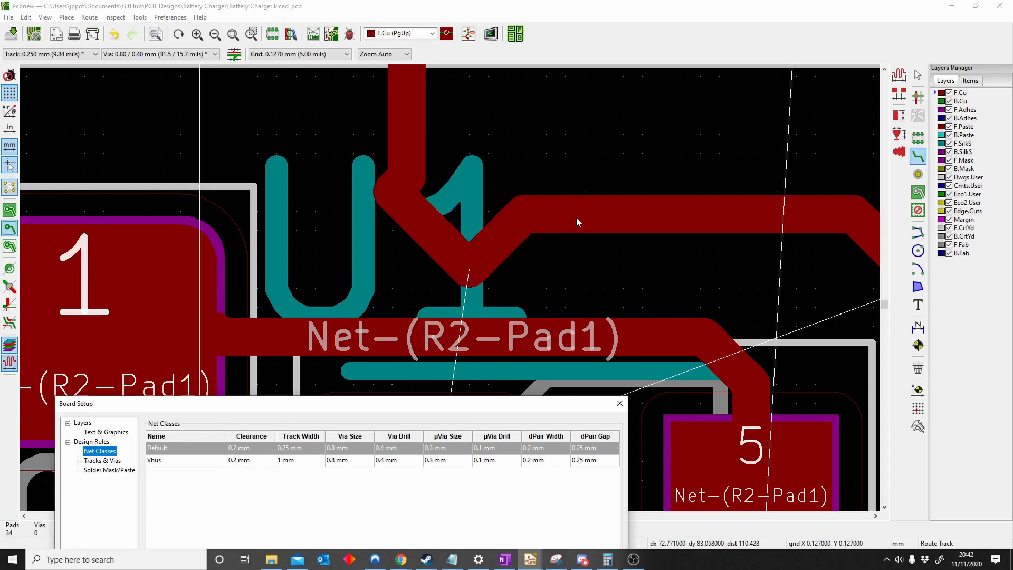
{"action": "mouse_move", "coordinate": [648, 431]}
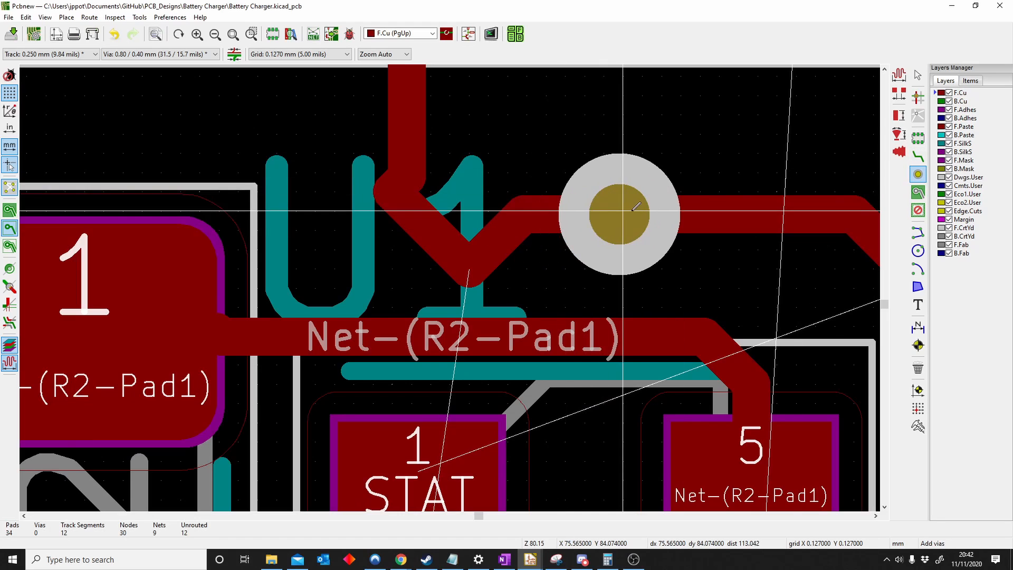
Drop a GND via on the track near U1 and bring up Board Setup.
{"action": "left_click", "coordinate": [619, 210]}
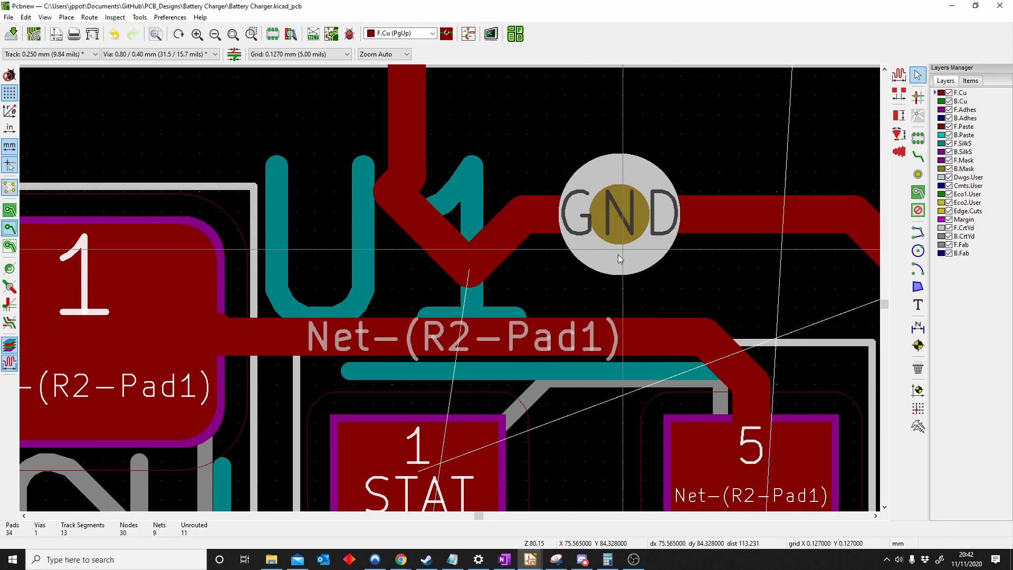
{"action": "mouse_move", "coordinate": [466, 514]}
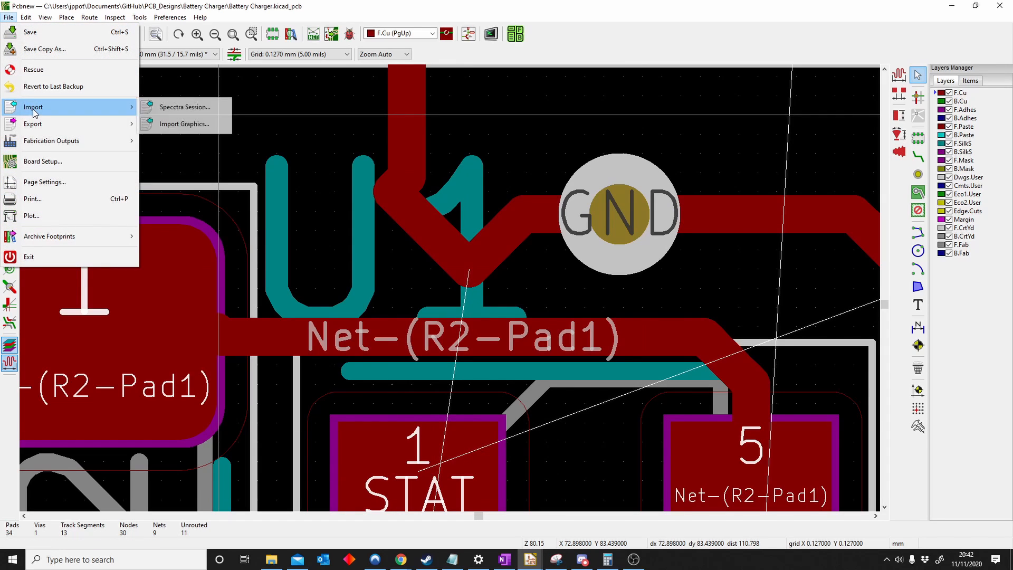
{"action": "left_click", "coordinate": [43, 161]}
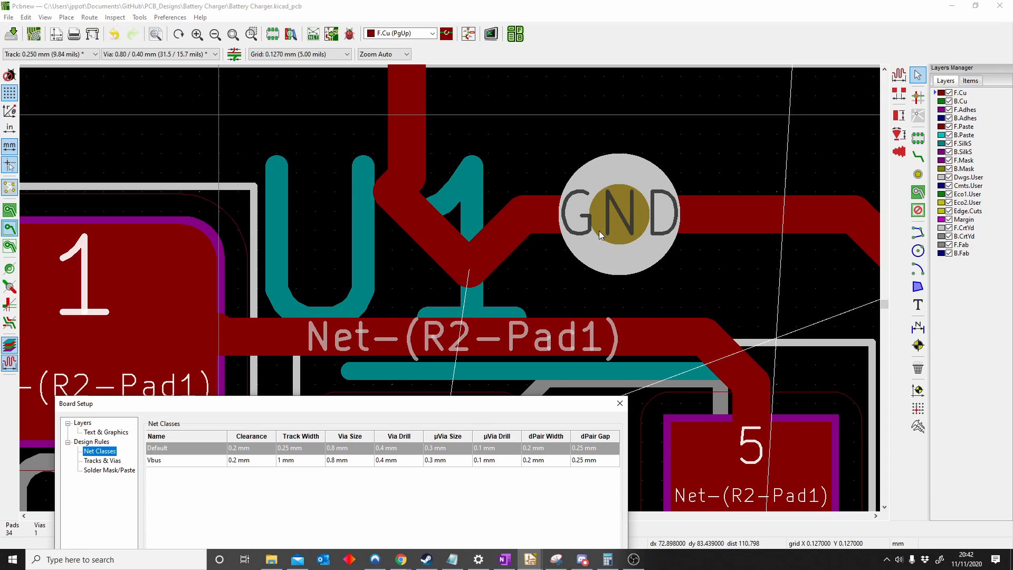
{"action": "mouse_move", "coordinate": [625, 225]}
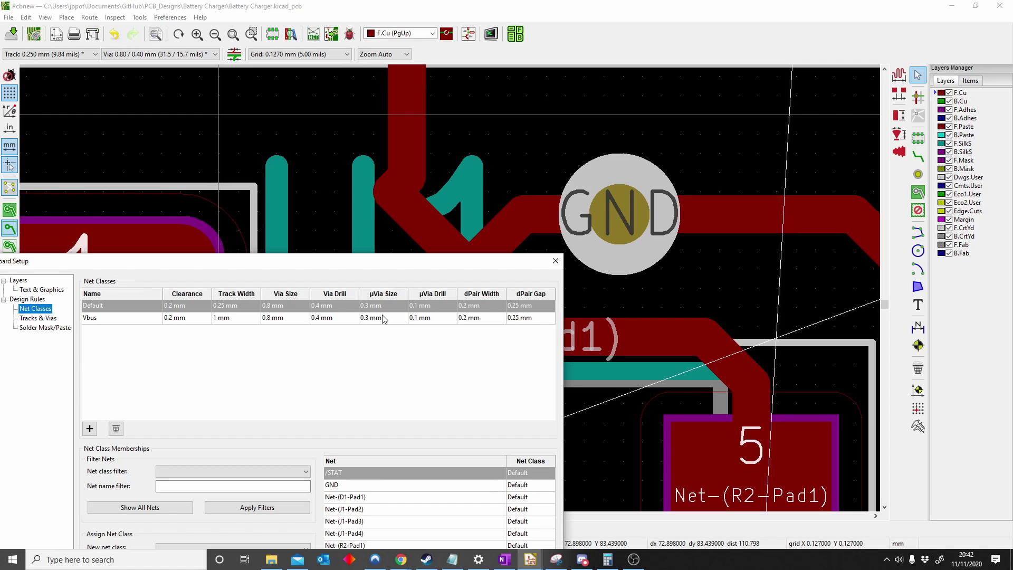
{"action": "mouse_move", "coordinate": [334, 298]}
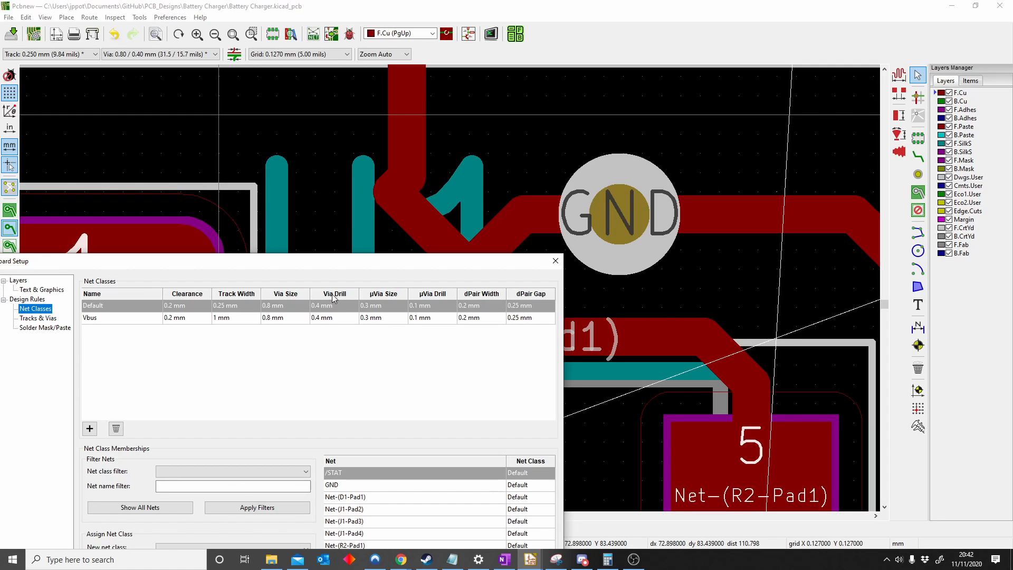
{"action": "mouse_move", "coordinate": [395, 307]}
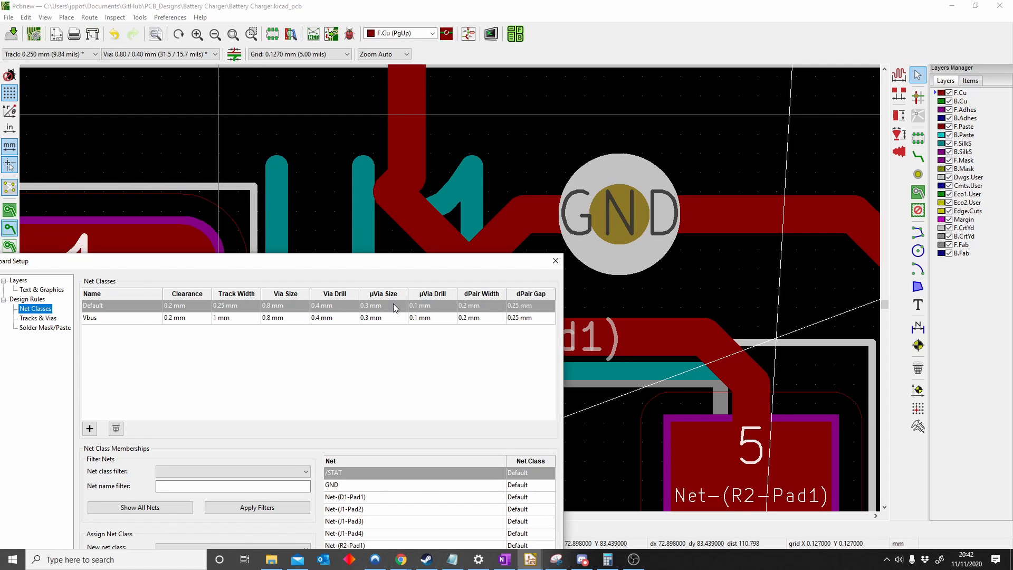
{"action": "mouse_move", "coordinate": [474, 522]}
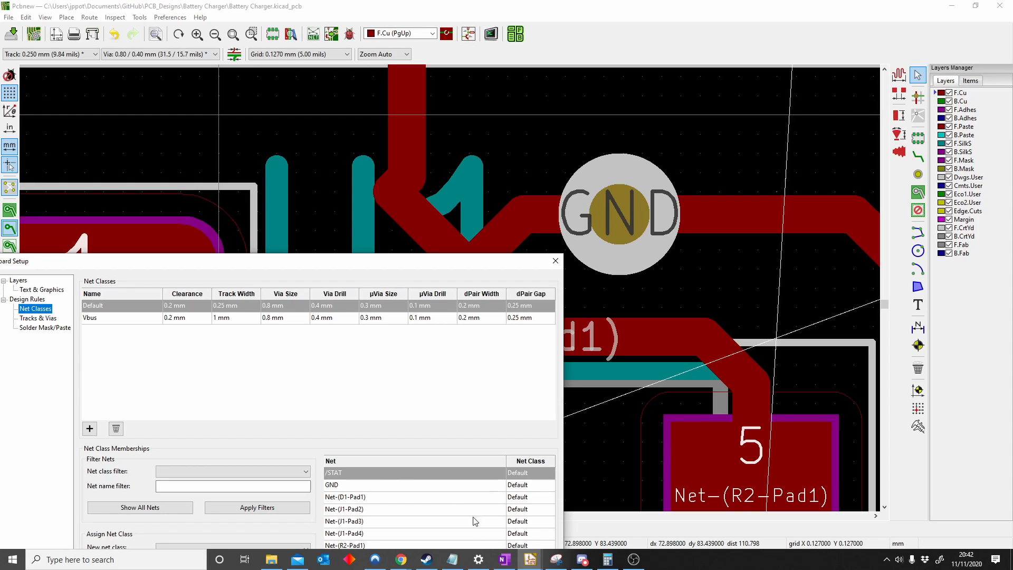
{"action": "mouse_move", "coordinate": [426, 397]}
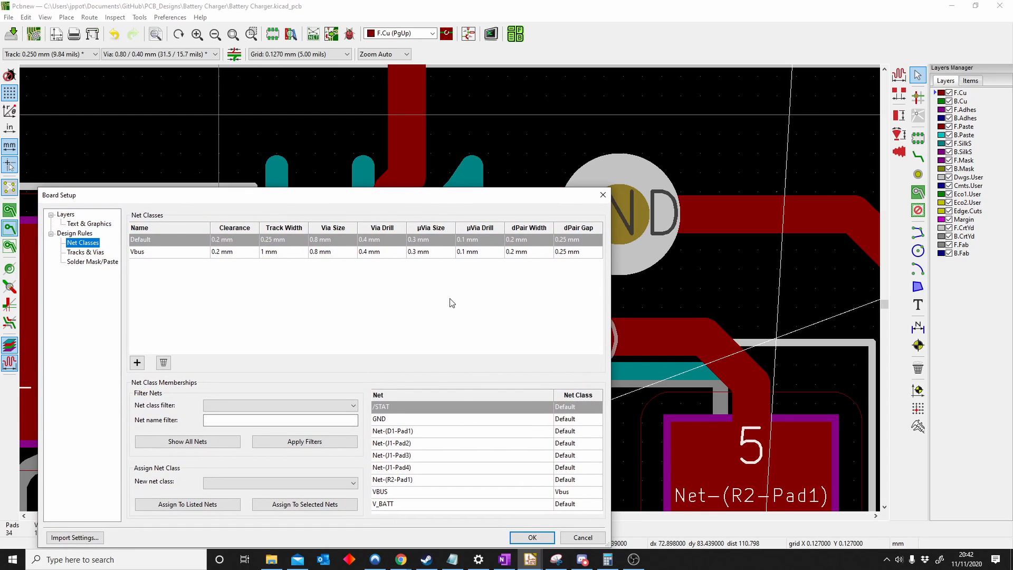
{"action": "mouse_move", "coordinate": [340, 237]}
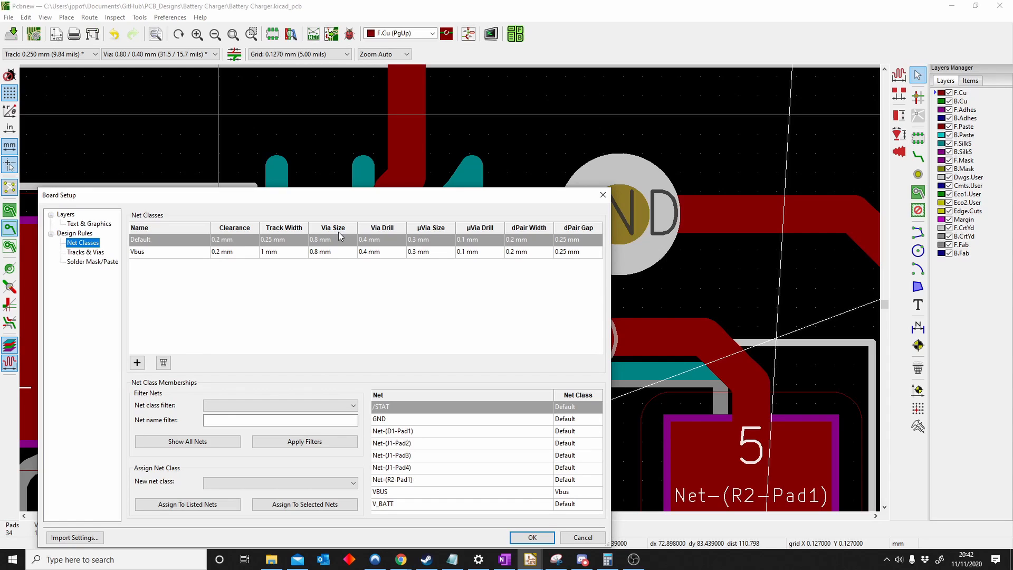
{"action": "mouse_move", "coordinate": [526, 234]}
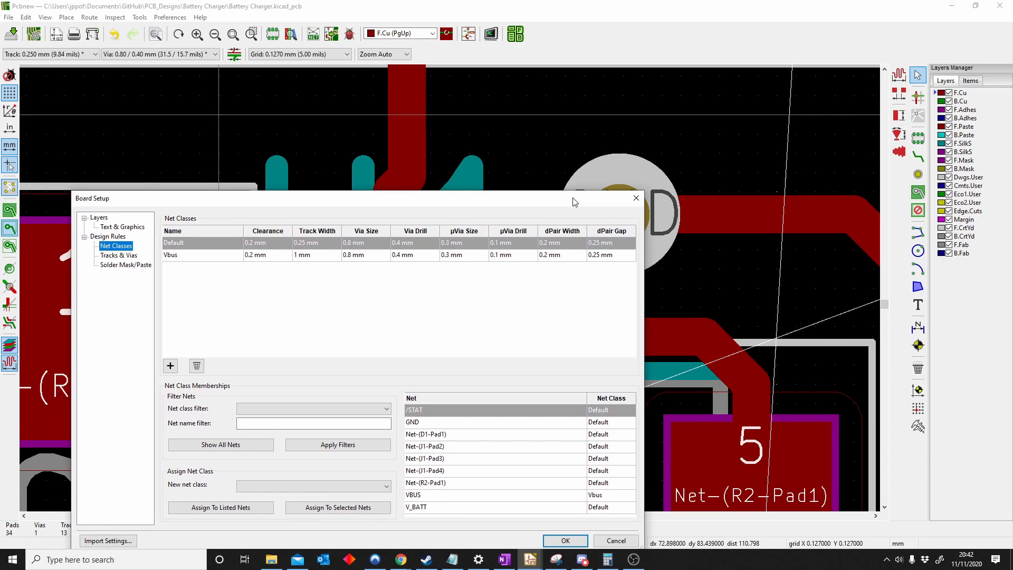
{"action": "mouse_move", "coordinate": [524, 214]}
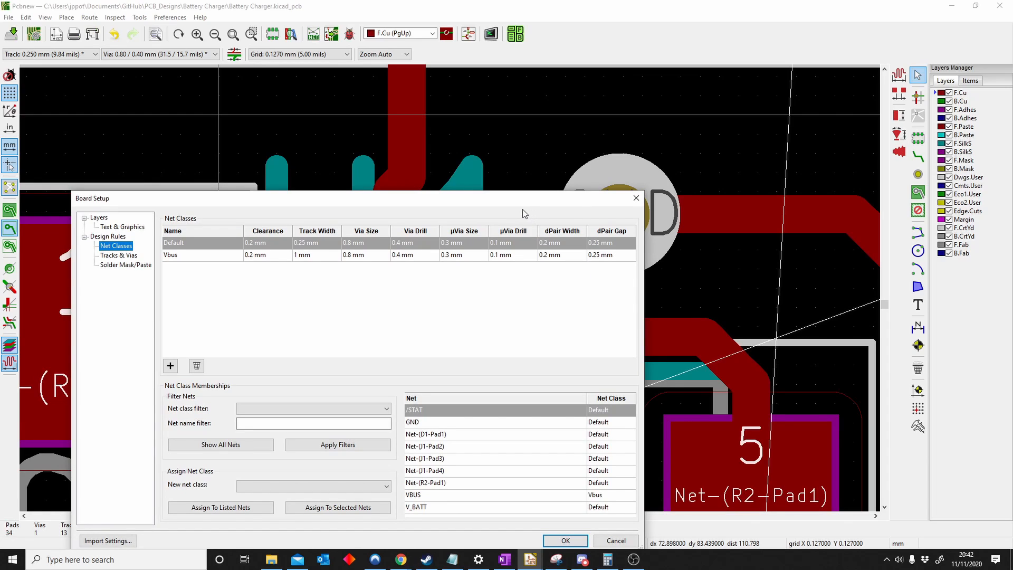
{"action": "mouse_move", "coordinate": [557, 253]}
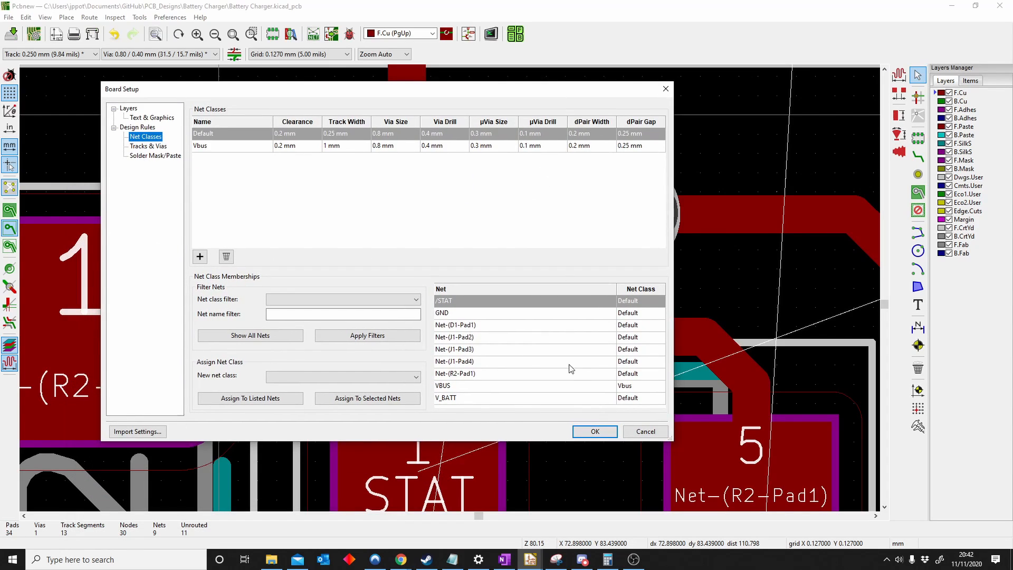
{"action": "mouse_move", "coordinate": [289, 103]}
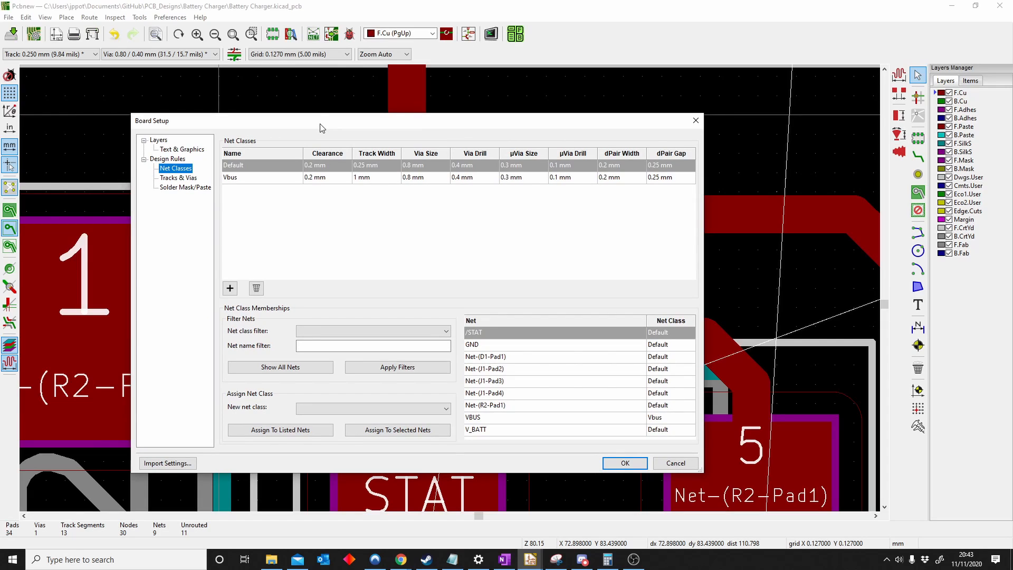
{"action": "mouse_move", "coordinate": [369, 227]}
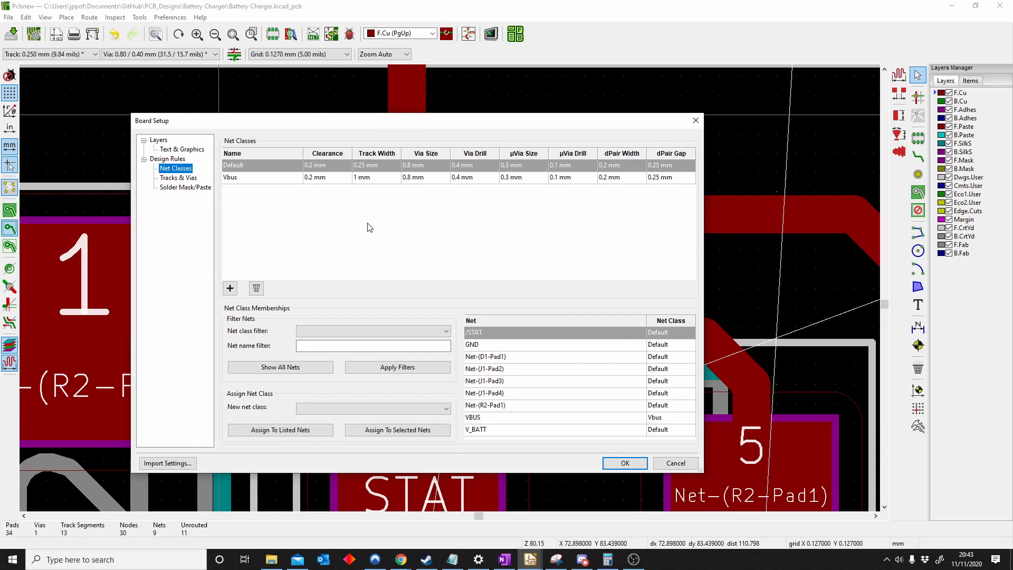
{"action": "mouse_move", "coordinate": [548, 375]}
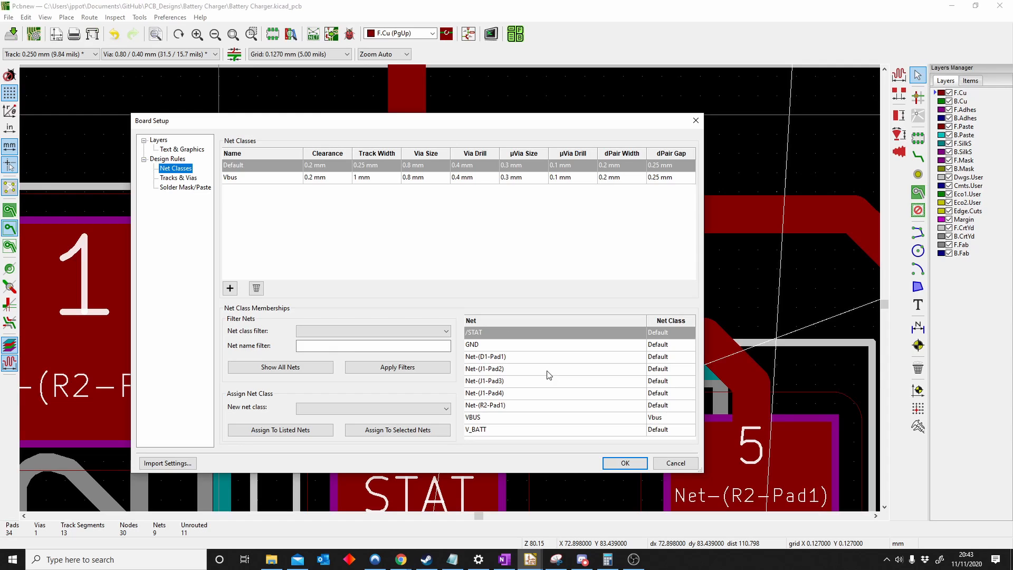
{"action": "mouse_move", "coordinate": [584, 448]}
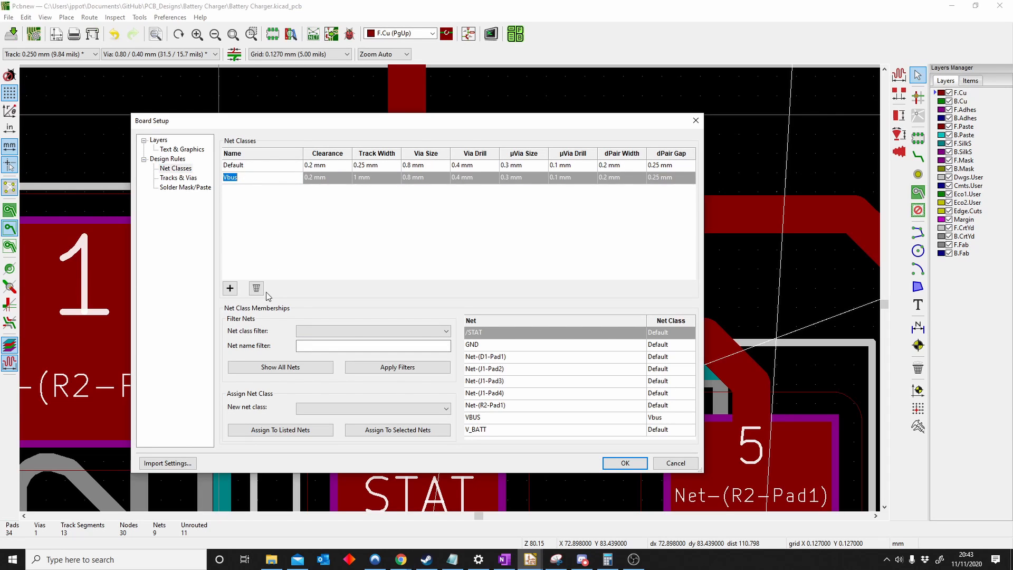
Close Board Setup and use Global Deletions with Tracks ticked to remove all tracks and vias.
{"action": "left_click", "coordinate": [256, 288]}
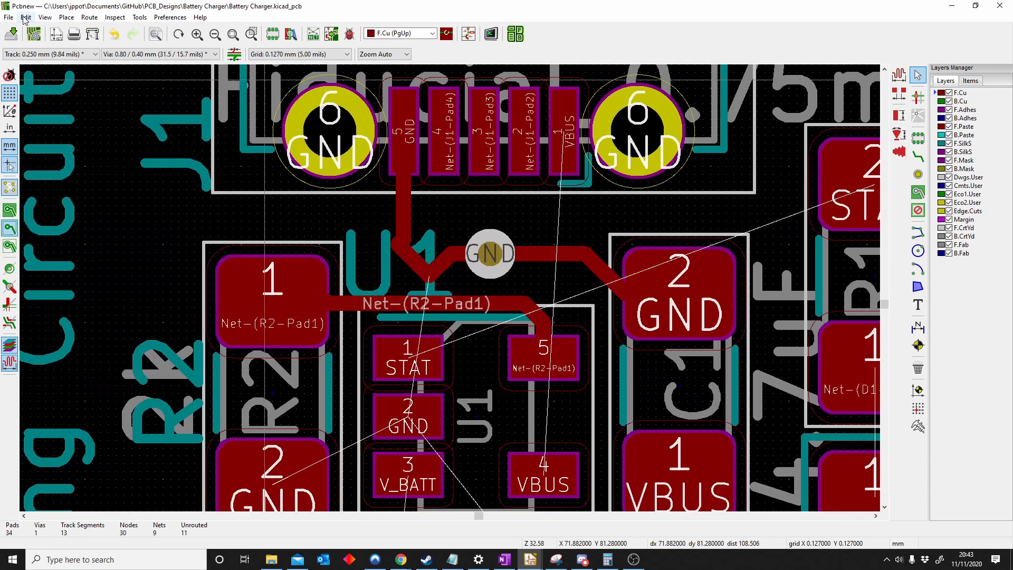
{"action": "left_click", "coordinate": [25, 17]}
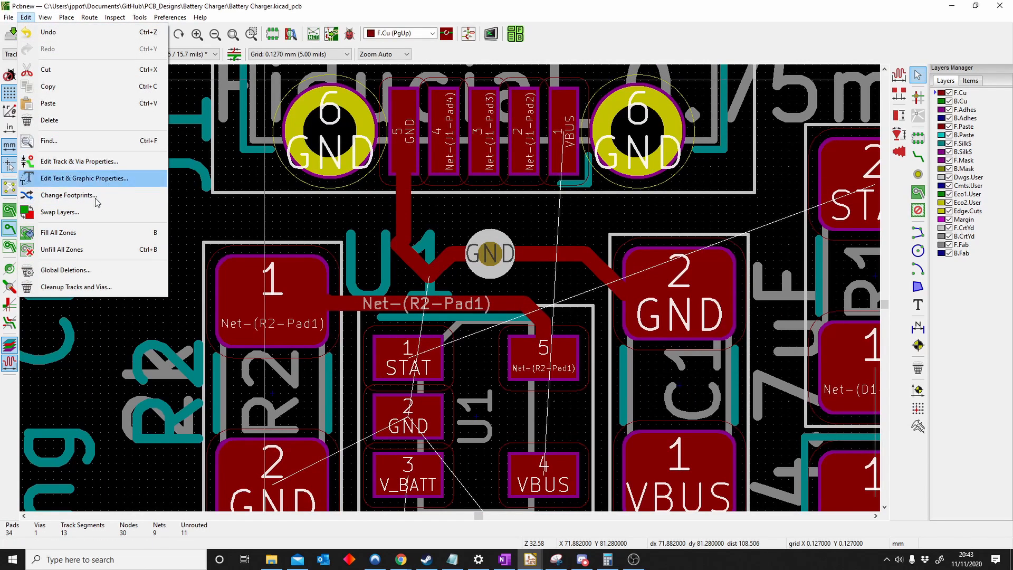
{"action": "left_click", "coordinate": [65, 269]}
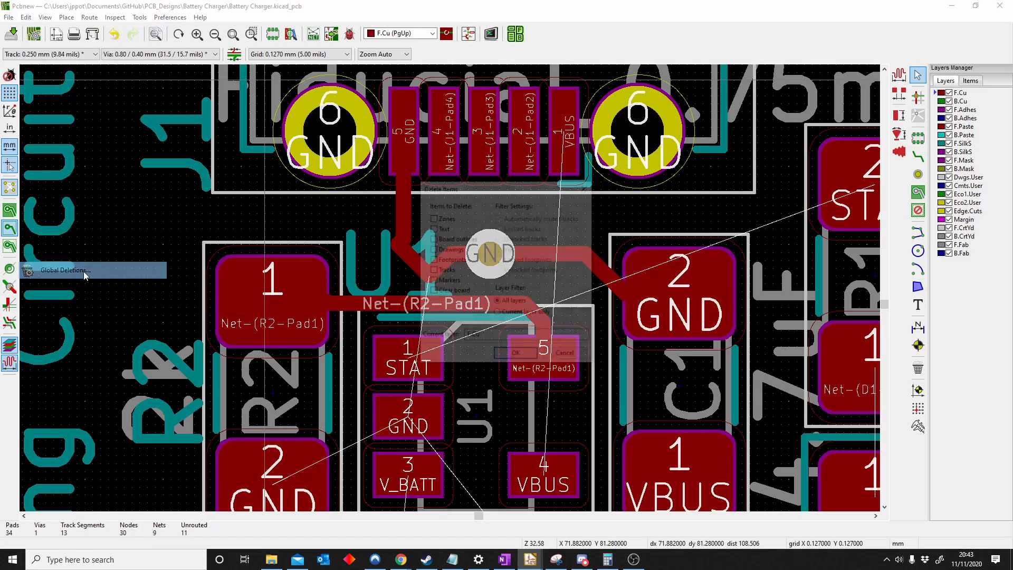
{"action": "left_click", "coordinate": [63, 269]}
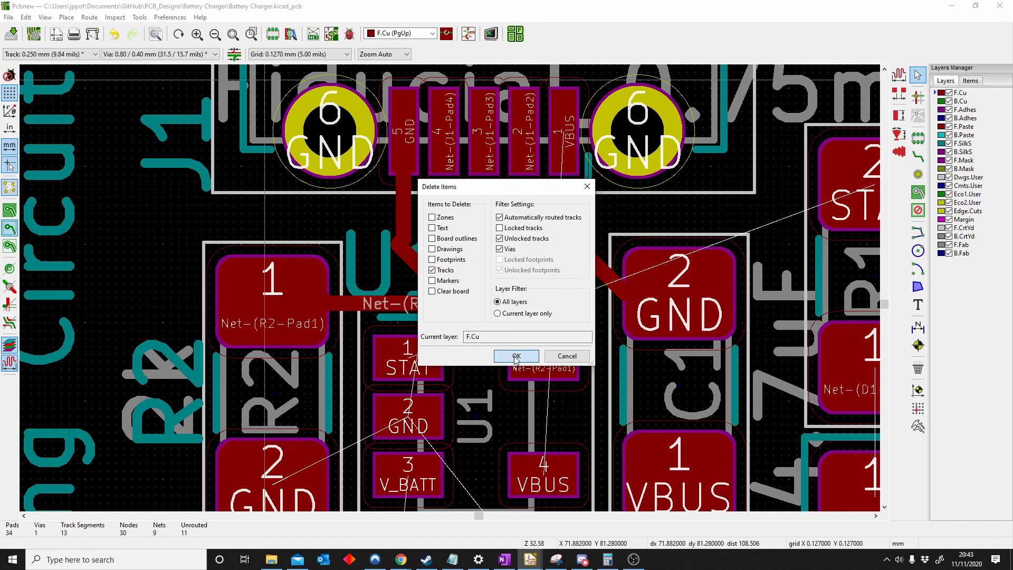
{"action": "left_click", "coordinate": [515, 356]}
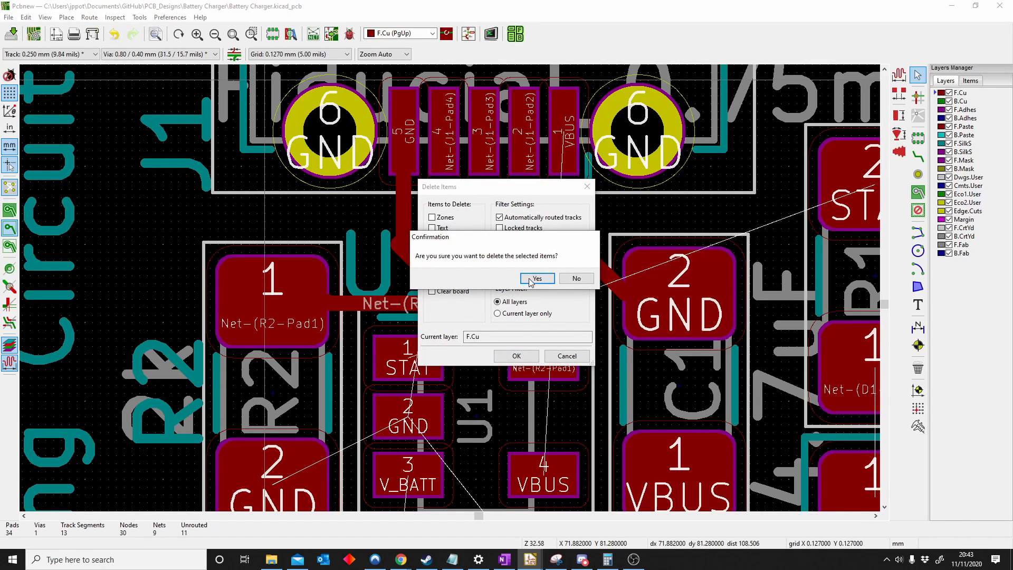
{"action": "left_click", "coordinate": [536, 278]}
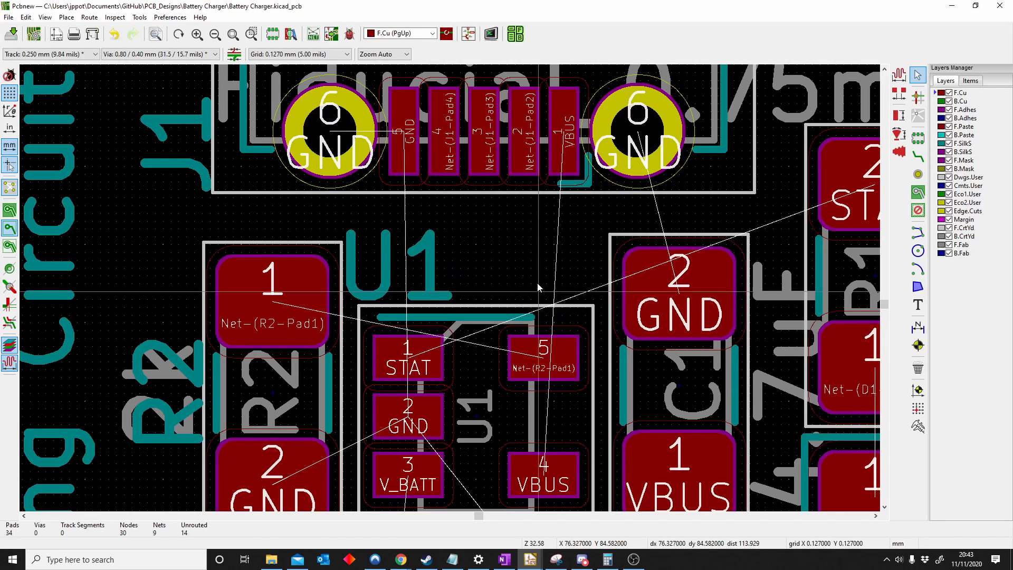
Add a Vbus_Width net class with 1mm track width and assign the VBUS net to it.
{"action": "scroll", "scroll_direction": "down", "scroll_amount": 3}
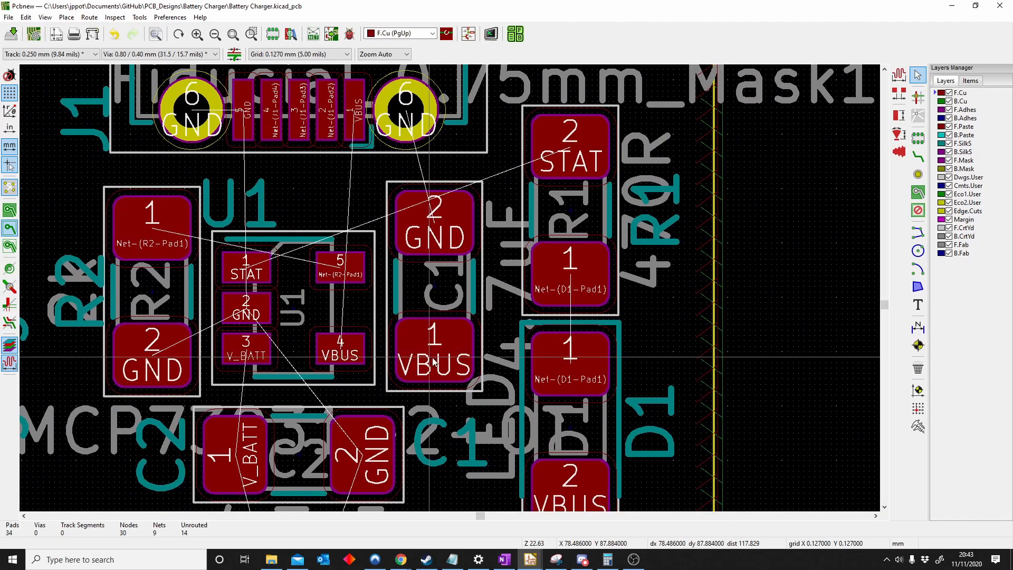
{"action": "mouse_move", "coordinate": [52, 89]}
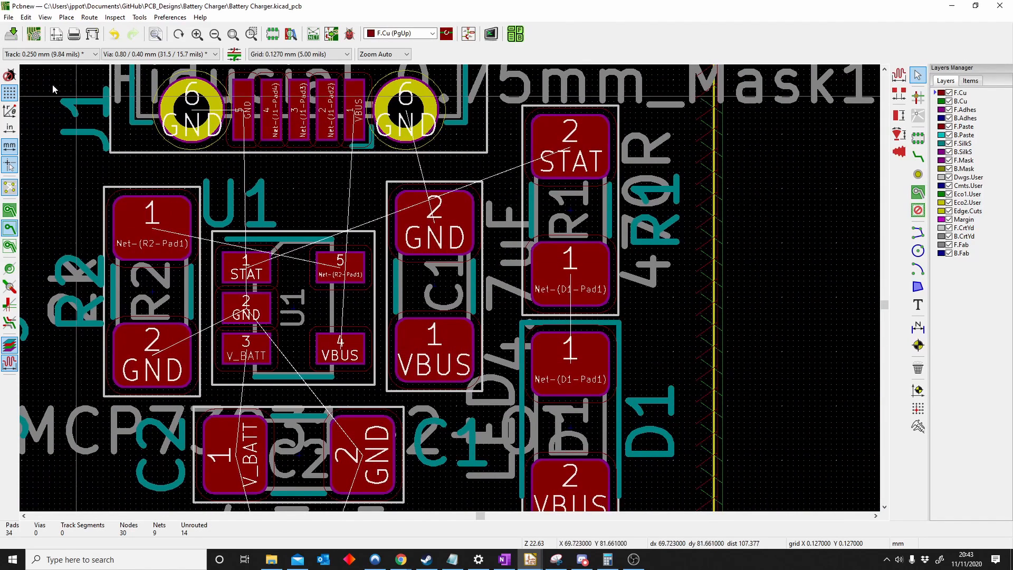
{"action": "left_click", "coordinate": [9, 17]}
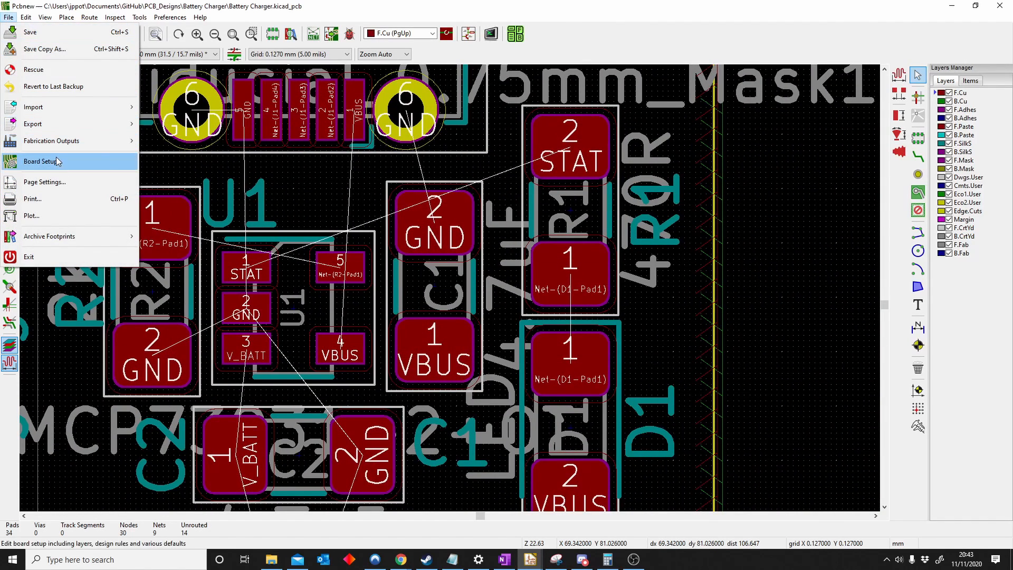
{"action": "left_click", "coordinate": [43, 161]}
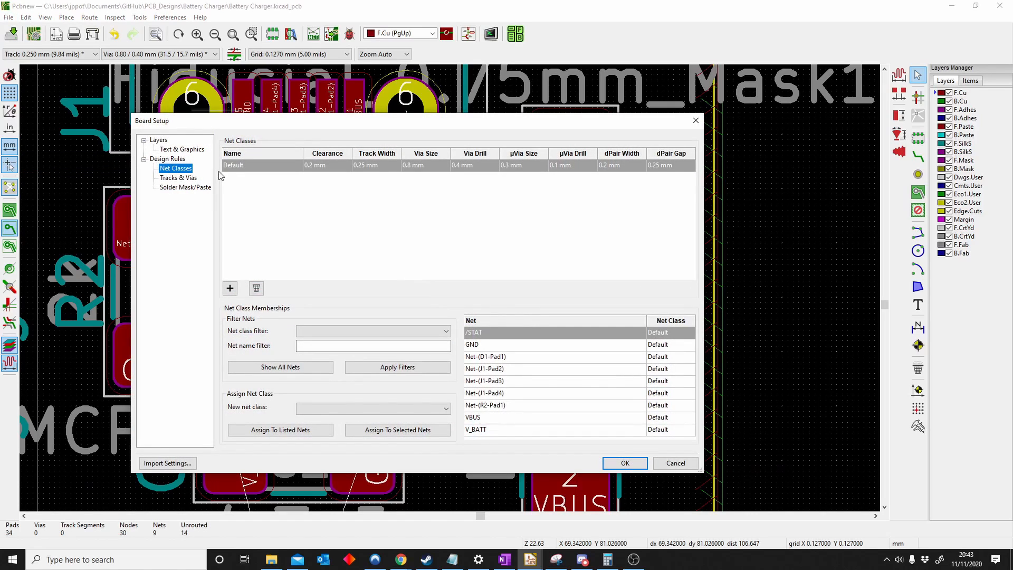
{"action": "left_click", "coordinate": [230, 288]}
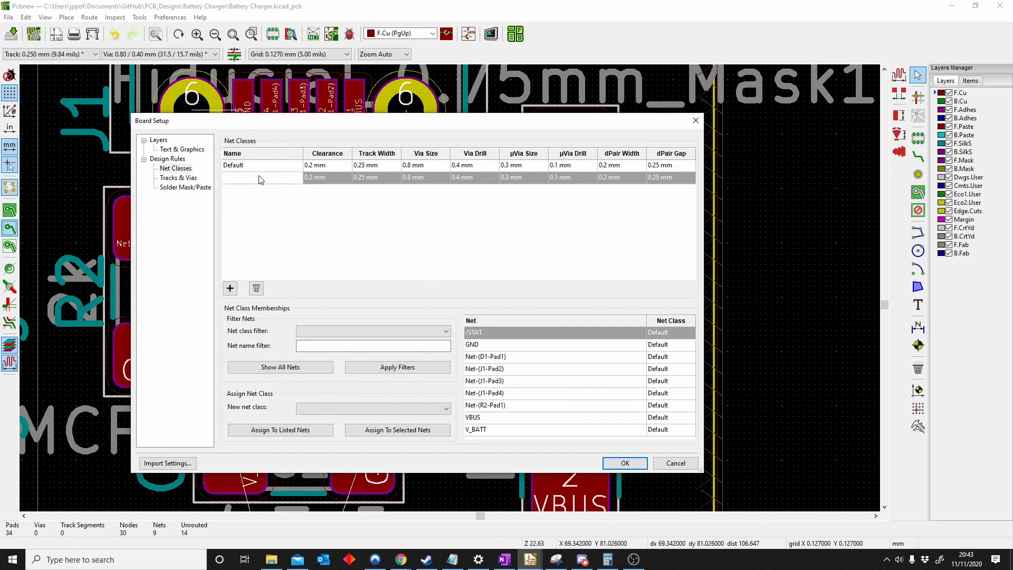
{"action": "type", "text": "Vbu"}
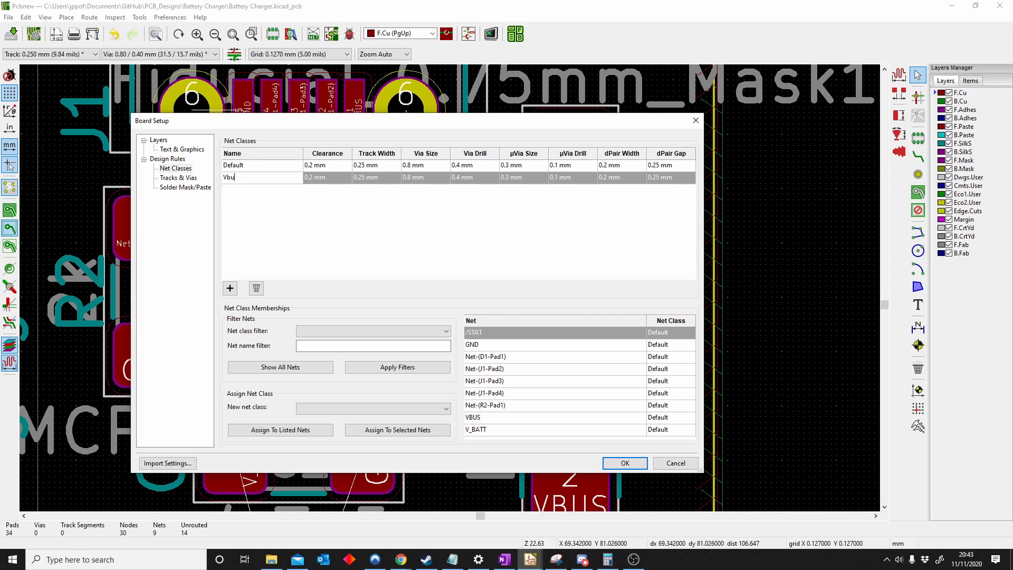
{"action": "type", "text": "s_Width"}
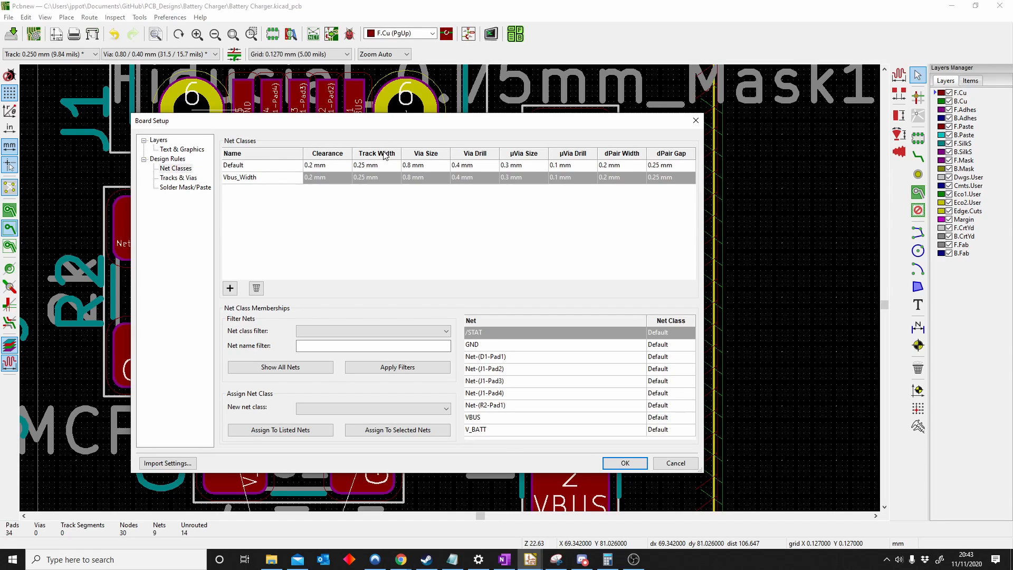
{"action": "mouse_move", "coordinate": [365, 194]}
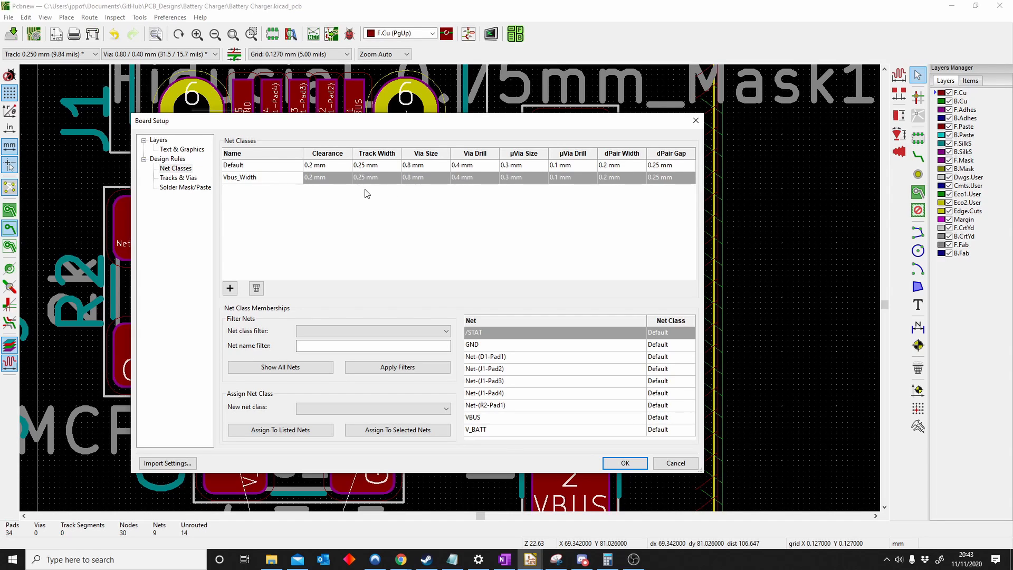
{"action": "double_click", "coordinate": [366, 177]}
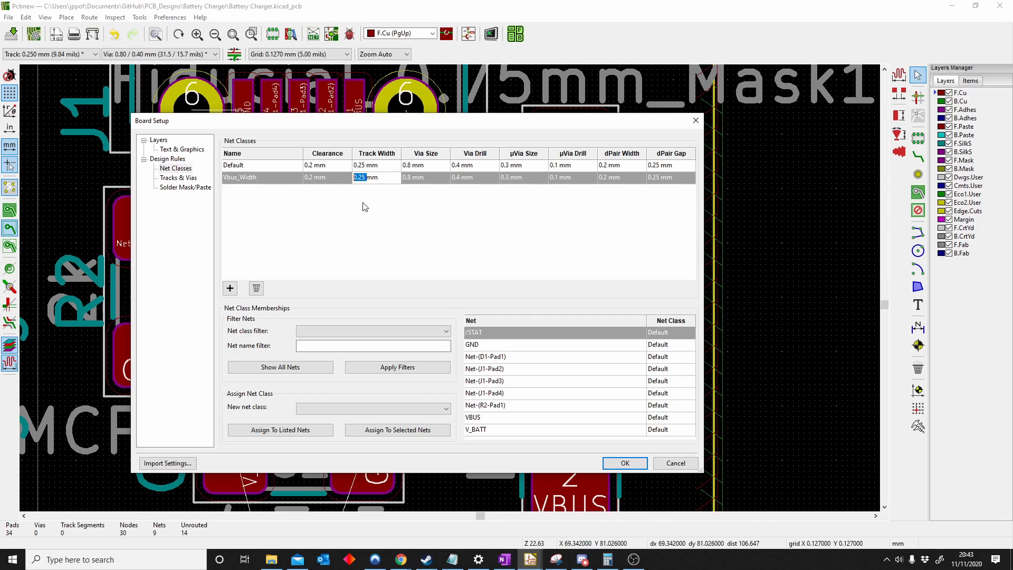
{"action": "type", "text": "1mm"}
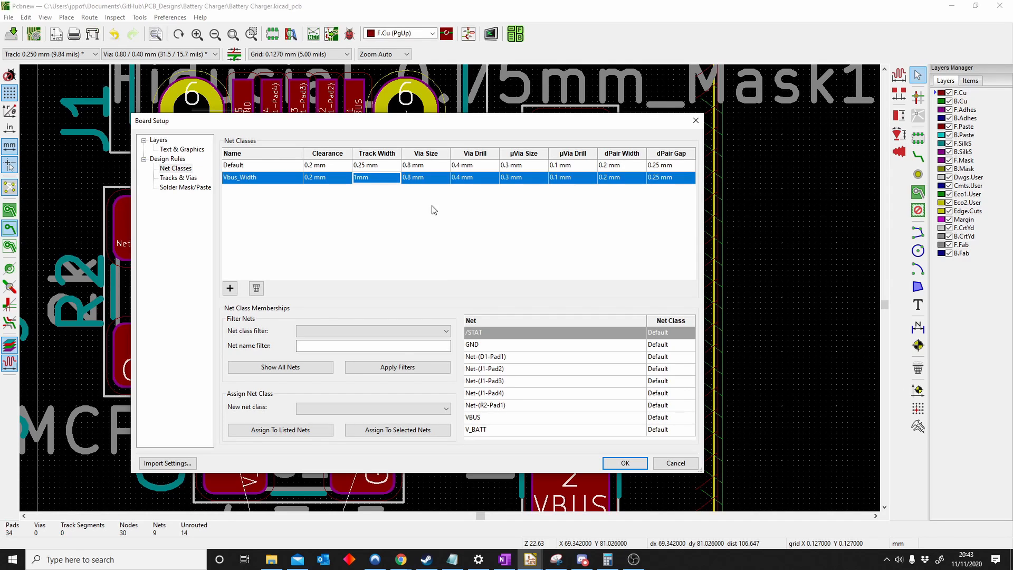
{"action": "mouse_move", "coordinate": [357, 221]}
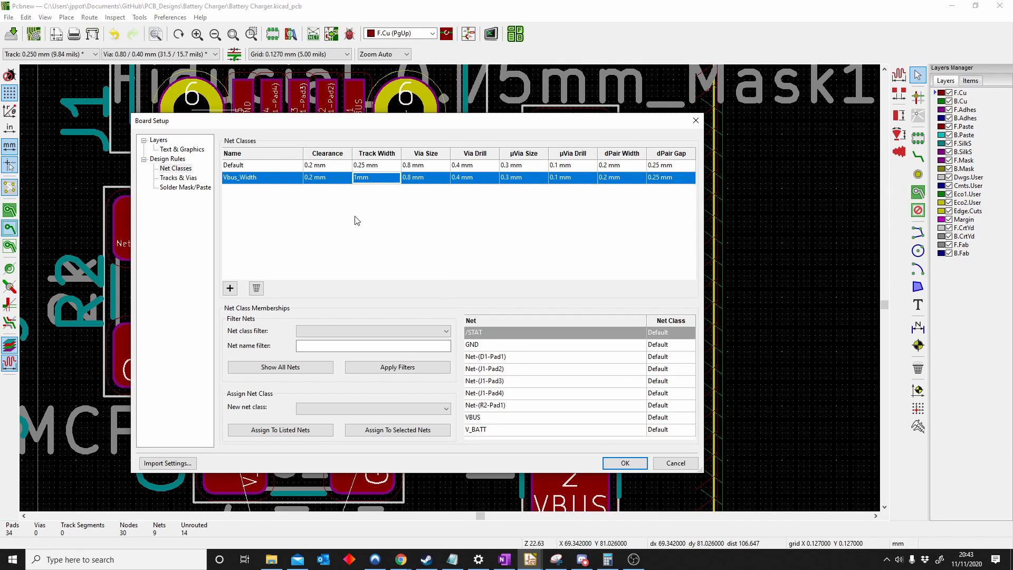
{"action": "mouse_move", "coordinate": [265, 164]}
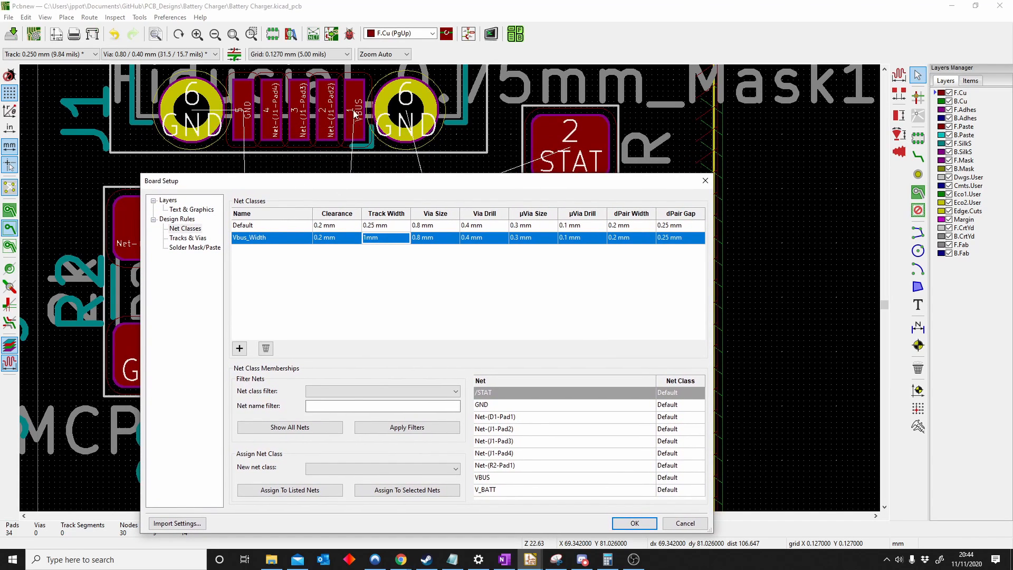
{"action": "mouse_move", "coordinate": [454, 267]}
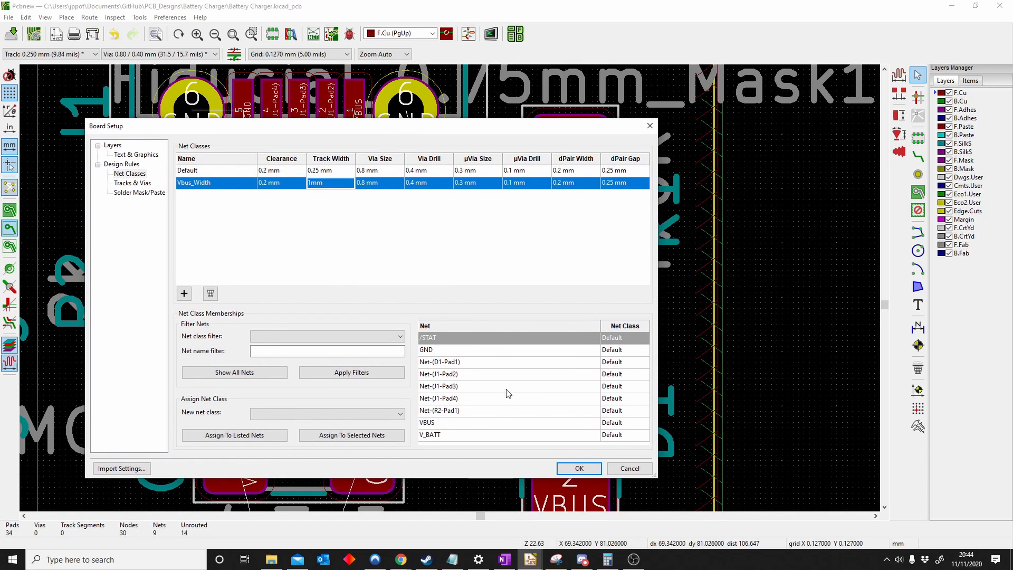
{"action": "mouse_move", "coordinate": [461, 430]}
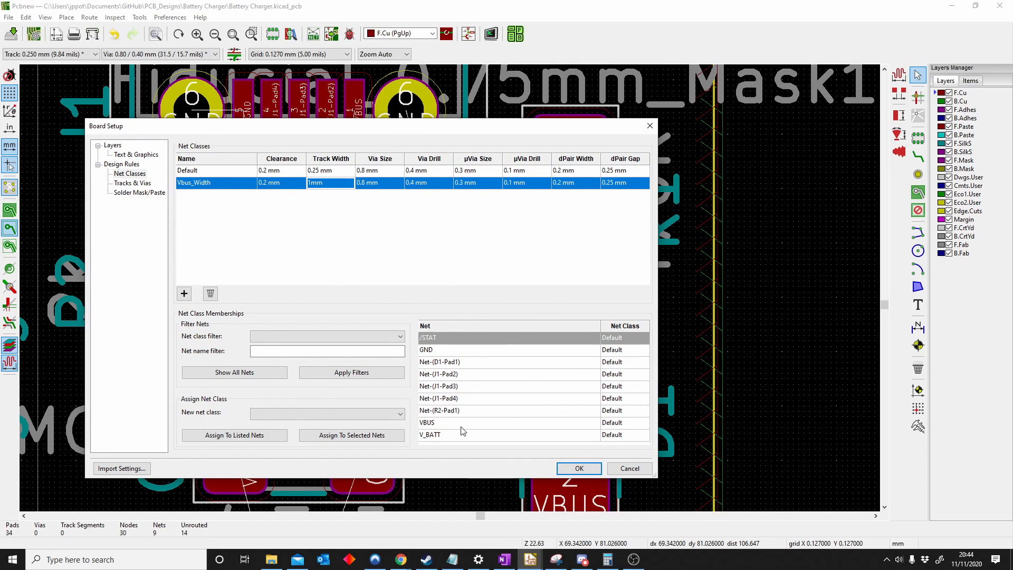
{"action": "left_click", "coordinate": [623, 422]}
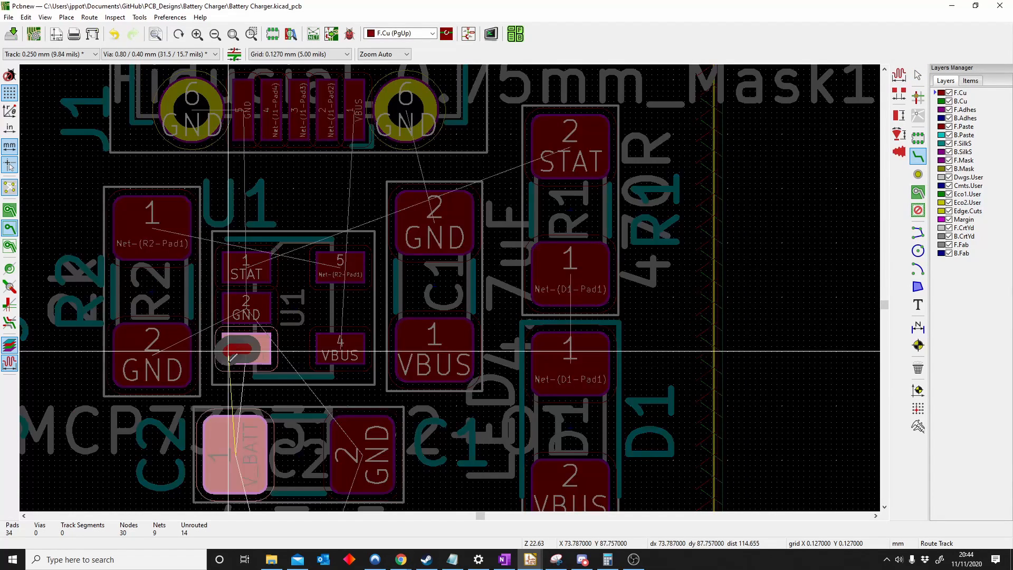
Finish the V_BATT track at C2, then check the V_BATT and wide VBUS track properties.
{"action": "left_click", "coordinate": [245, 348]}
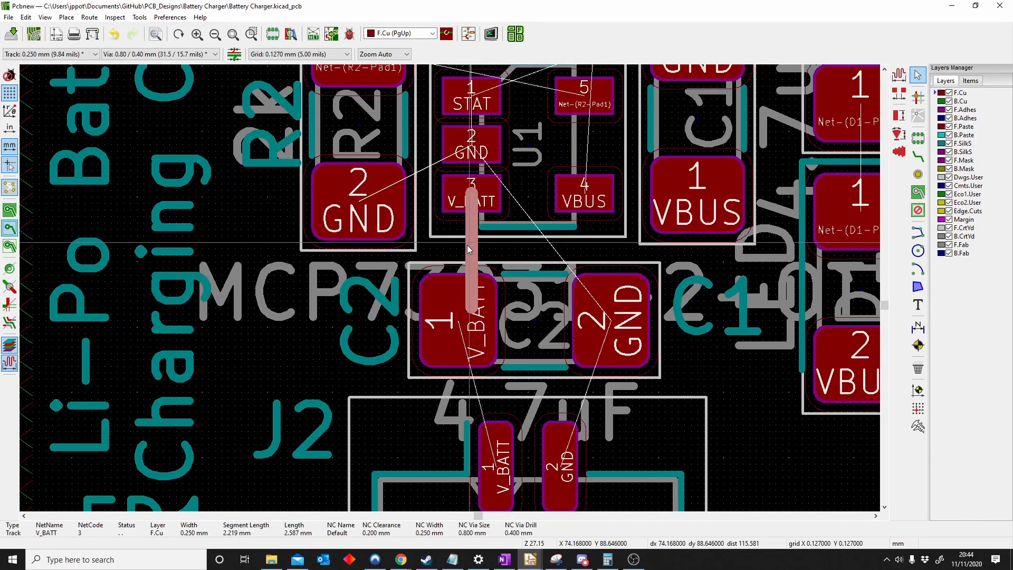
{"action": "double_click", "coordinate": [469, 249]}
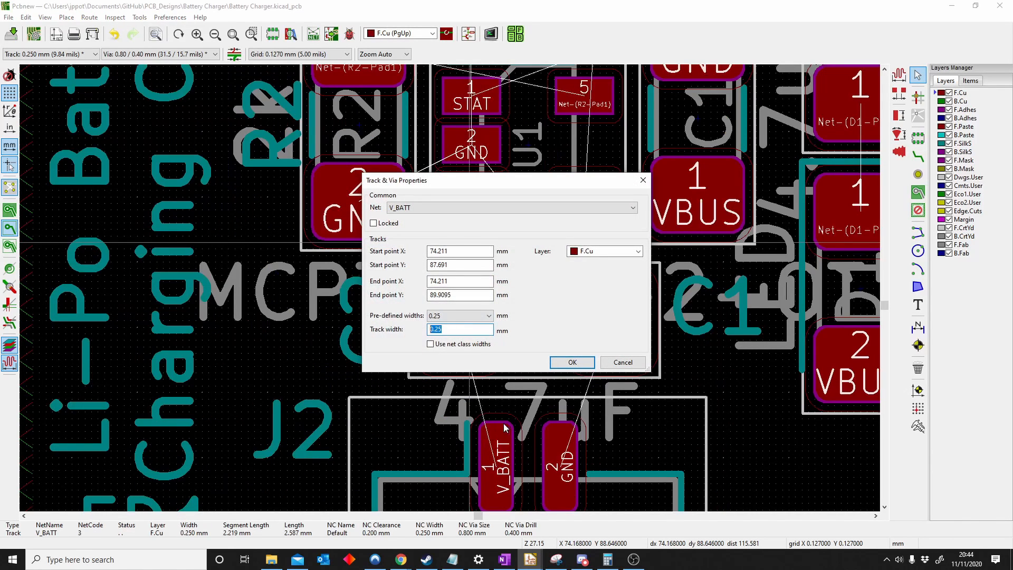
{"action": "left_click", "coordinate": [570, 362]}
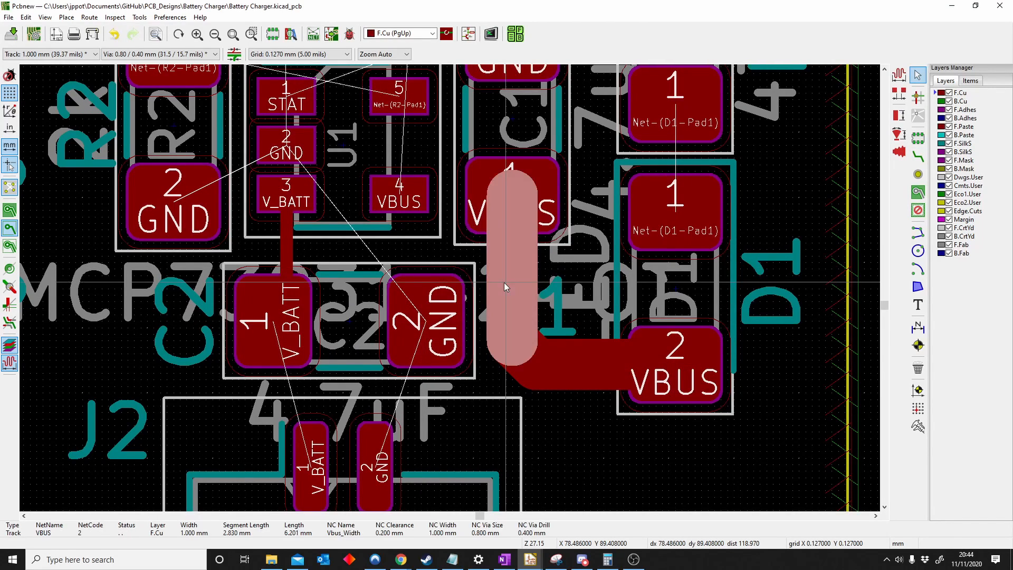
{"action": "double_click", "coordinate": [505, 285]}
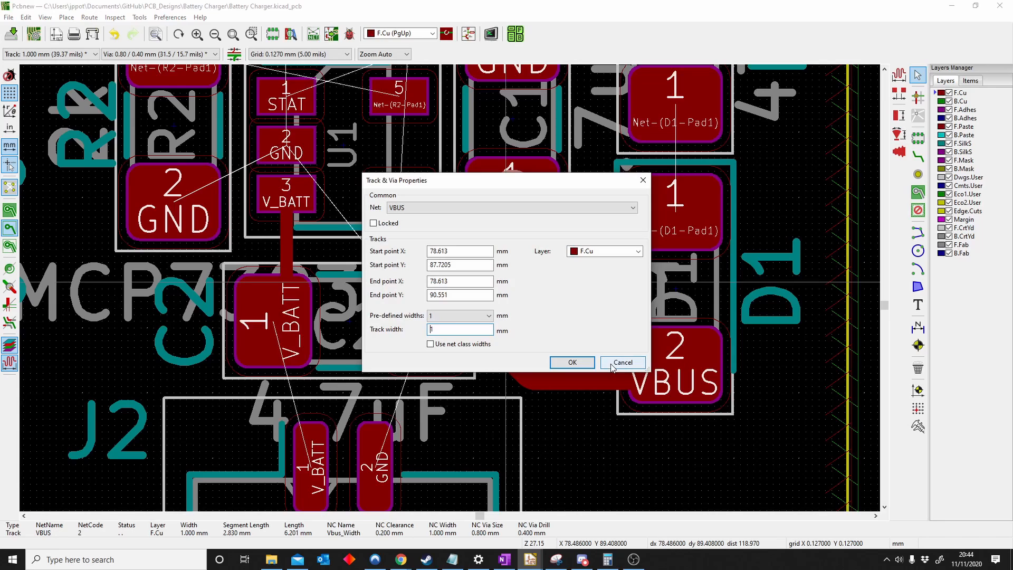
{"action": "left_click", "coordinate": [622, 362]}
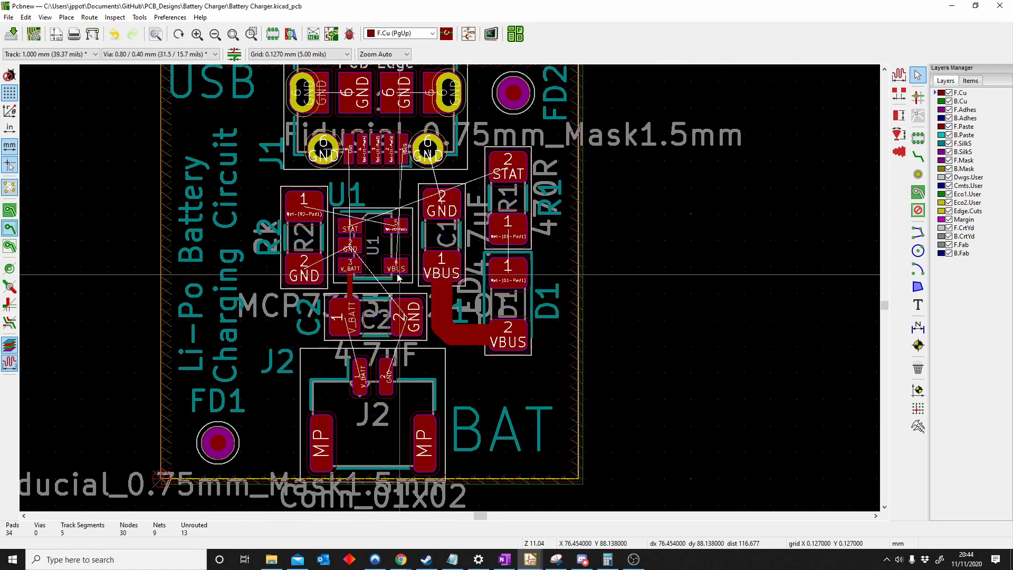
{"action": "scroll", "scroll_direction": "up", "scroll_amount": 3}
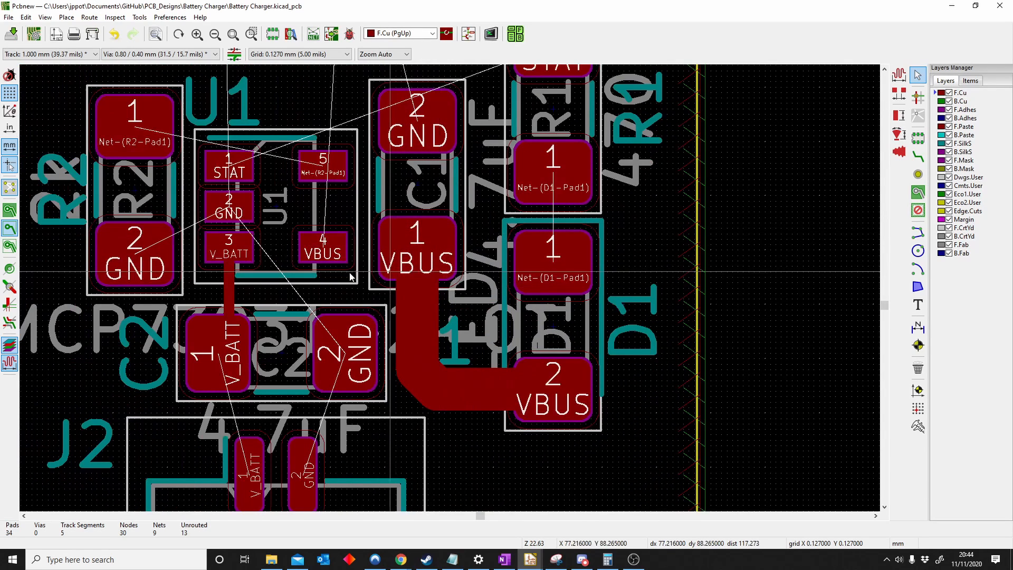
{"action": "left_click", "coordinate": [8, 17]}
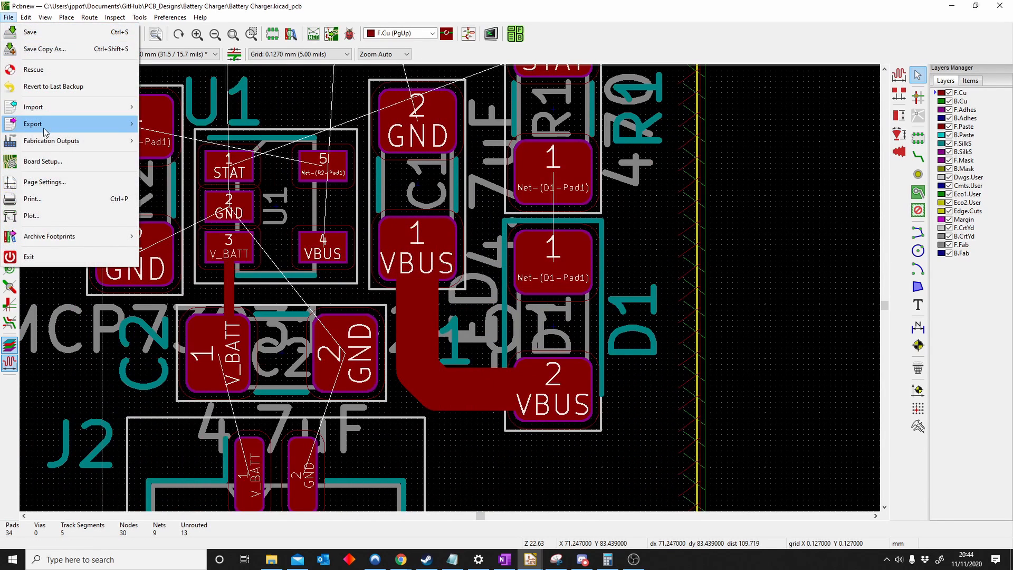
{"action": "mouse_move", "coordinate": [65, 161]}
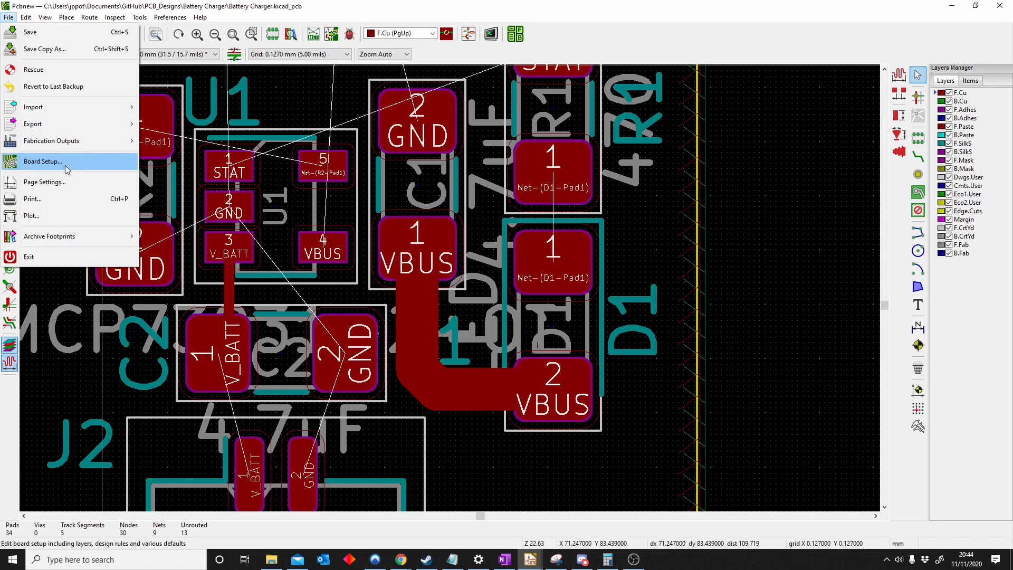
Create a V_BAT_Clear net class with 0.5mm clearance for the V_BATT net.
{"action": "left_click", "coordinate": [42, 161]}
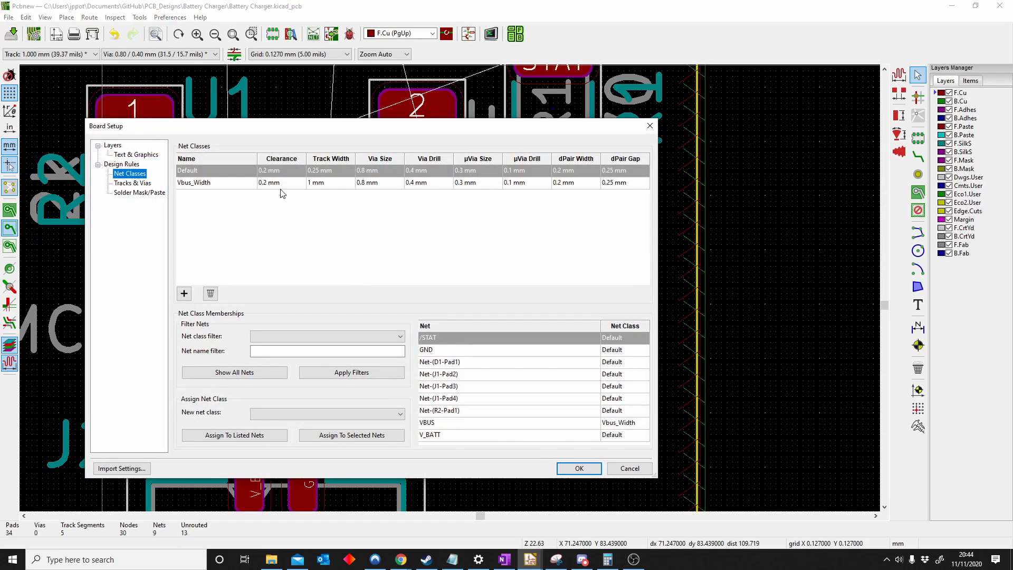
{"action": "left_click", "coordinate": [188, 170]}
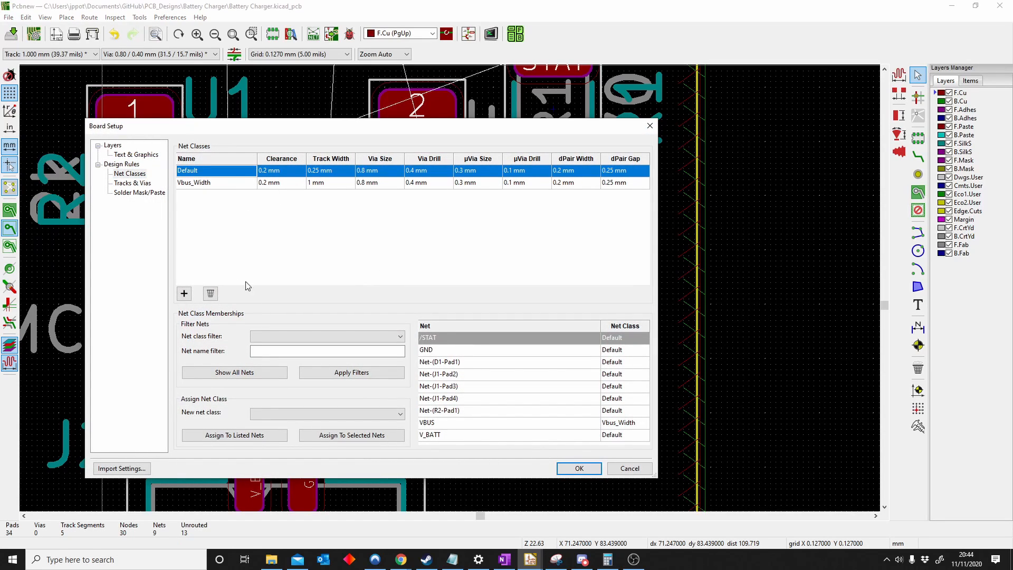
{"action": "left_click", "coordinate": [185, 293]}
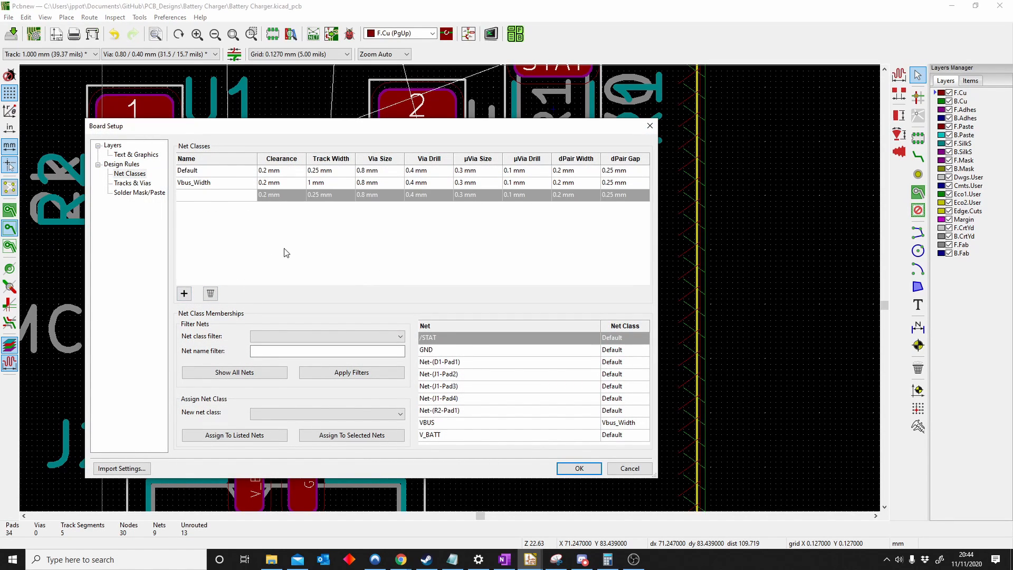
{"action": "mouse_move", "coordinate": [281, 368]}
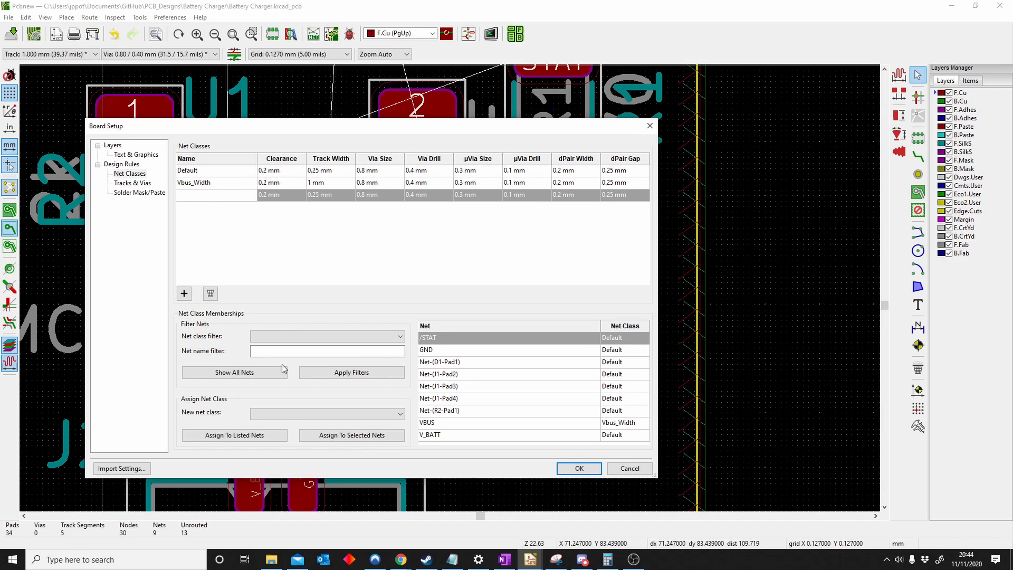
{"action": "type", "text": "V-BAT"}
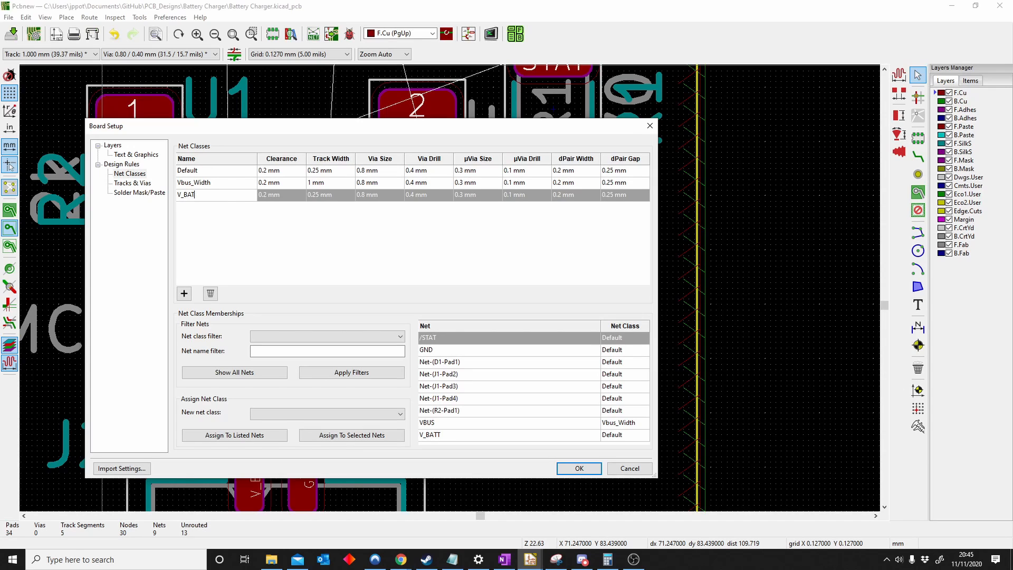
{"action": "type", "text": "_C"}
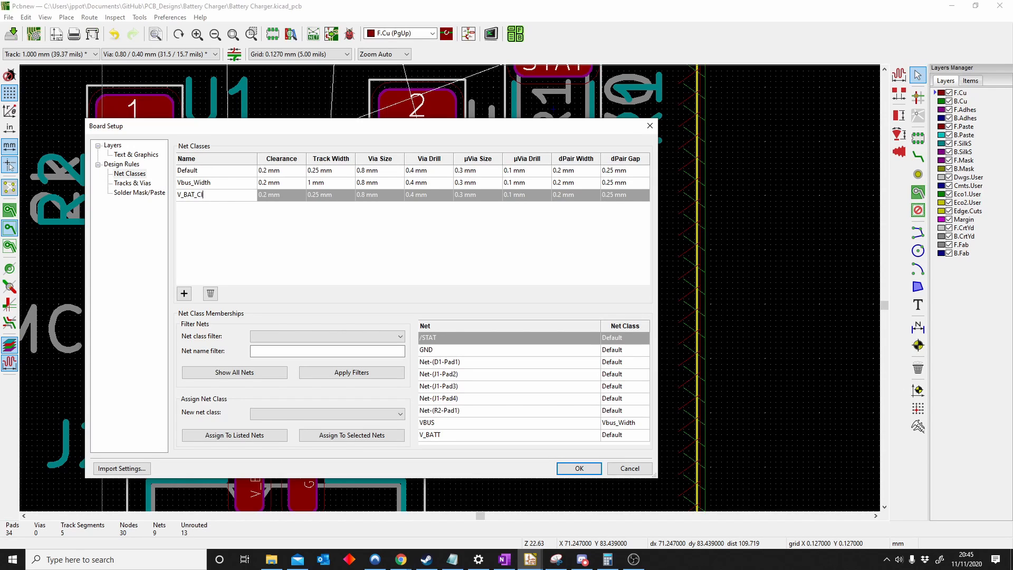
{"action": "type", "text": "lear"}
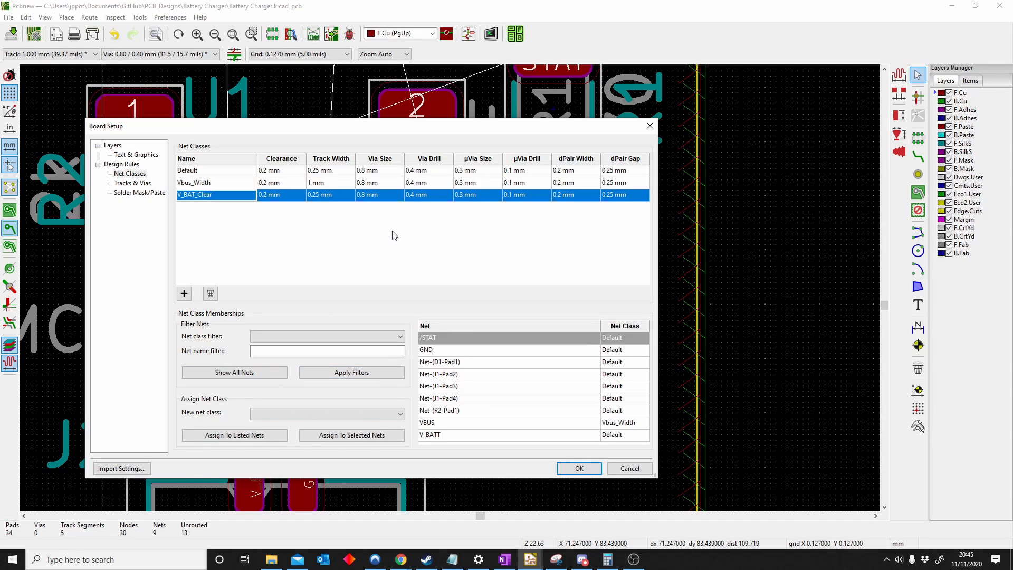
{"action": "left_click", "coordinate": [281, 195]}
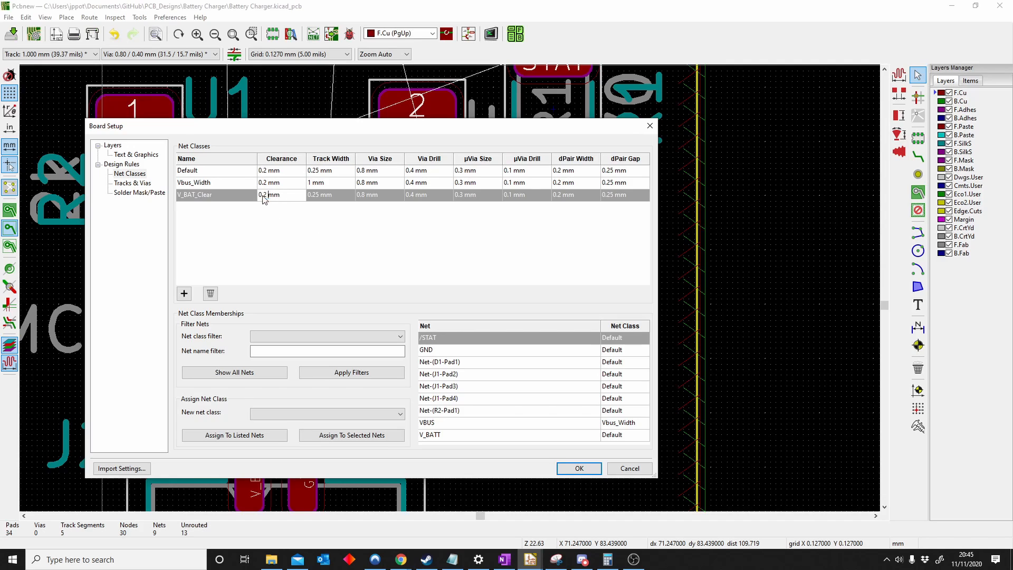
{"action": "type", "text": "0.5mm"}
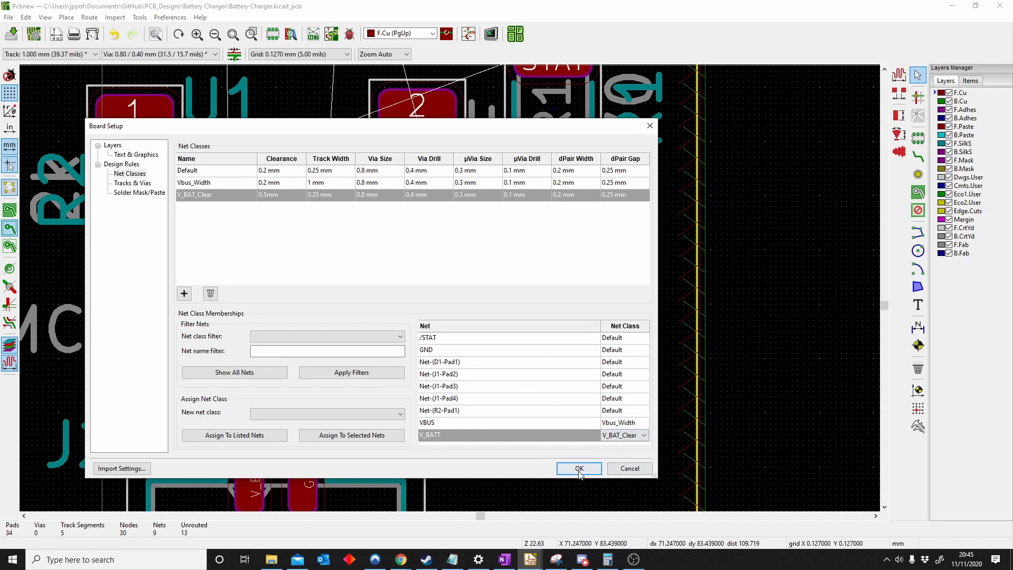
{"action": "left_click", "coordinate": [577, 467]}
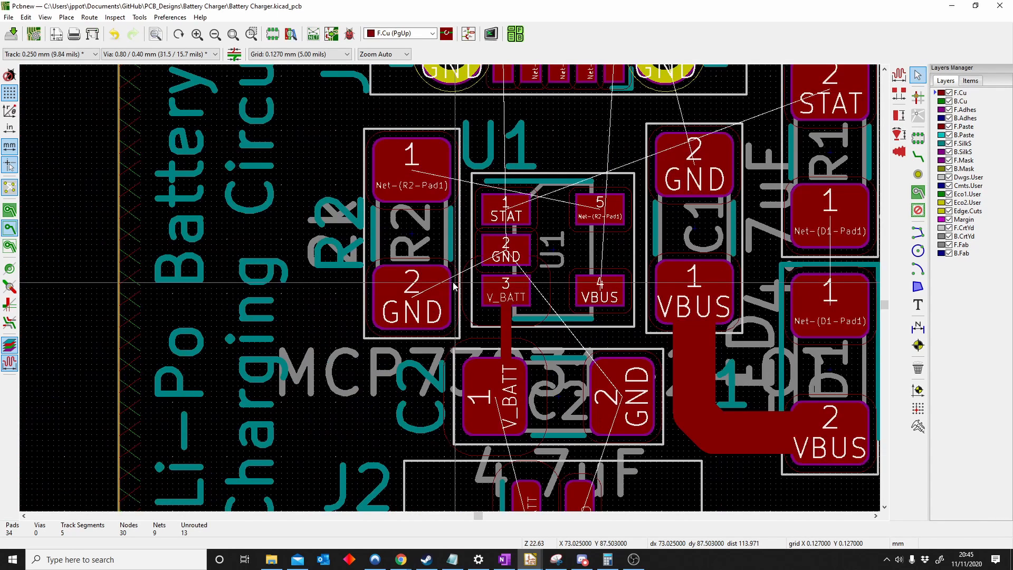
{"action": "mouse_move", "coordinate": [881, 173]}
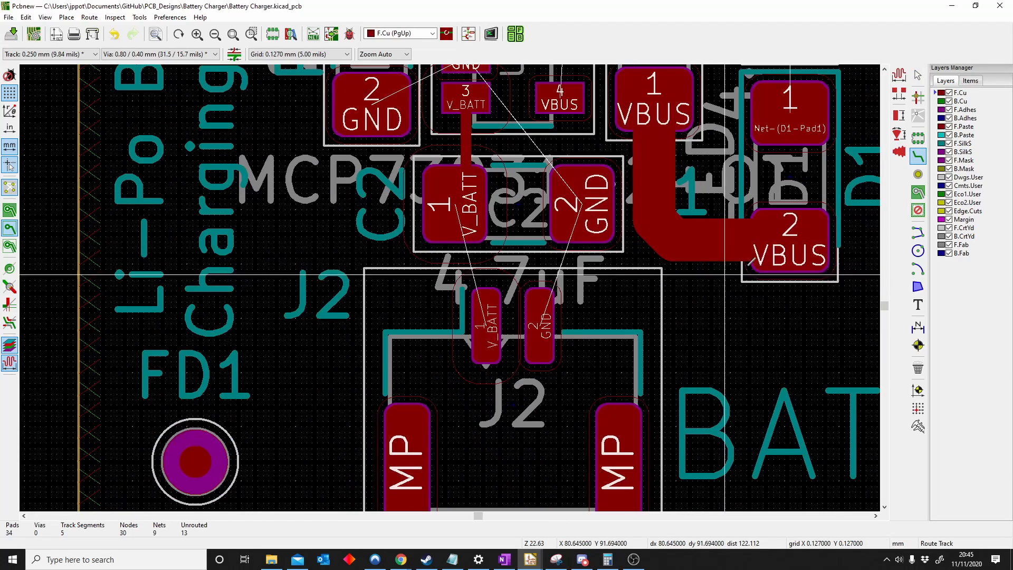
Route V_BATT and GND tracks from J2 to C2 and the GND pads, heading toward U1's STAT pad.
{"action": "left_click", "coordinate": [768, 329]}
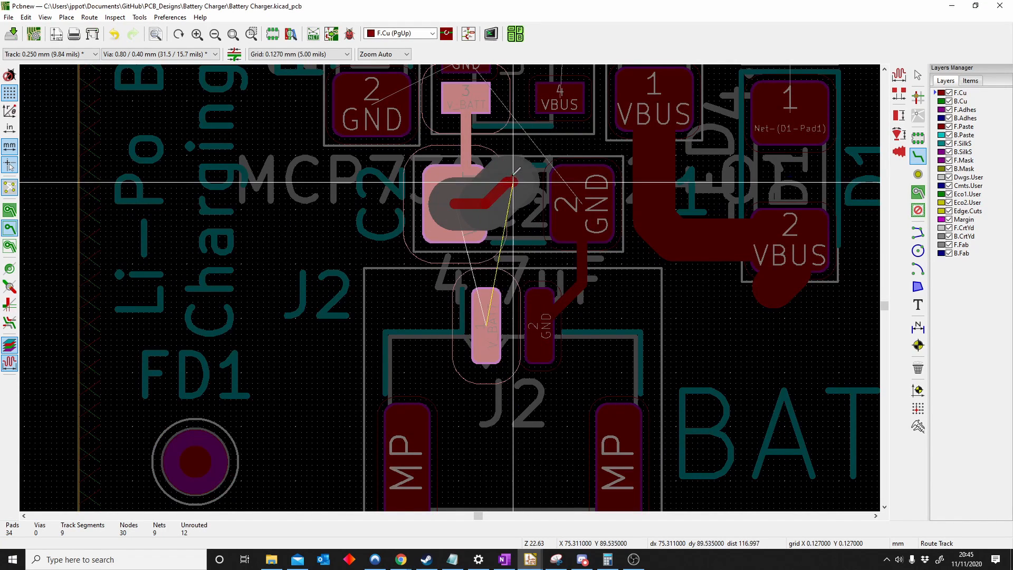
{"action": "mouse_move", "coordinate": [358, 213]}
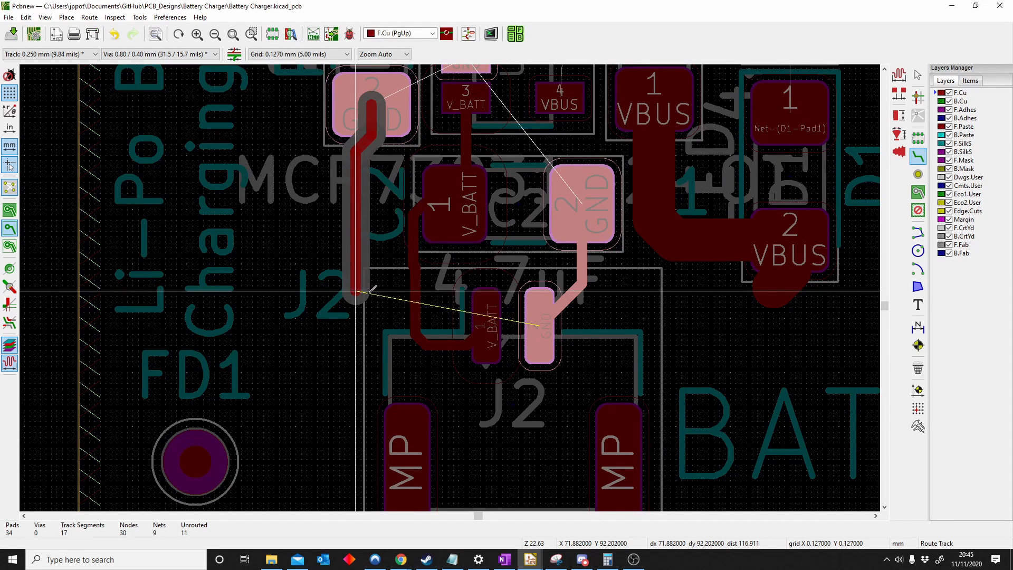
{"action": "left_click", "coordinate": [373, 294]}
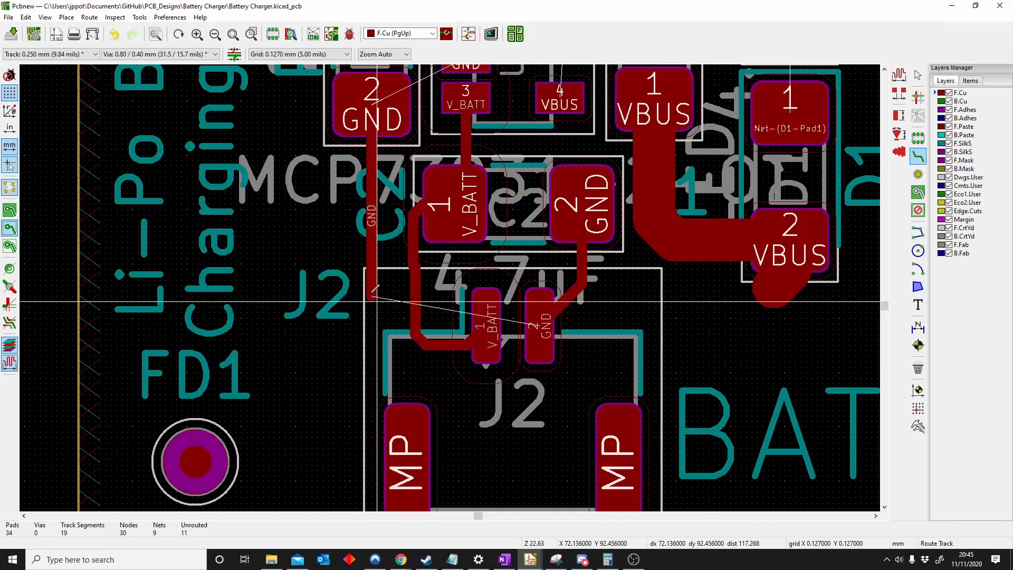
{"action": "scroll", "scroll_direction": "down", "scroll_amount": 3}
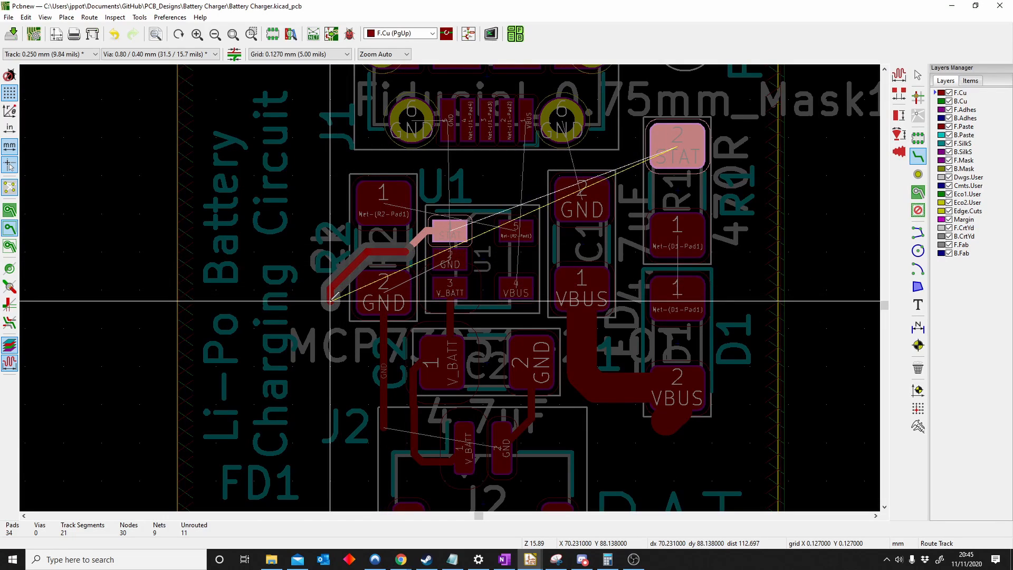
{"action": "left_click", "coordinate": [331, 423]}
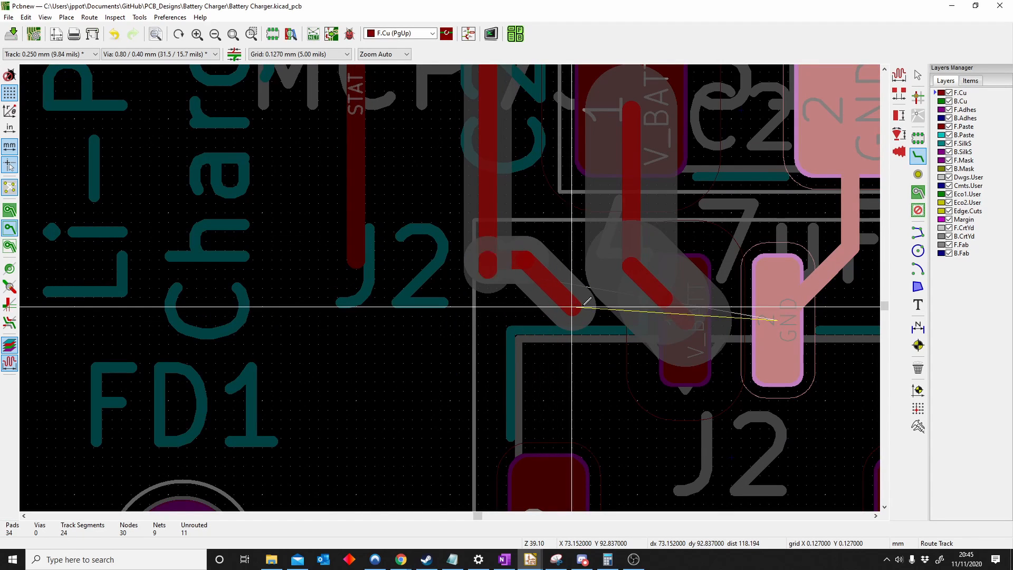
{"action": "mouse_move", "coordinate": [513, 300]}
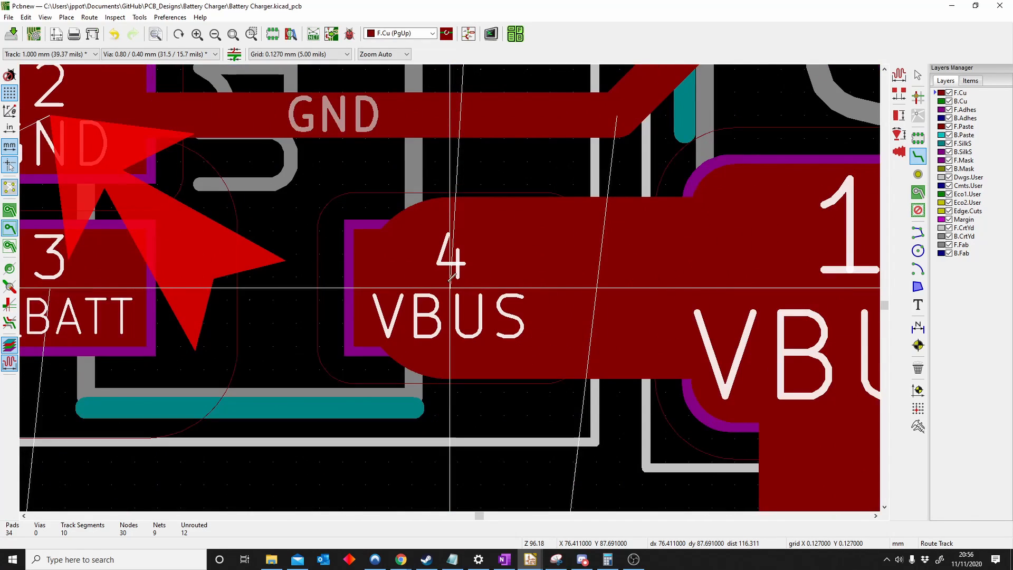
Scroll the board view along the VBUS path from U1 toward C1, D1 and J1.
{"action": "scroll", "scroll_direction": "down", "scroll_amount": 3}
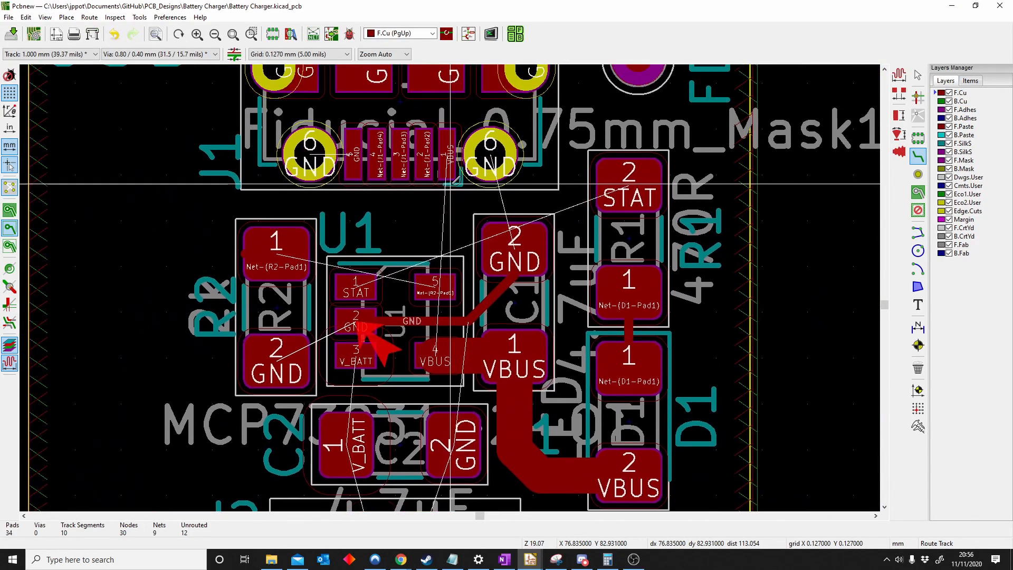
{"action": "scroll", "scroll_direction": "up", "scroll_amount": 3}
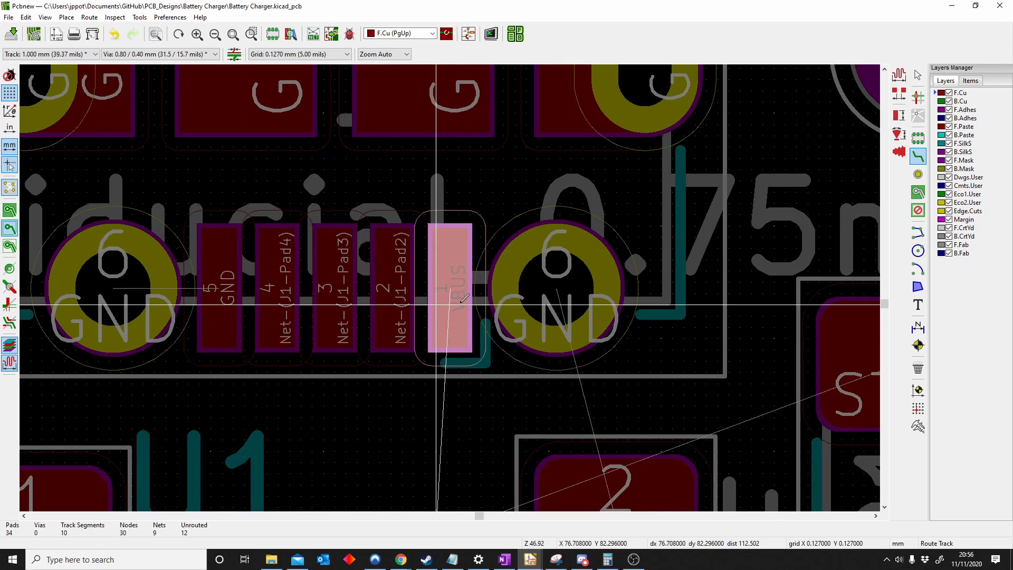
{"action": "scroll", "scroll_direction": "down", "scroll_amount": 3}
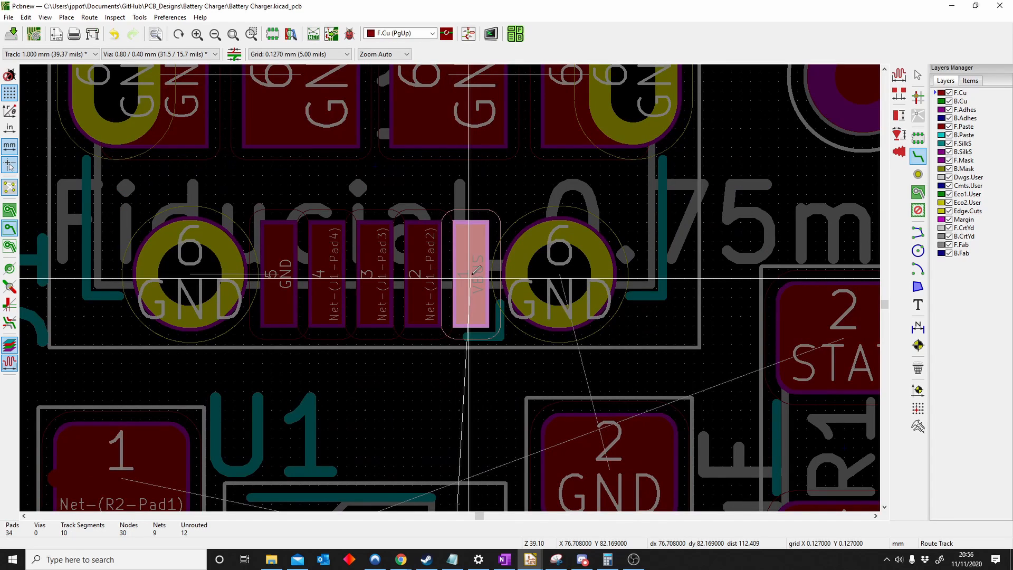
{"action": "mouse_move", "coordinate": [478, 277]}
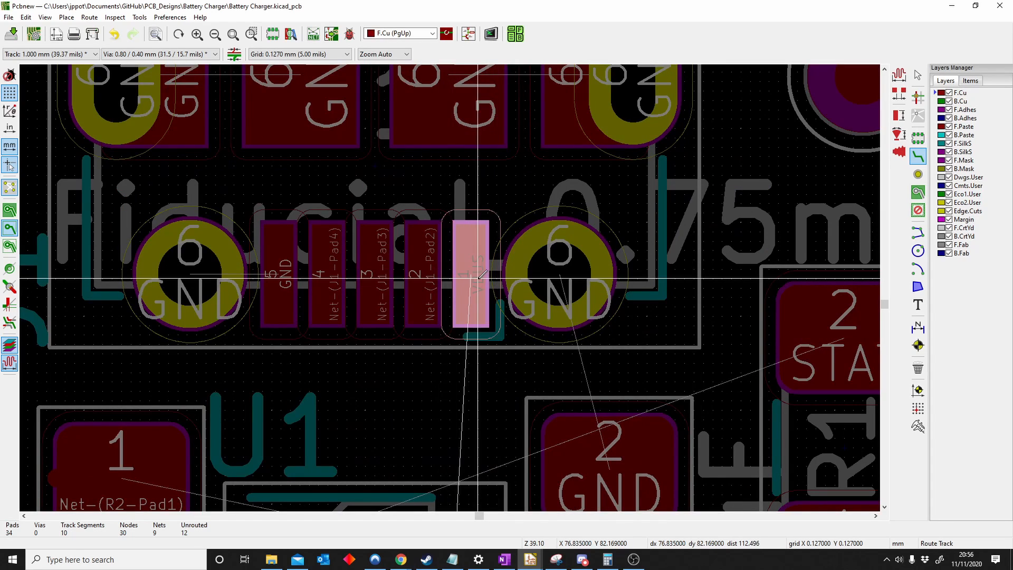
{"action": "scroll", "scroll_direction": "down", "scroll_amount": 3}
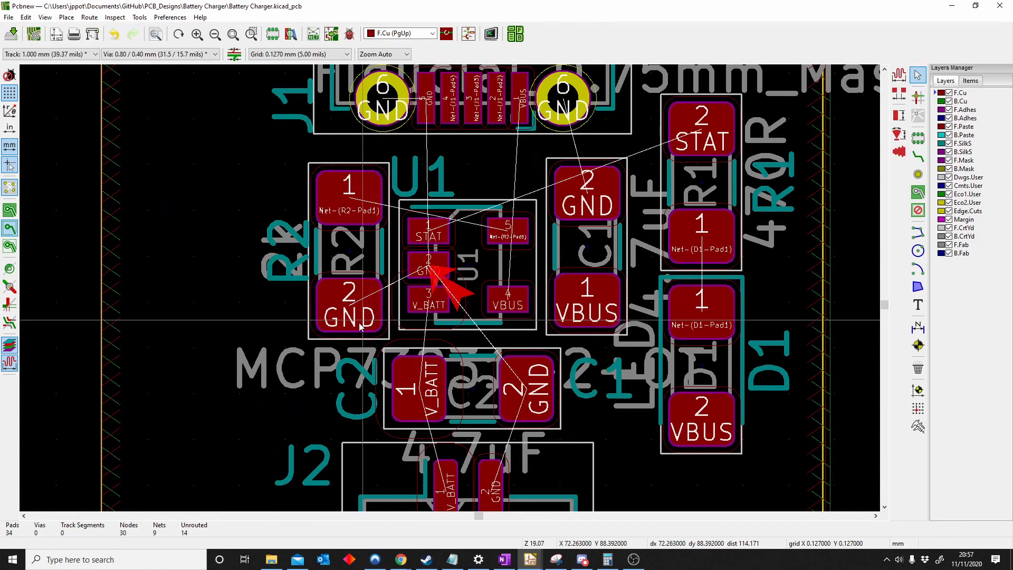
{"action": "mouse_move", "coordinate": [464, 238]}
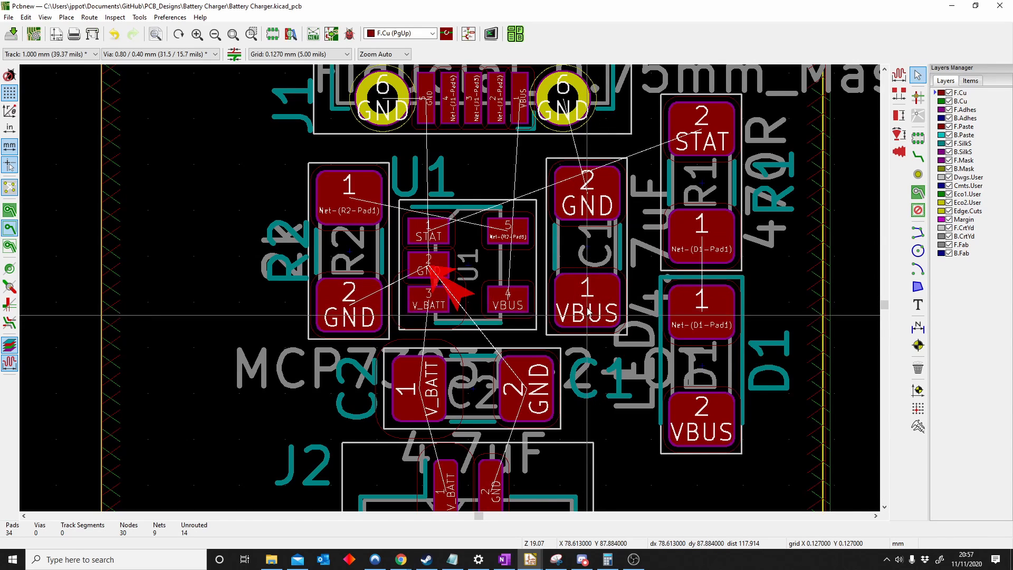
Review the Default, V_BAT_Clear and Vbus_Width net classes in Board Setup and close it.
{"action": "scroll", "scroll_direction": "down", "scroll_amount": 3}
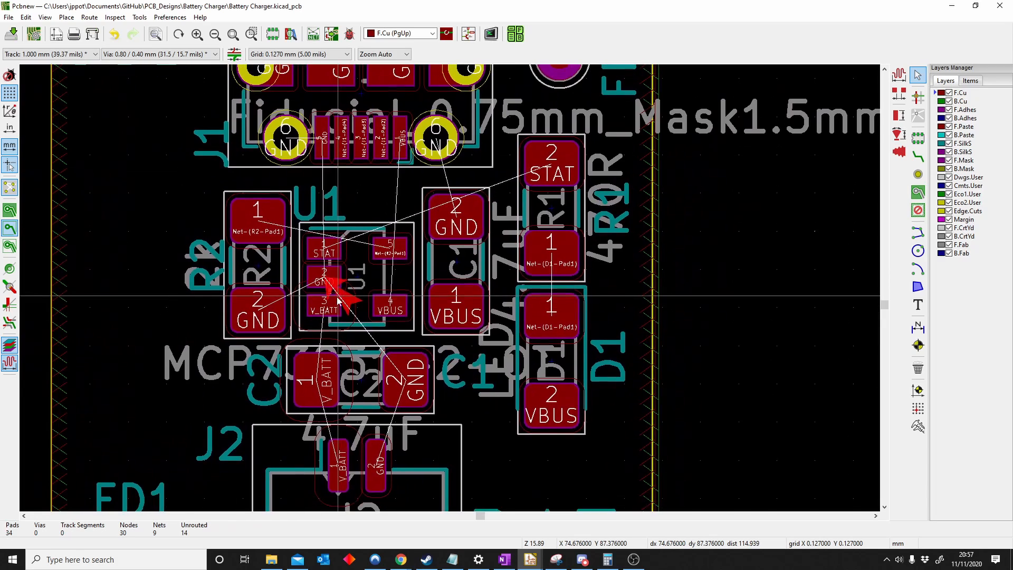
{"action": "scroll", "scroll_direction": "up", "scroll_amount": 3}
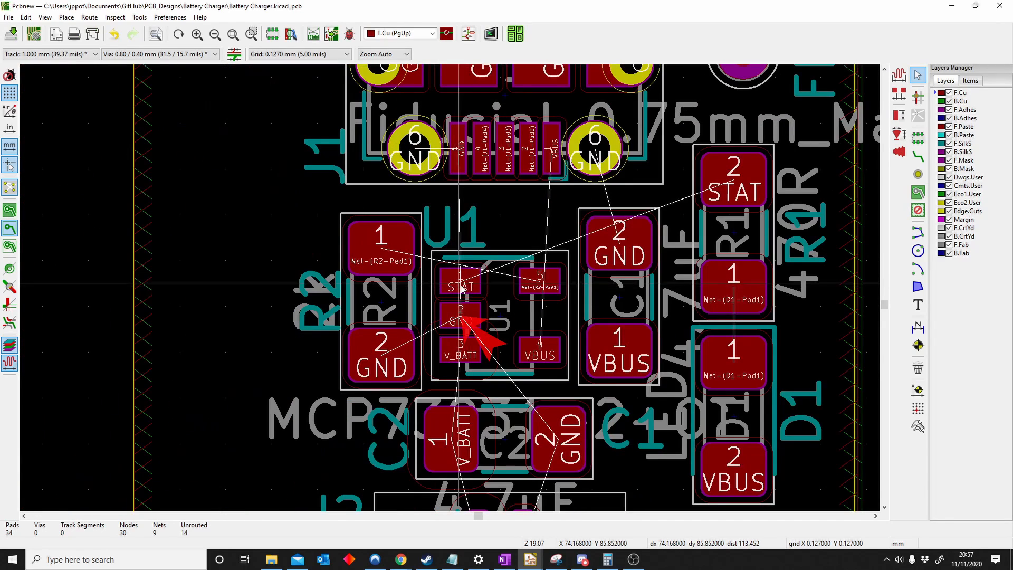
{"action": "scroll", "scroll_direction": "up", "scroll_amount": 3}
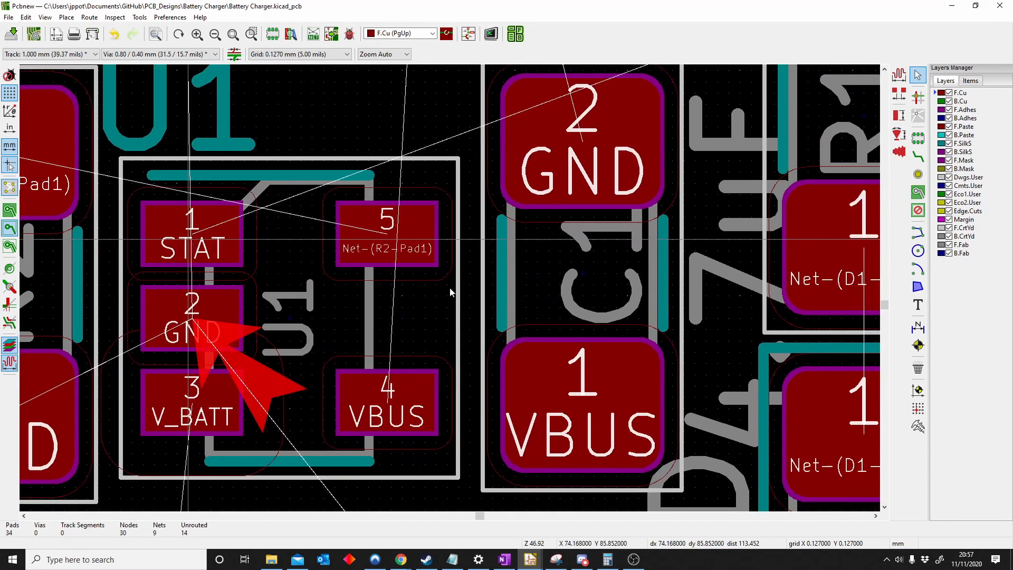
{"action": "scroll", "scroll_direction": "down", "scroll_amount": 3}
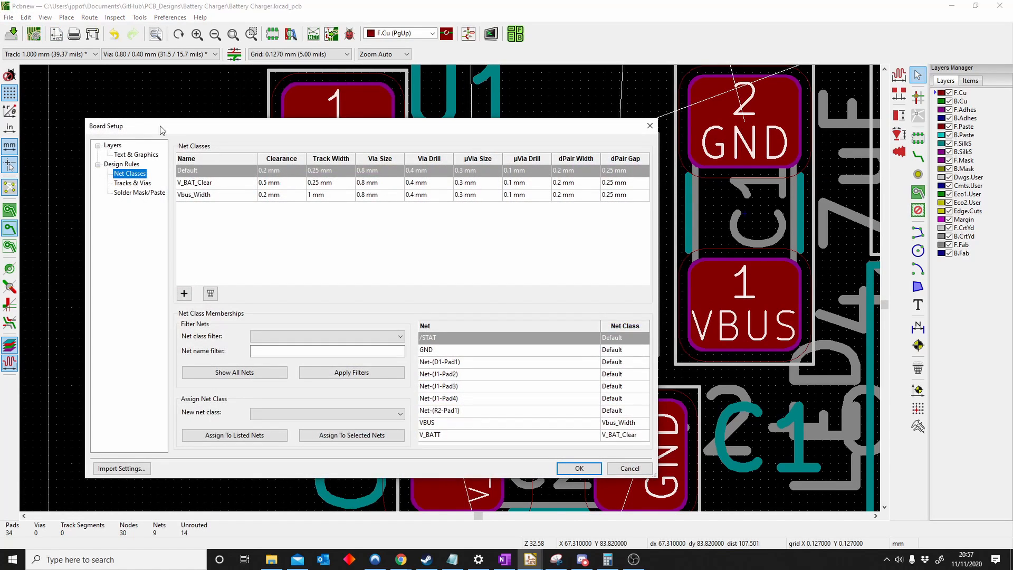
{"action": "mouse_move", "coordinate": [41, 99]}
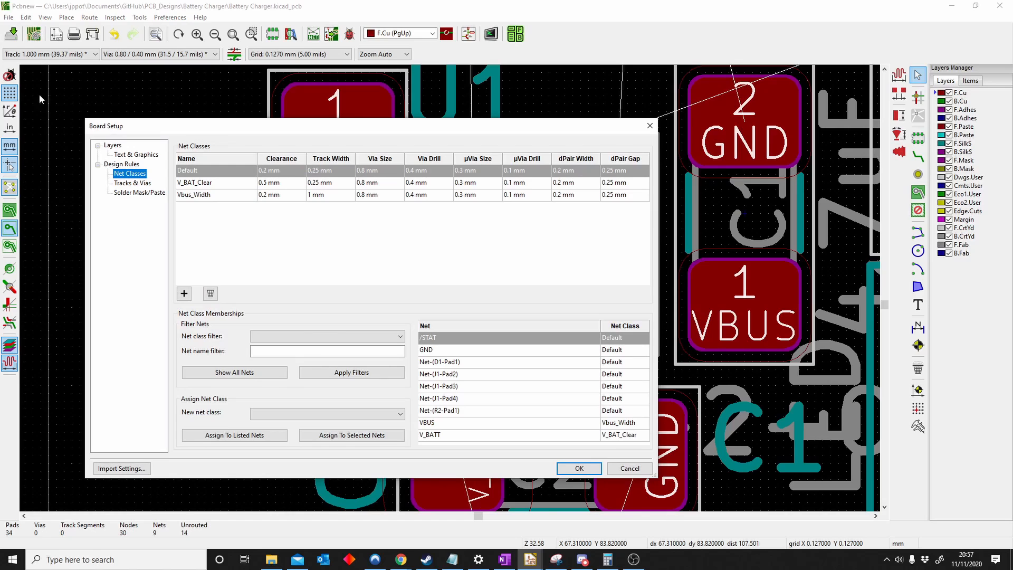
{"action": "left_click", "coordinate": [213, 170]}
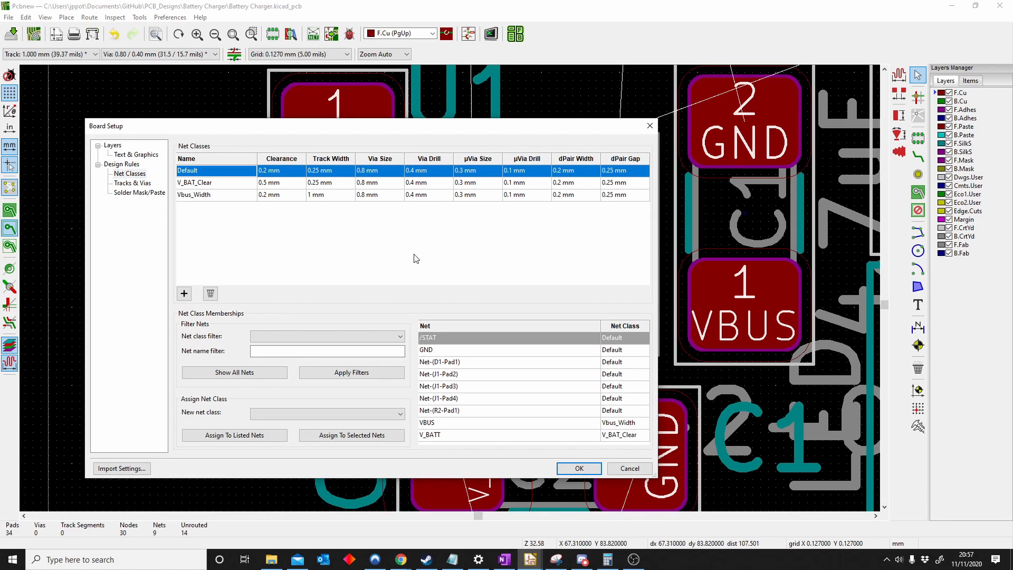
{"action": "mouse_move", "coordinate": [552, 386]}
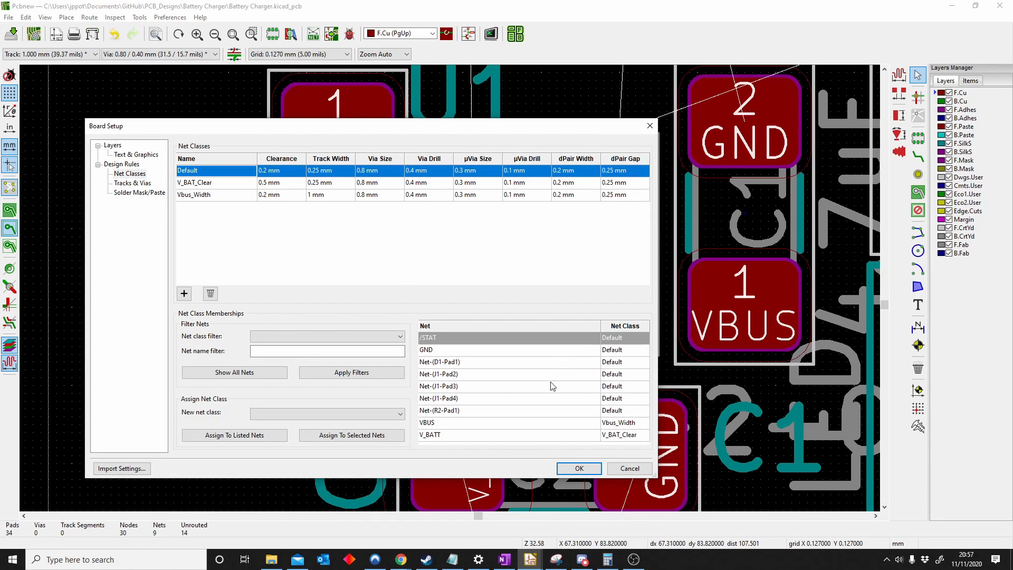
{"action": "mouse_move", "coordinate": [258, 188]}
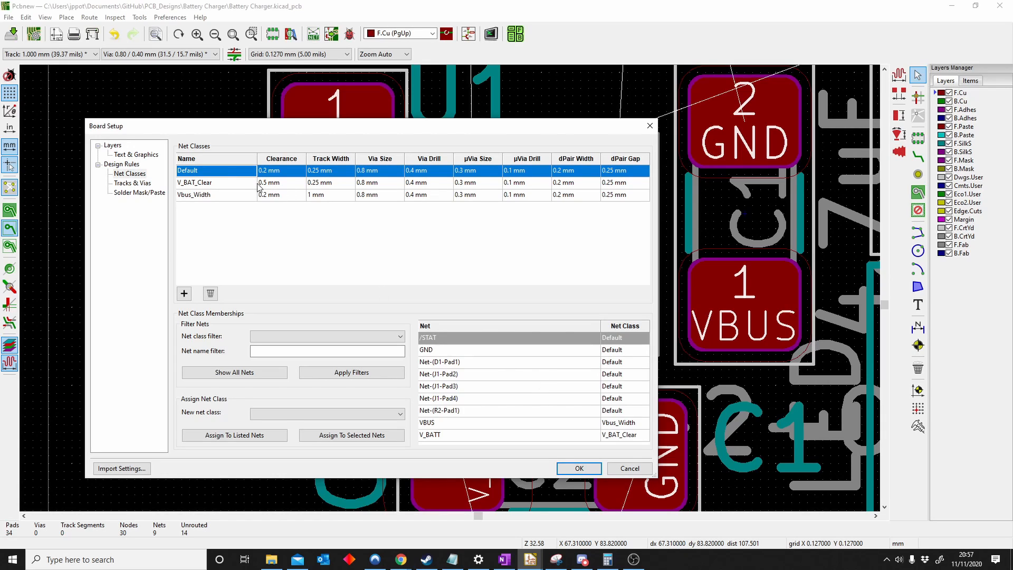
{"action": "mouse_move", "coordinate": [505, 397]}
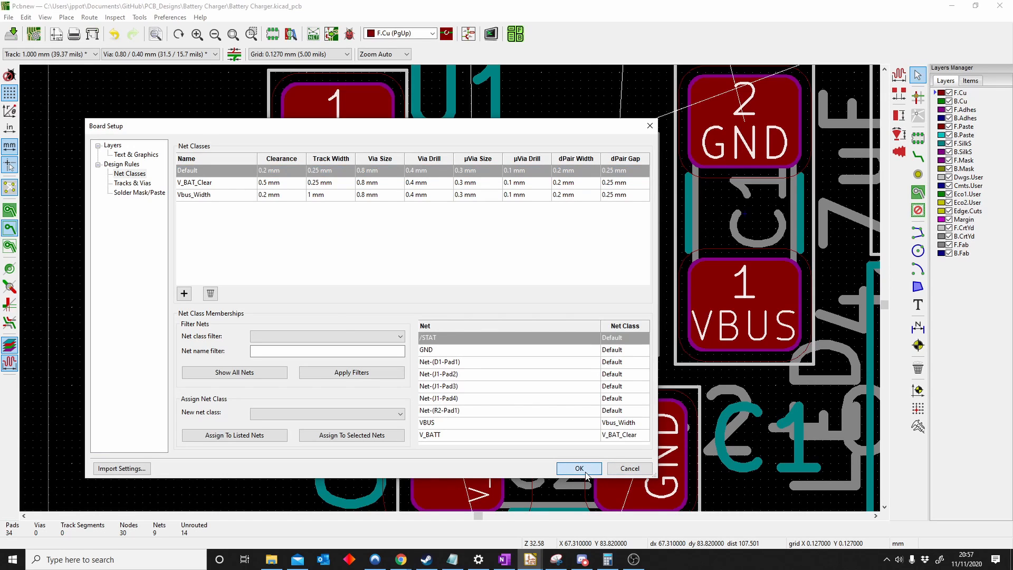
{"action": "left_click", "coordinate": [578, 468]}
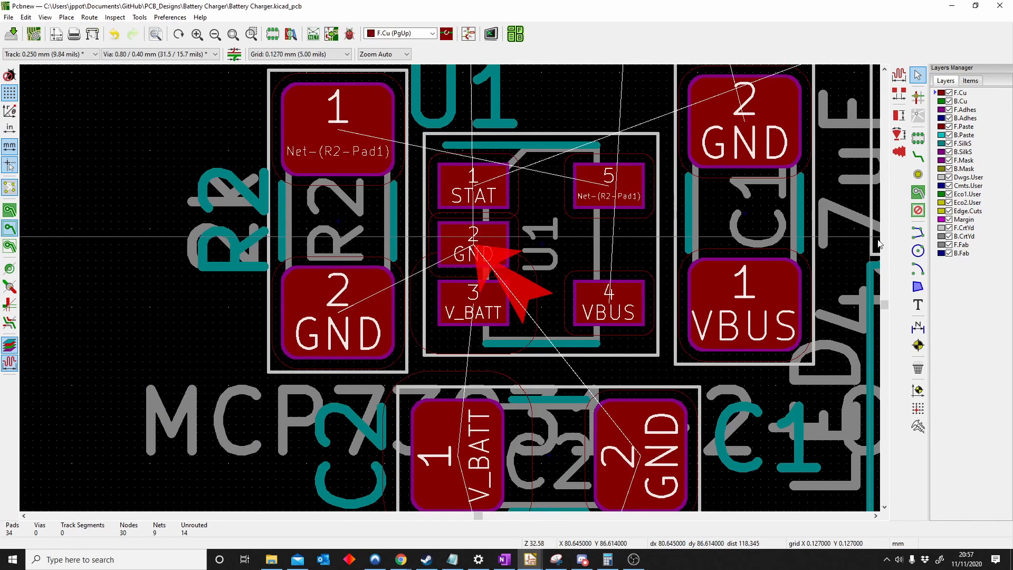
{"action": "mouse_move", "coordinate": [918, 210]}
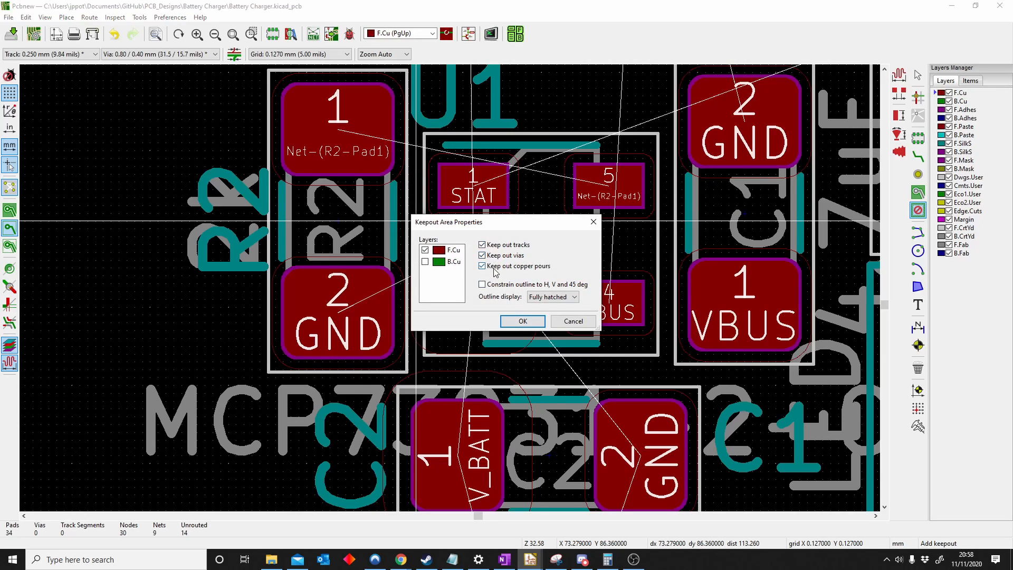
Confirm the F.Cu keepout rules forbidding tracks, vias and copper pours.
{"action": "left_click", "coordinate": [522, 321]}
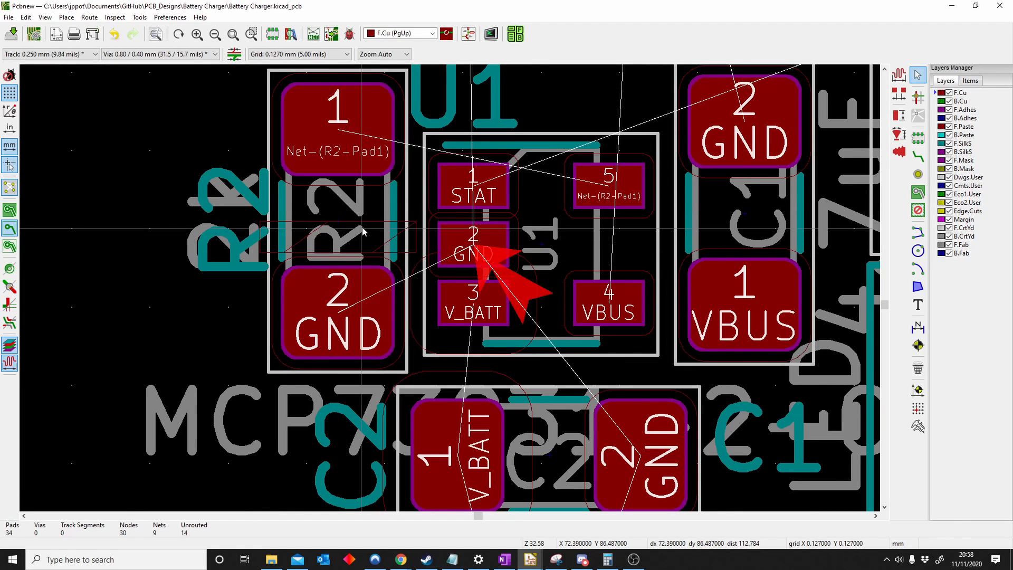
Close the keepout outline over R2, then route the STAT track from U1 pad 1 past R2.
{"action": "left_click", "coordinate": [917, 155]}
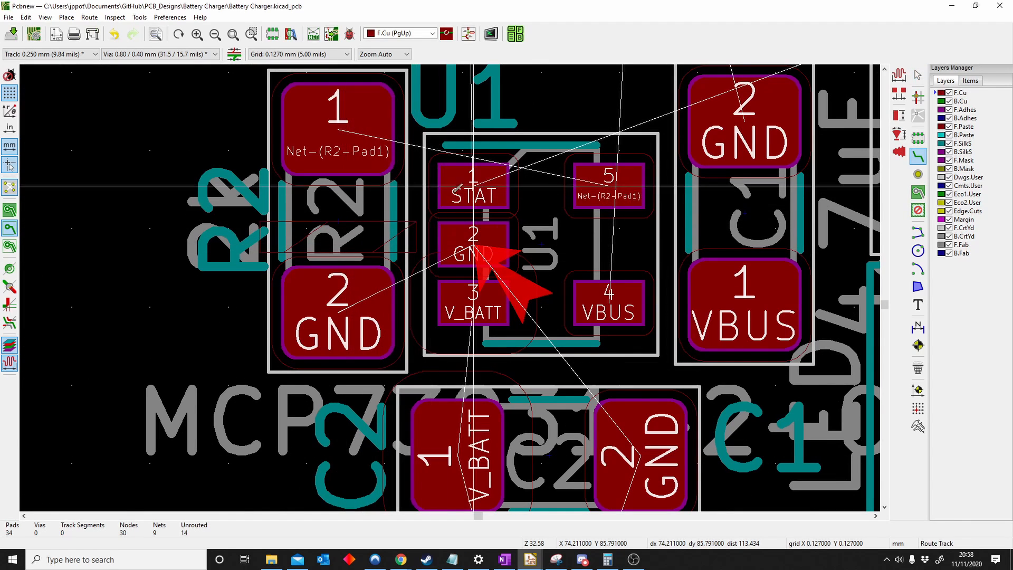
{"action": "left_click", "coordinate": [472, 187]}
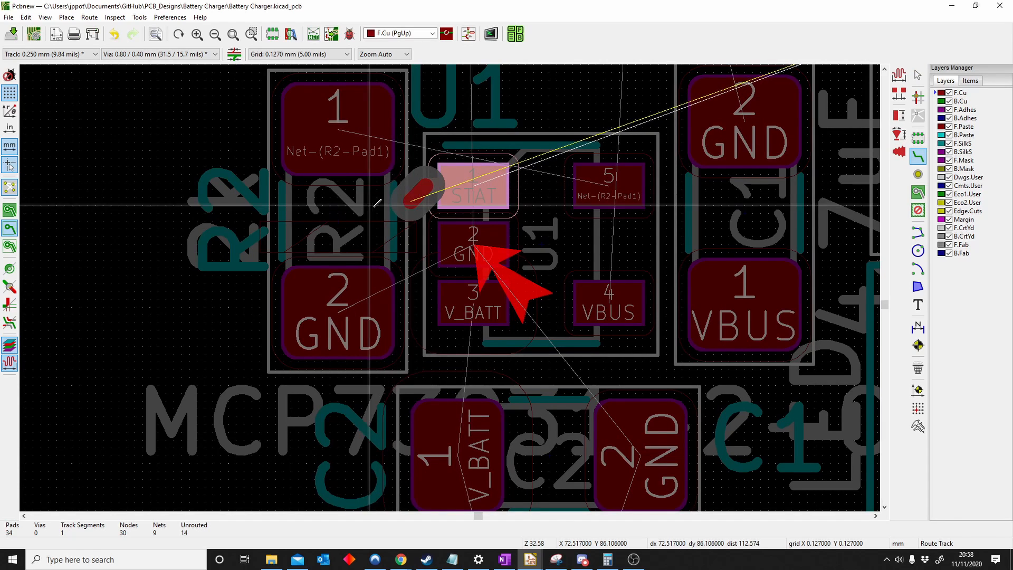
{"action": "left_click", "coordinate": [210, 193]}
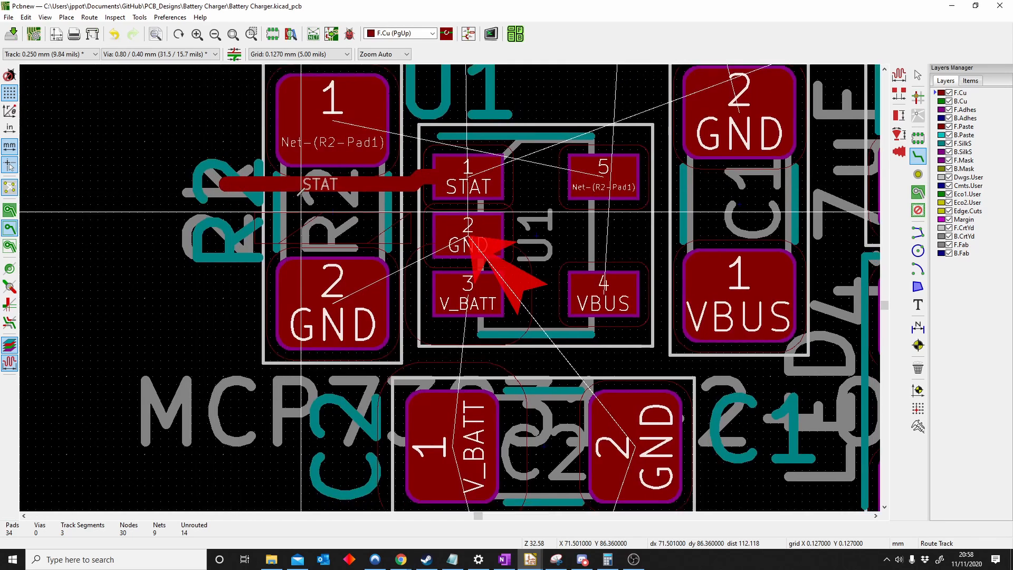
{"action": "scroll", "scroll_direction": "up", "scroll_amount": 3}
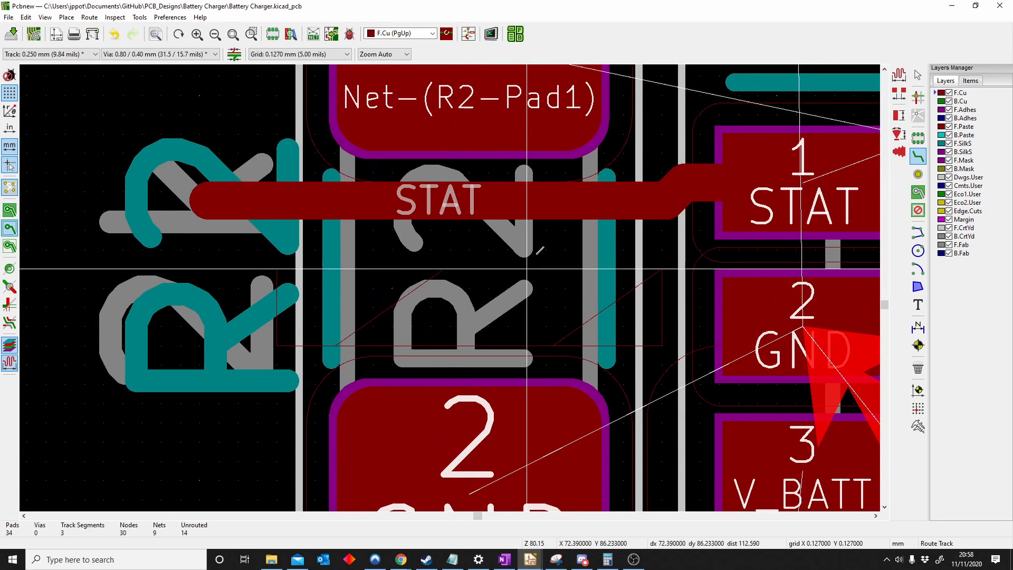
{"action": "mouse_move", "coordinate": [544, 256]}
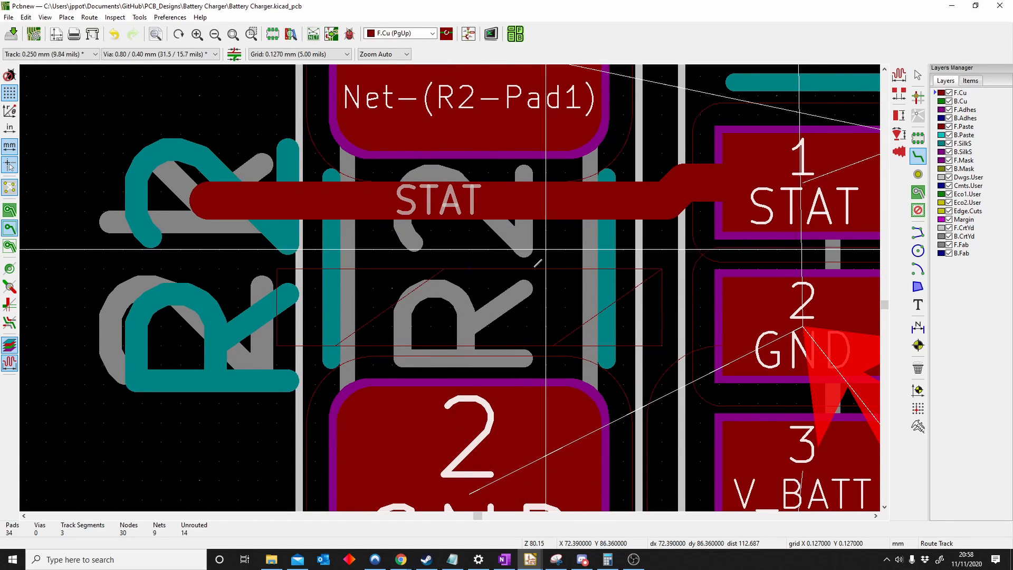
{"action": "scroll", "scroll_direction": "down", "scroll_amount": 3}
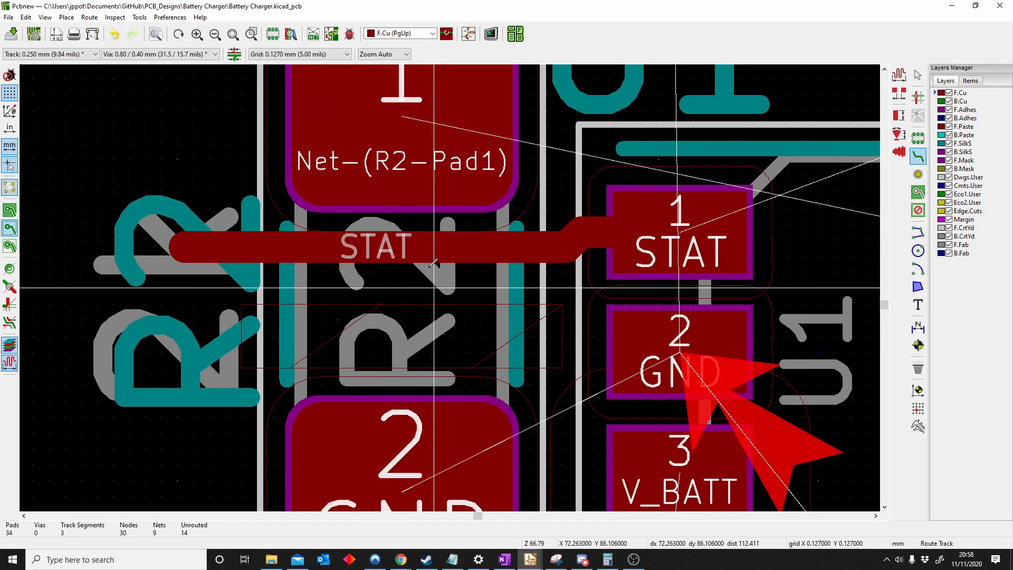
{"action": "scroll", "scroll_direction": "down", "scroll_amount": 3}
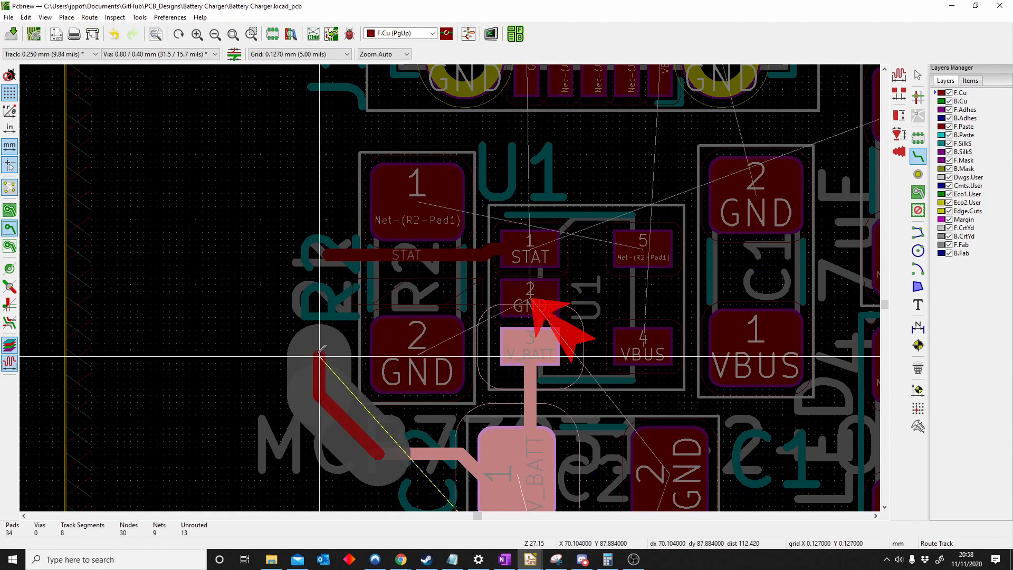
Extend the STAT track in a loop around to R1's STAT pad.
{"action": "left_click", "coordinate": [336, 341]}
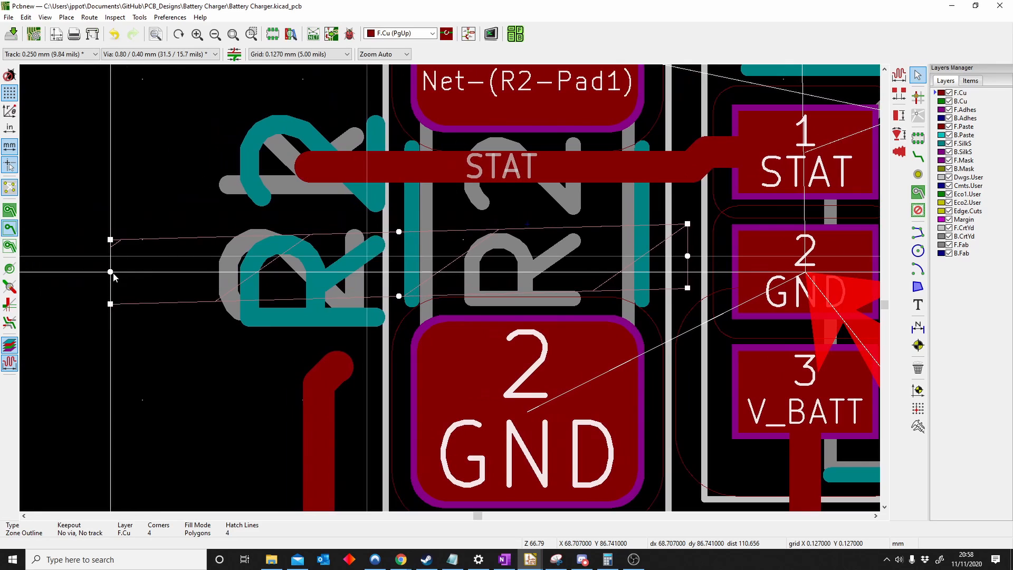
{"action": "scroll", "scroll_direction": "down", "scroll_amount": 3}
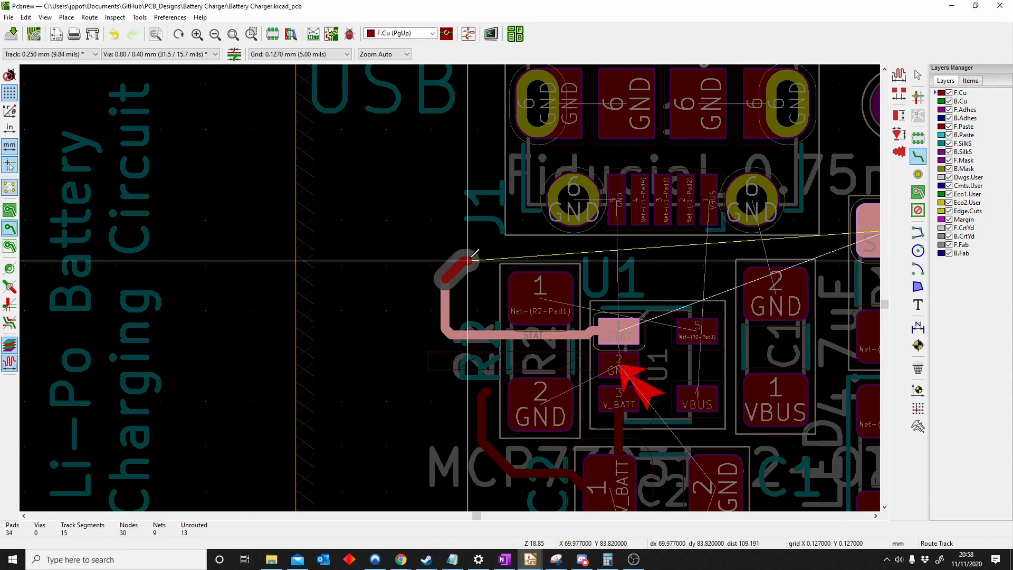
{"action": "left_click", "coordinate": [834, 233]}
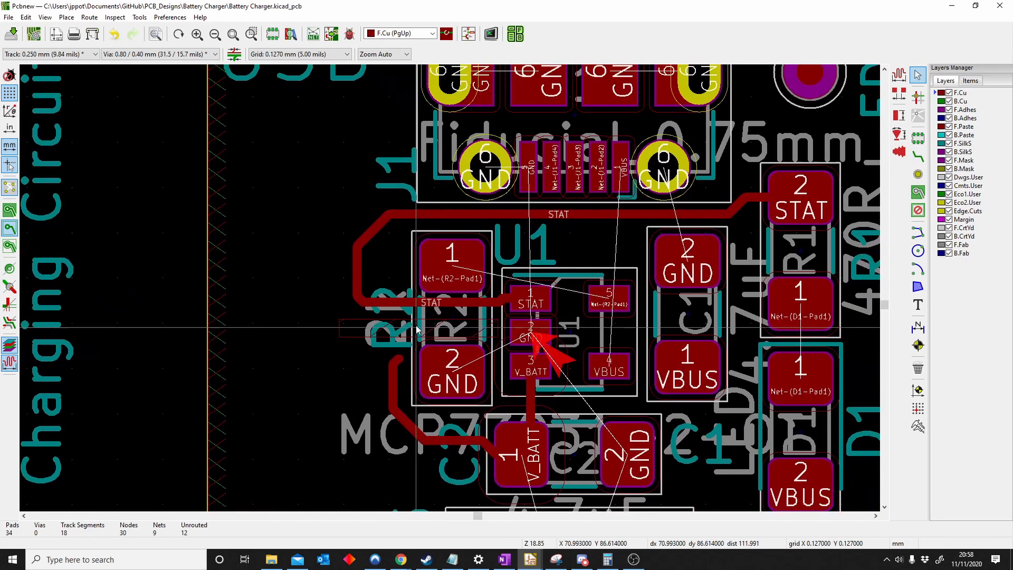
{"action": "scroll", "scroll_direction": "up", "scroll_amount": 3}
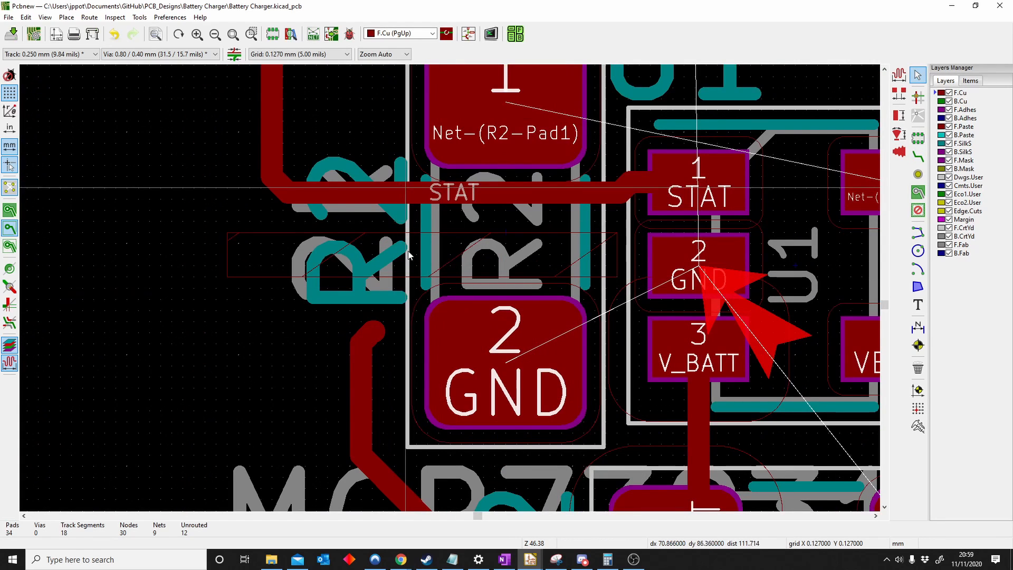
{"action": "mouse_move", "coordinate": [358, 234]}
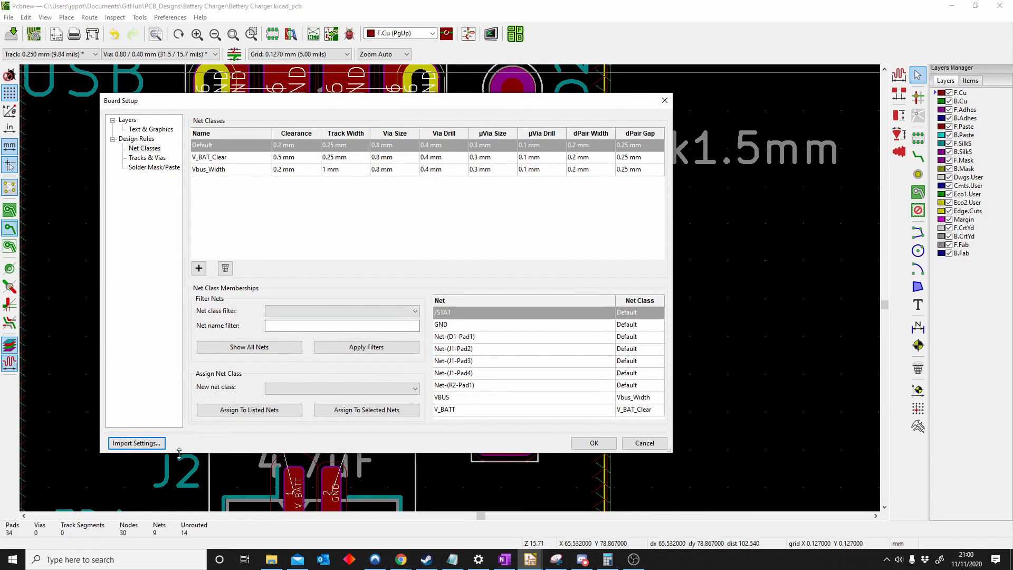
{"action": "mouse_move", "coordinate": [155, 436]}
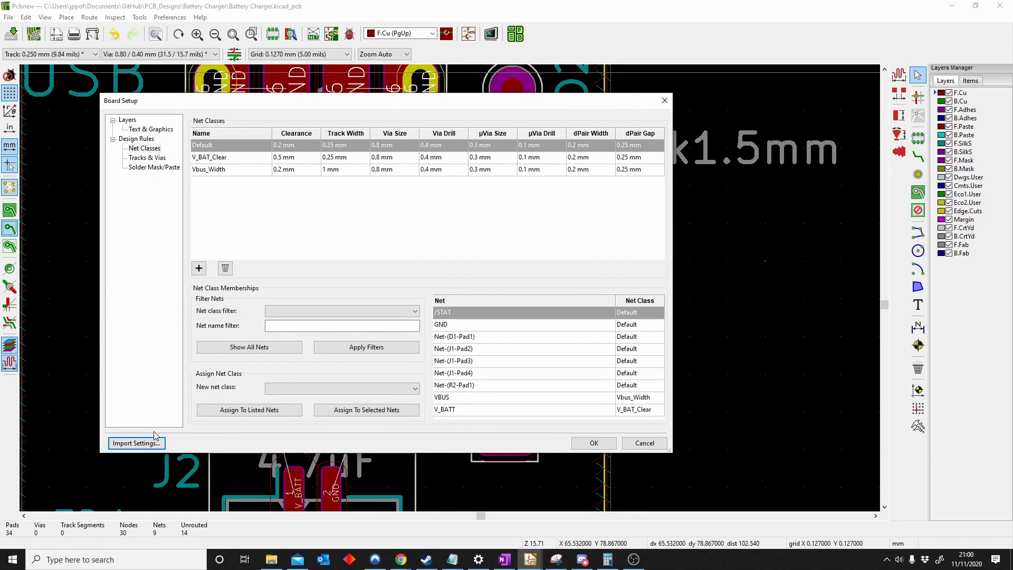
{"action": "mouse_move", "coordinate": [258, 218]}
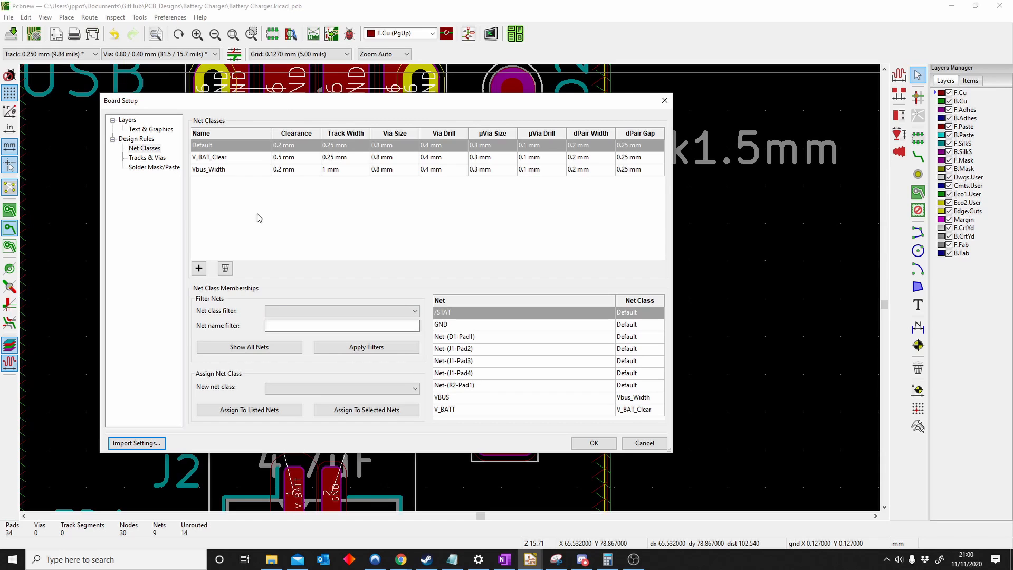
Choose the Drone_PCB project's .pro file as the board settings import source.
{"action": "left_click", "coordinate": [136, 443]}
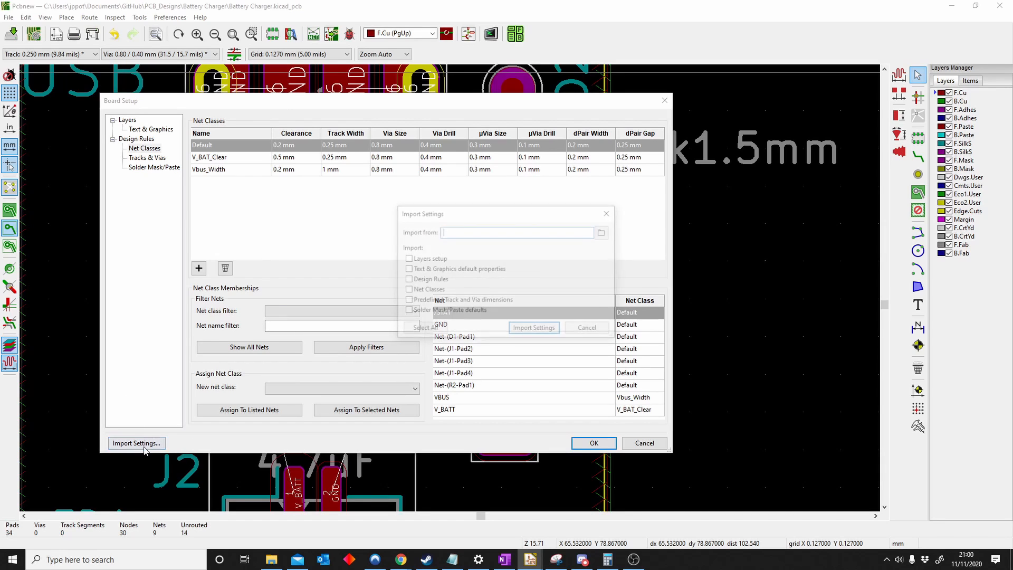
{"action": "left_click", "coordinate": [600, 232]}
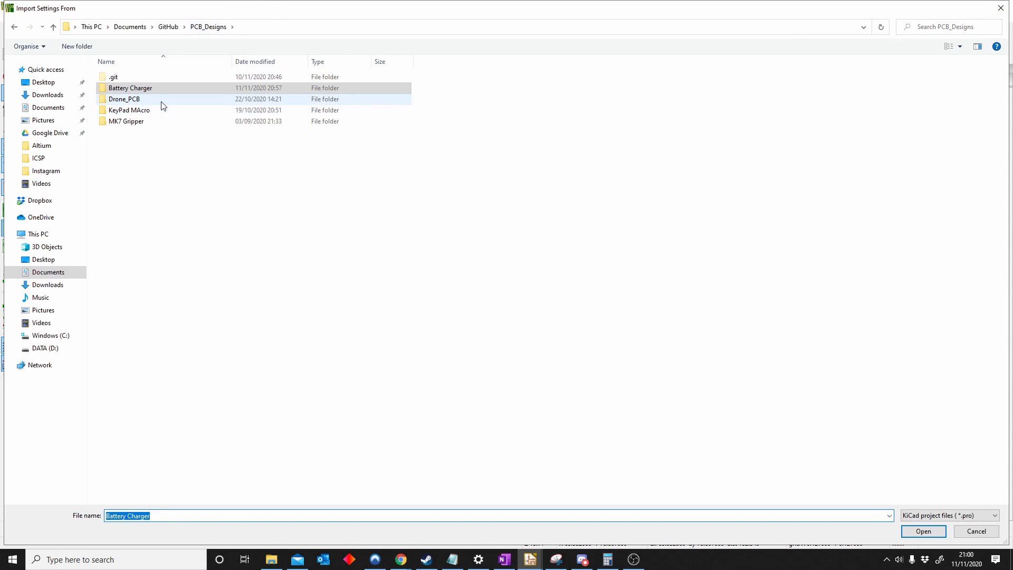
{"action": "double_click", "coordinate": [124, 99]}
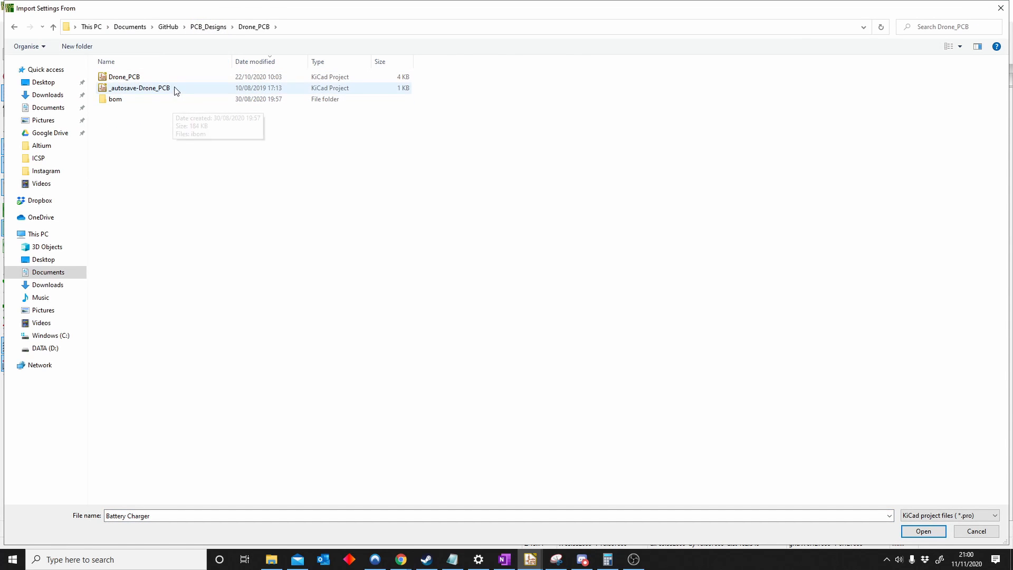
{"action": "left_click", "coordinate": [921, 530]}
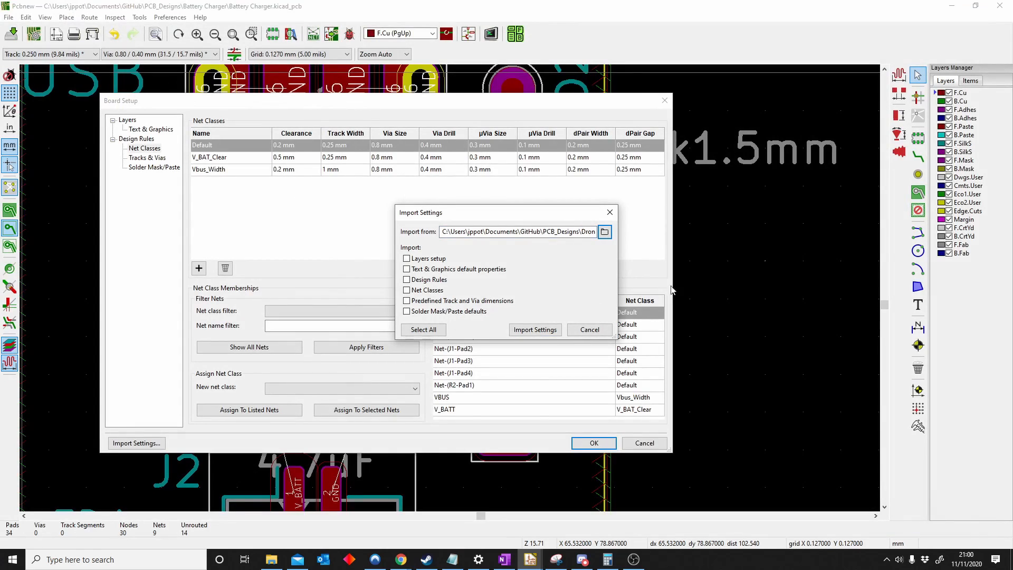
{"action": "mouse_move", "coordinate": [493, 297]}
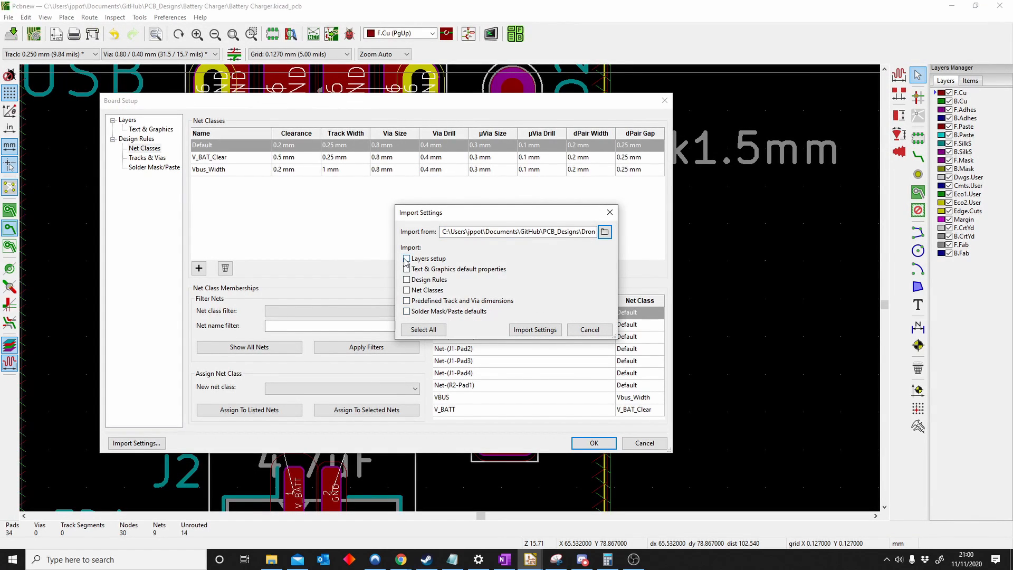
Import only the net classes from Drone_PCB and close Board Setup with OK.
{"action": "left_click", "coordinate": [407, 289]}
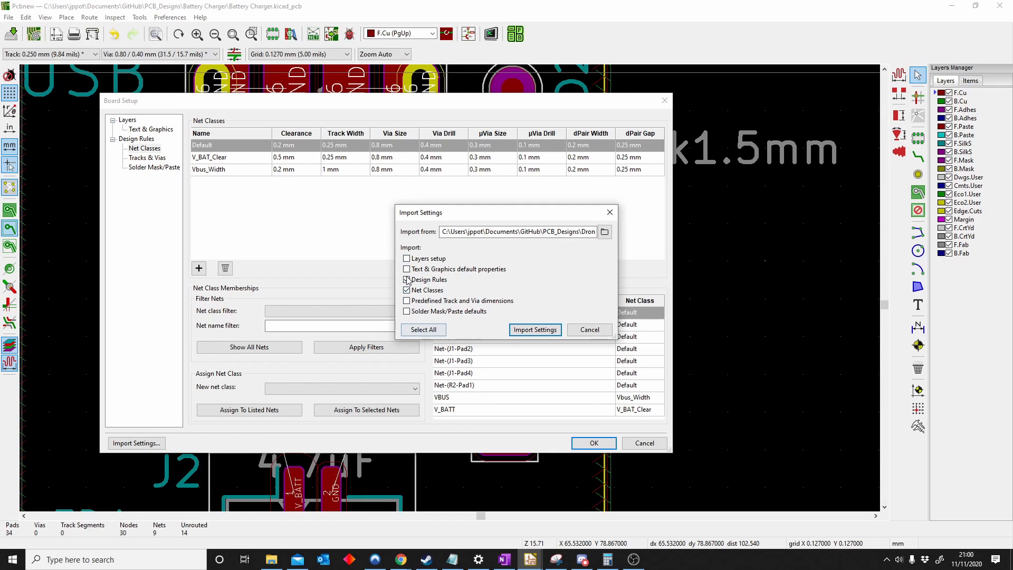
{"action": "left_click", "coordinate": [422, 329]}
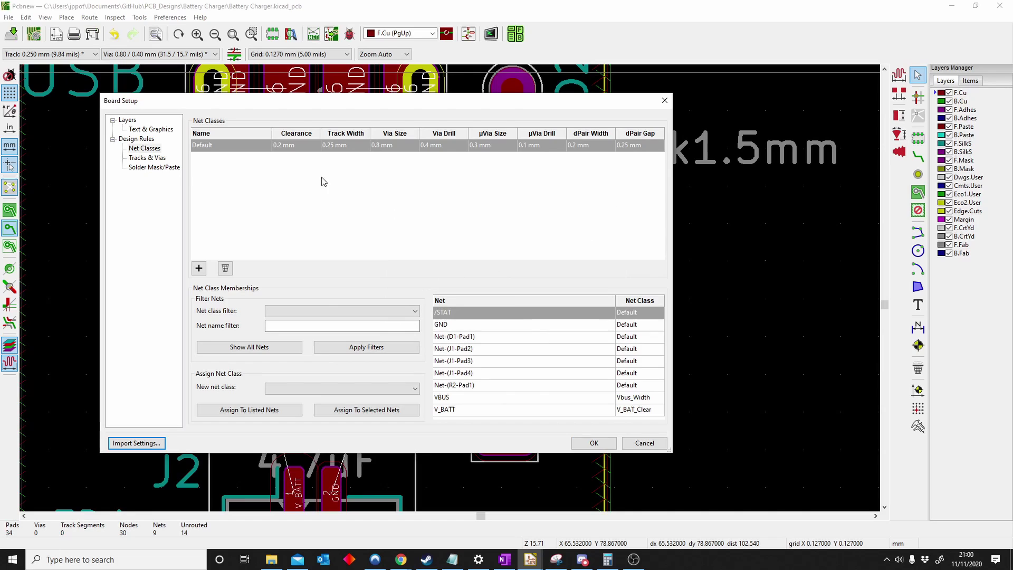
{"action": "mouse_move", "coordinate": [338, 195]}
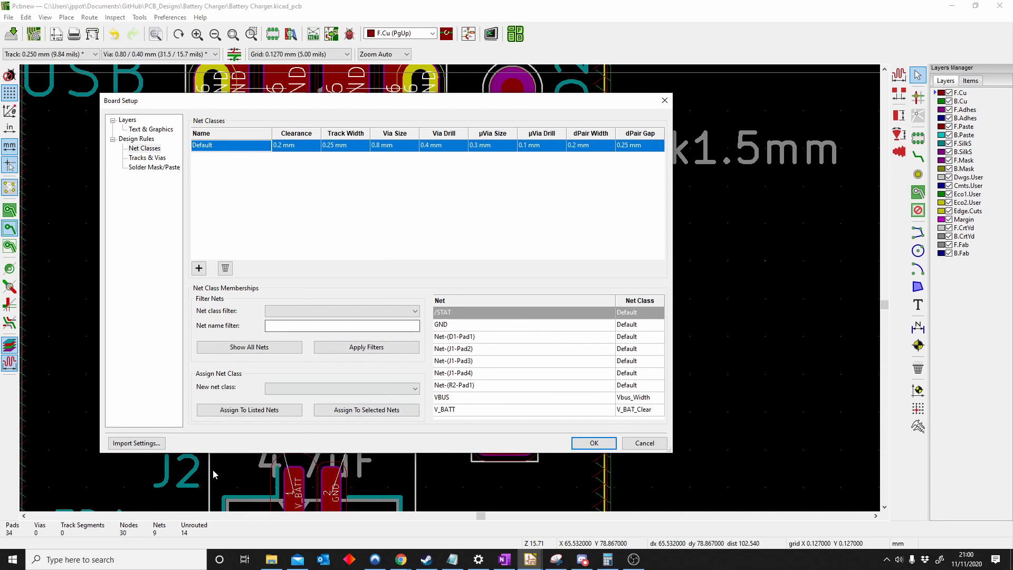
{"action": "mouse_move", "coordinate": [238, 136]}
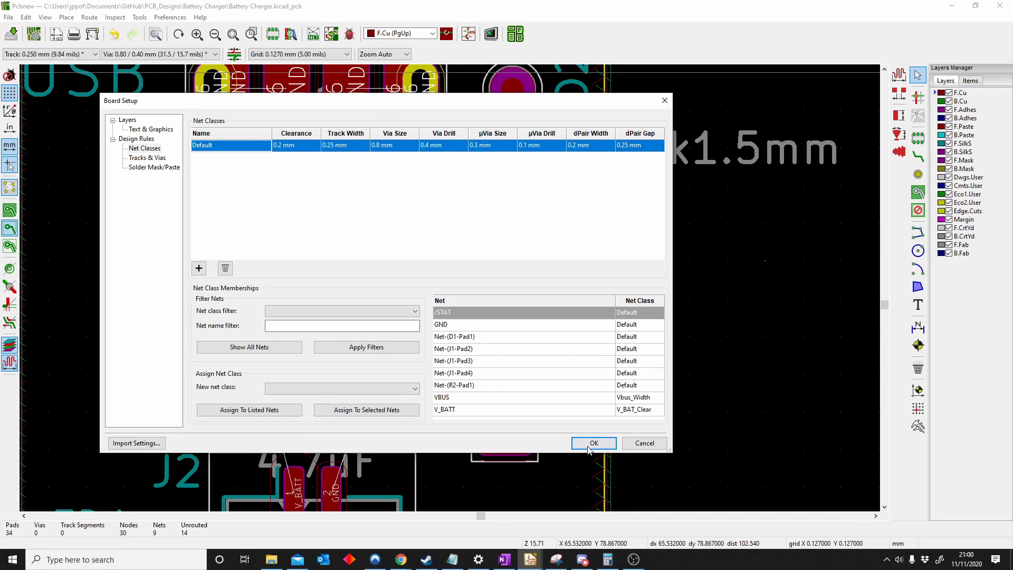
{"action": "left_click", "coordinate": [593, 442]}
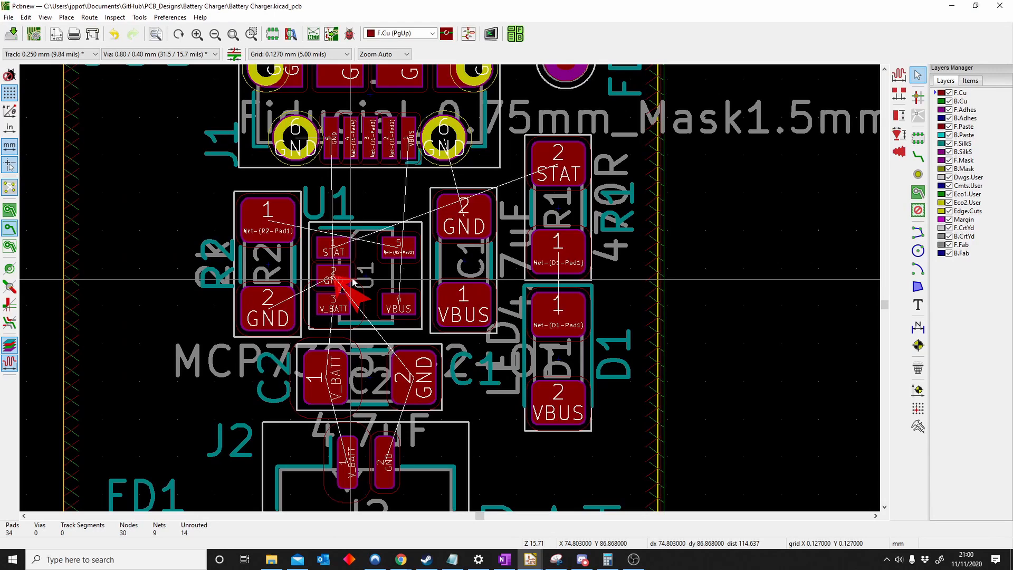
{"action": "mouse_move", "coordinate": [368, 259]}
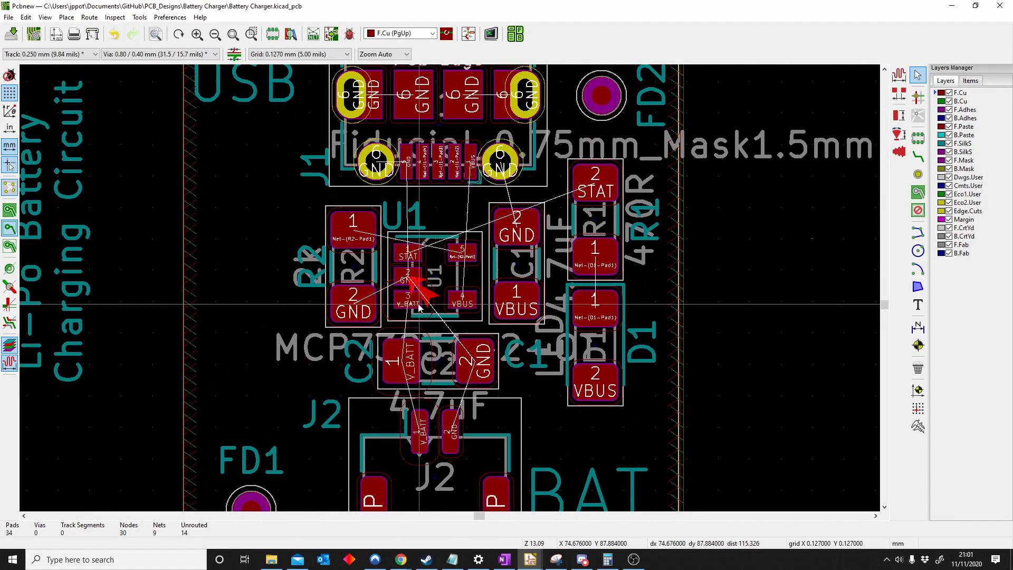
Lay the 1 mm VBUS track from C1 to D1 and bring up the File menu.
{"action": "scroll", "scroll_direction": "up", "scroll_amount": 3}
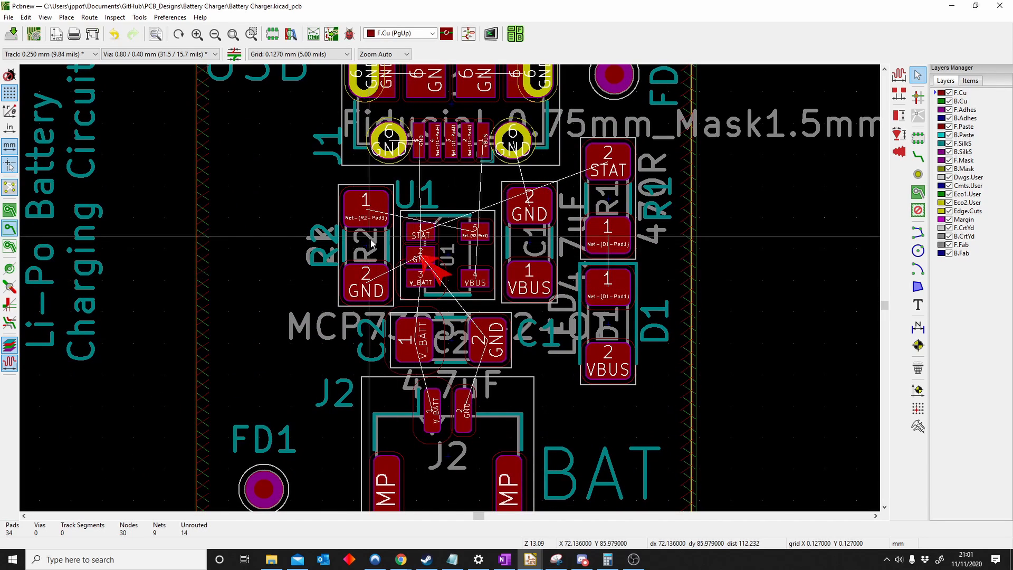
{"action": "mouse_move", "coordinate": [369, 247]}
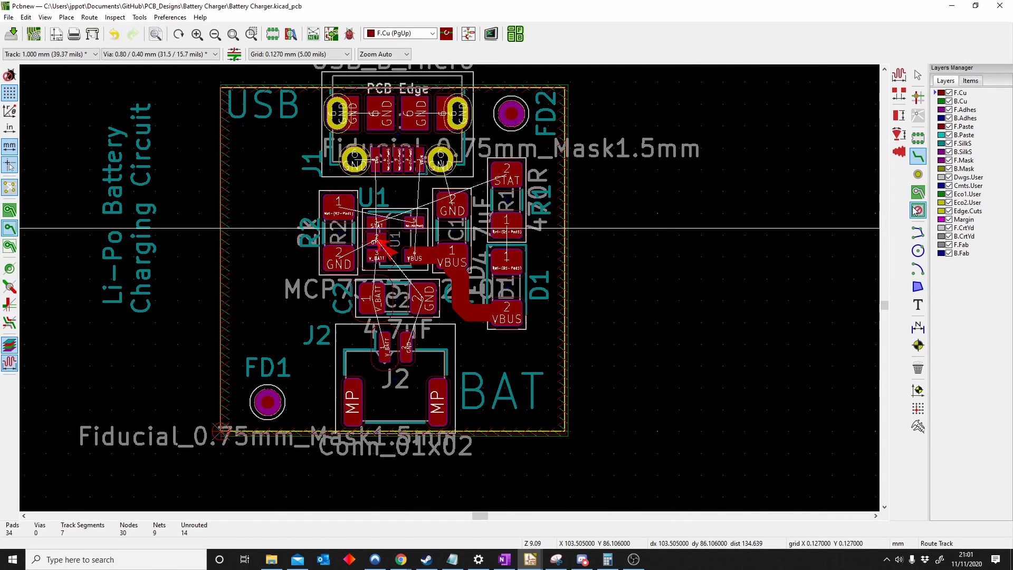
{"action": "left_click", "coordinate": [9, 17]}
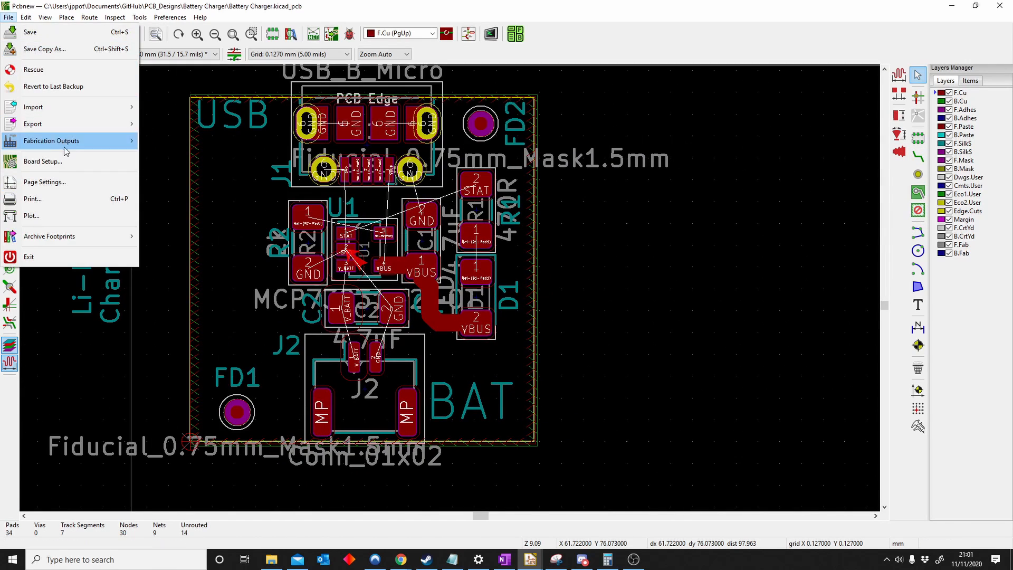
{"action": "left_click", "coordinate": [42, 161]}
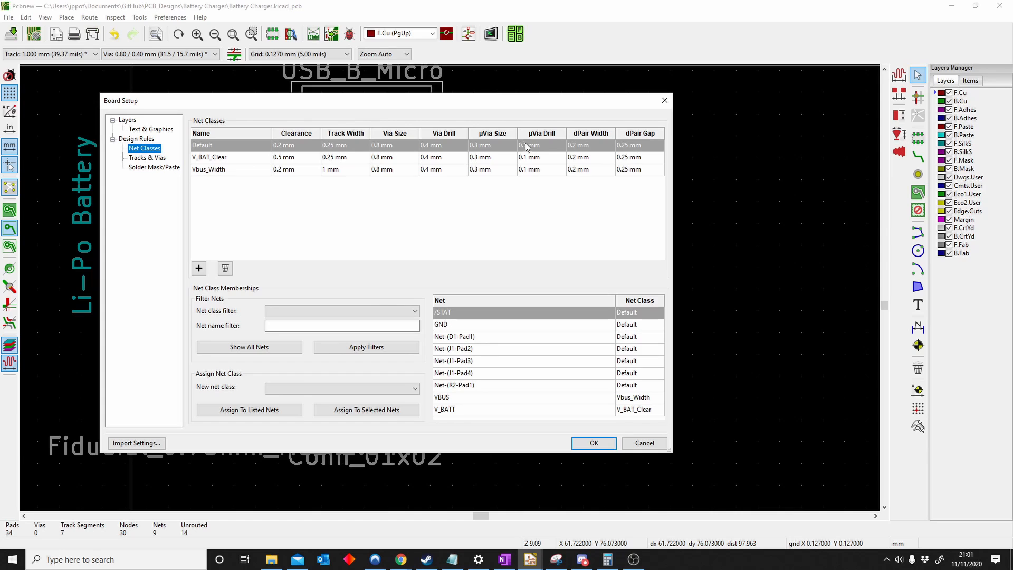
{"action": "mouse_move", "coordinate": [722, 500]}
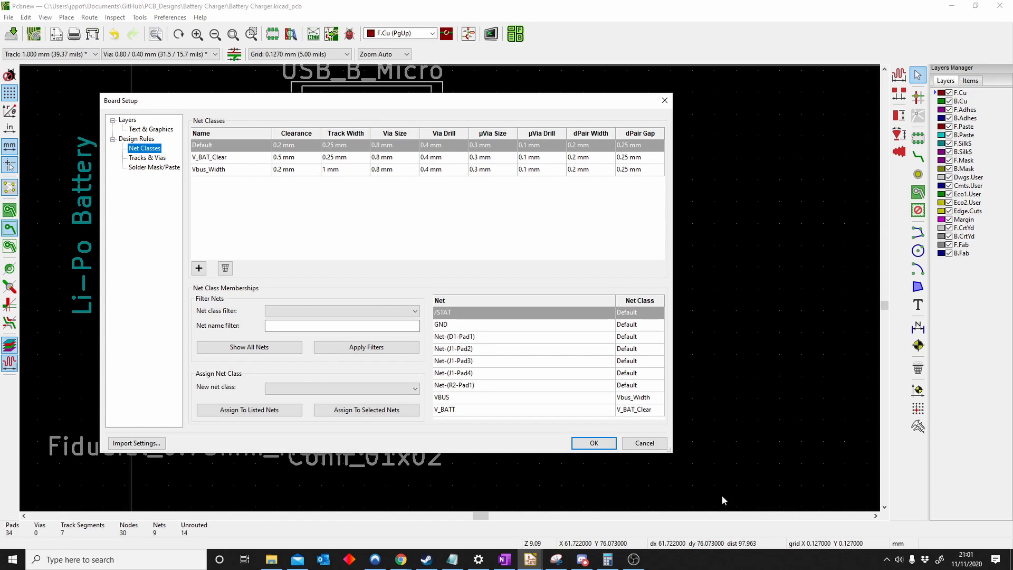
{"action": "left_click", "coordinate": [592, 442]}
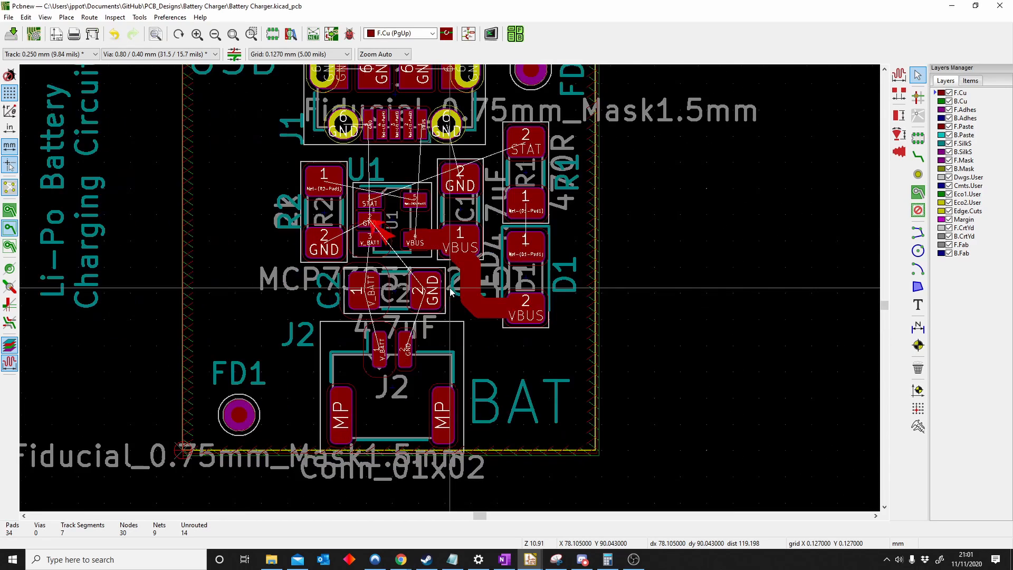
{"action": "scroll", "scroll_direction": "up", "scroll_amount": 3}
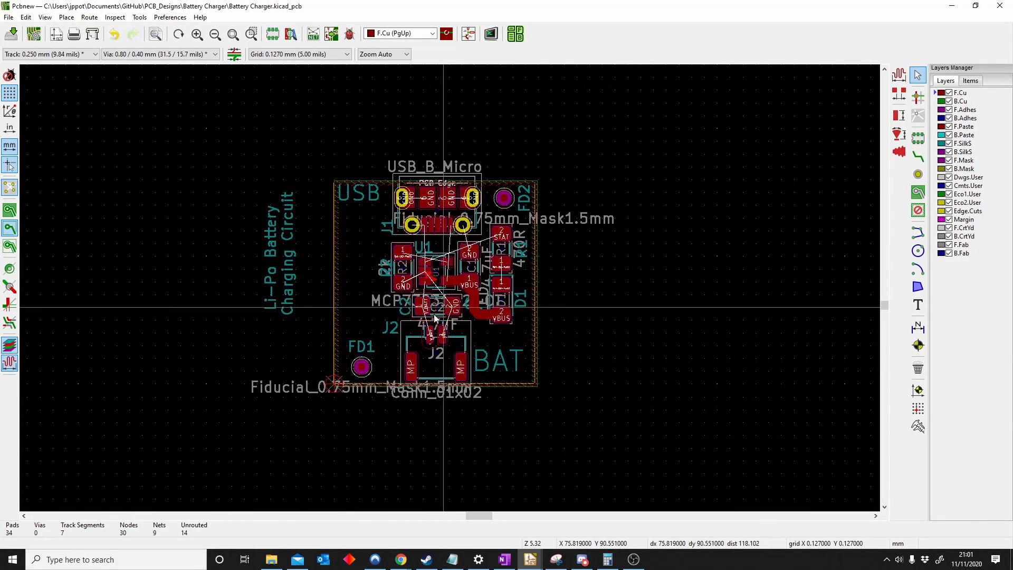
{"action": "scroll", "scroll_direction": "up", "scroll_amount": 3}
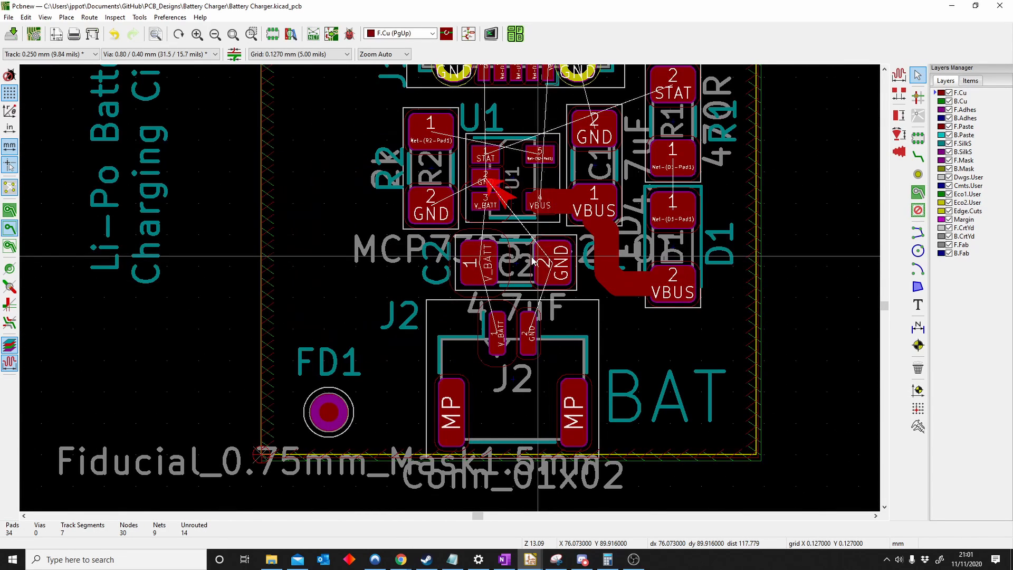
{"action": "scroll", "scroll_direction": "down", "scroll_amount": 3}
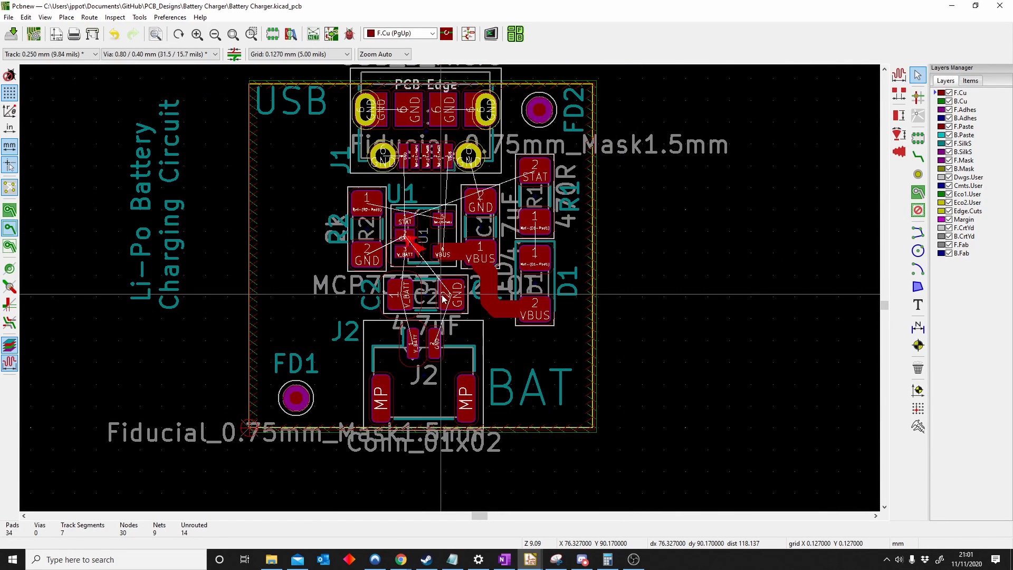
{"action": "mouse_move", "coordinate": [432, 307]}
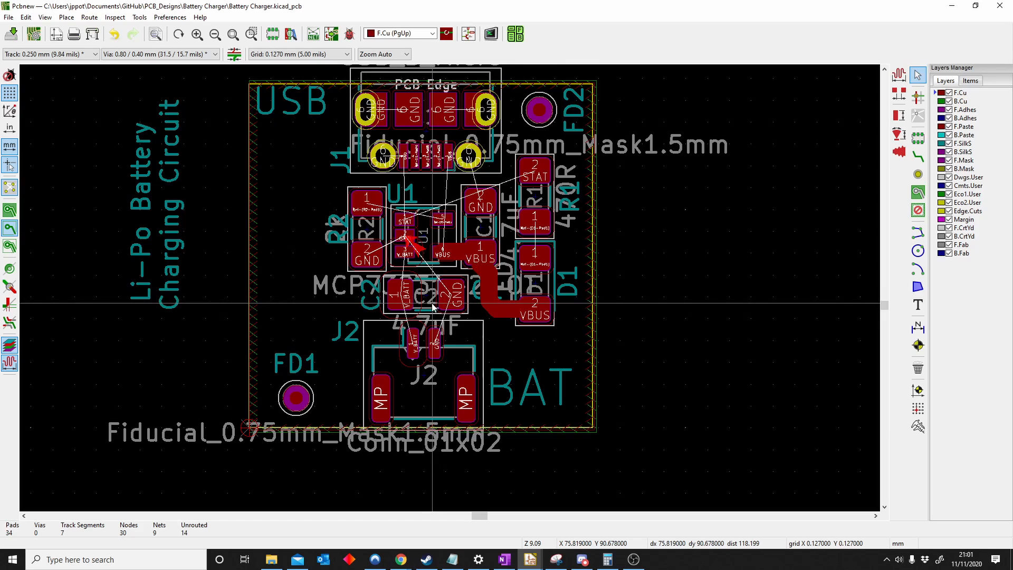
{"action": "mouse_move", "coordinate": [491, 297]}
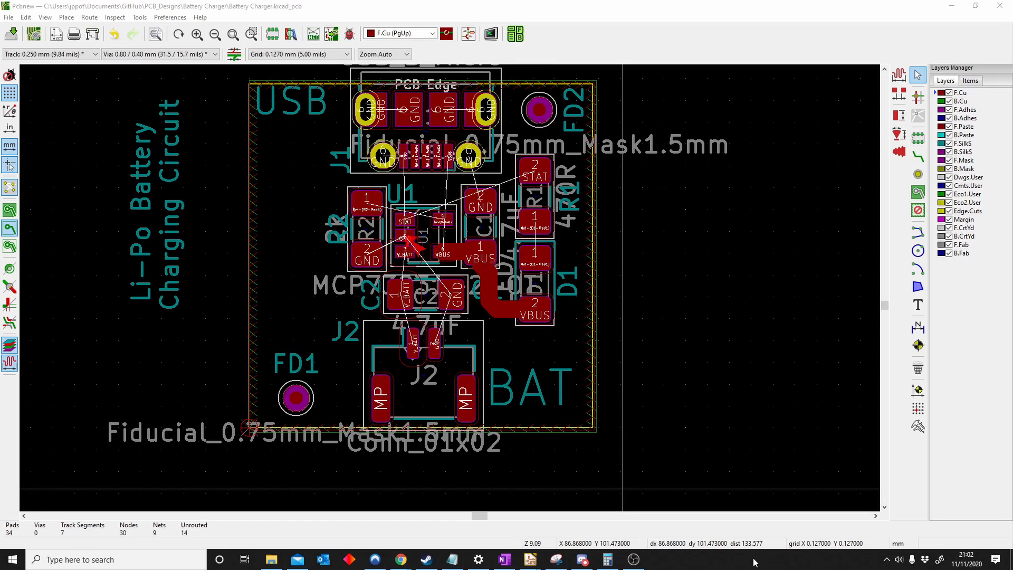
{"action": "mouse_move", "coordinate": [678, 567]}
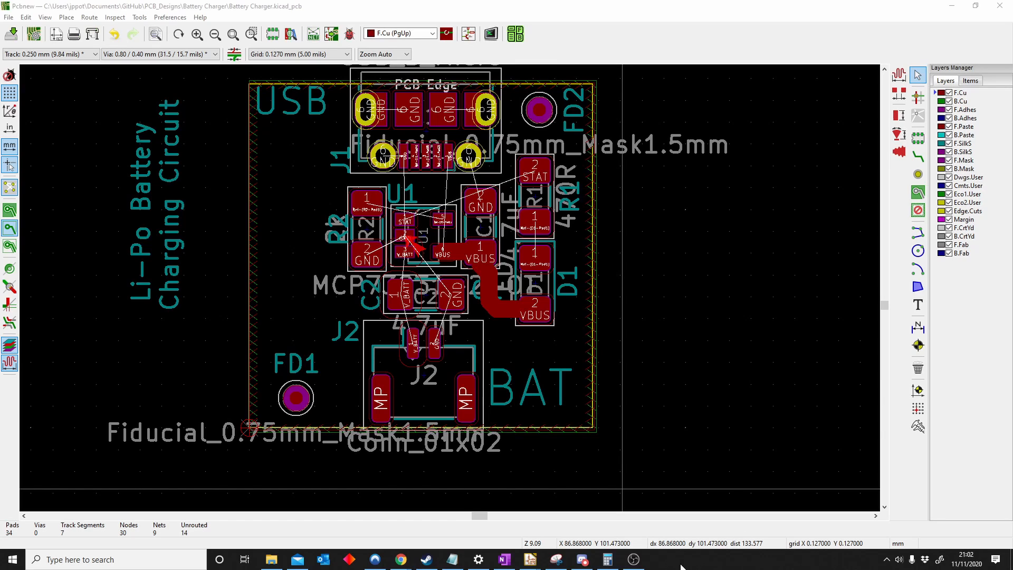
{"action": "mouse_move", "coordinate": [691, 506]}
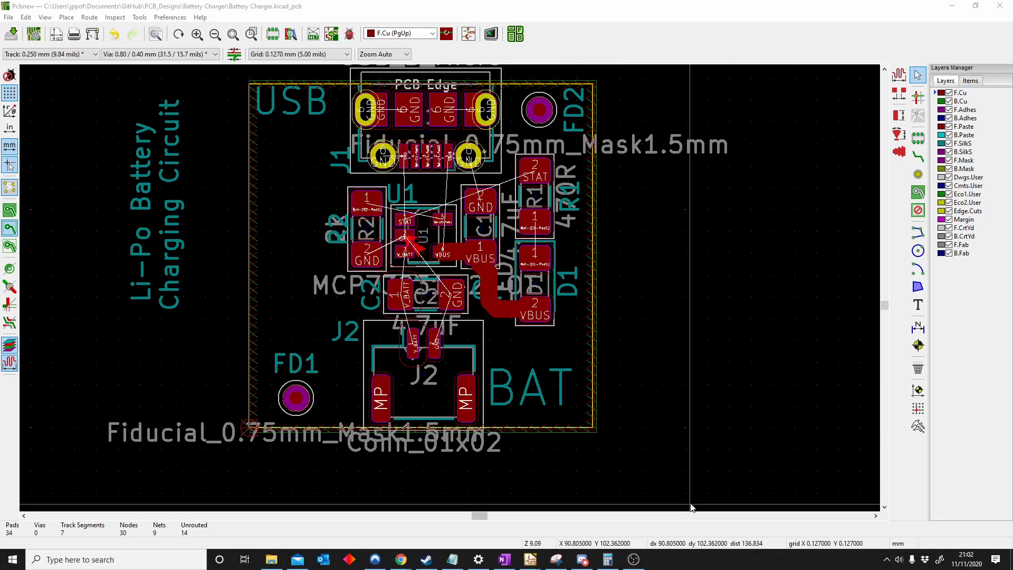